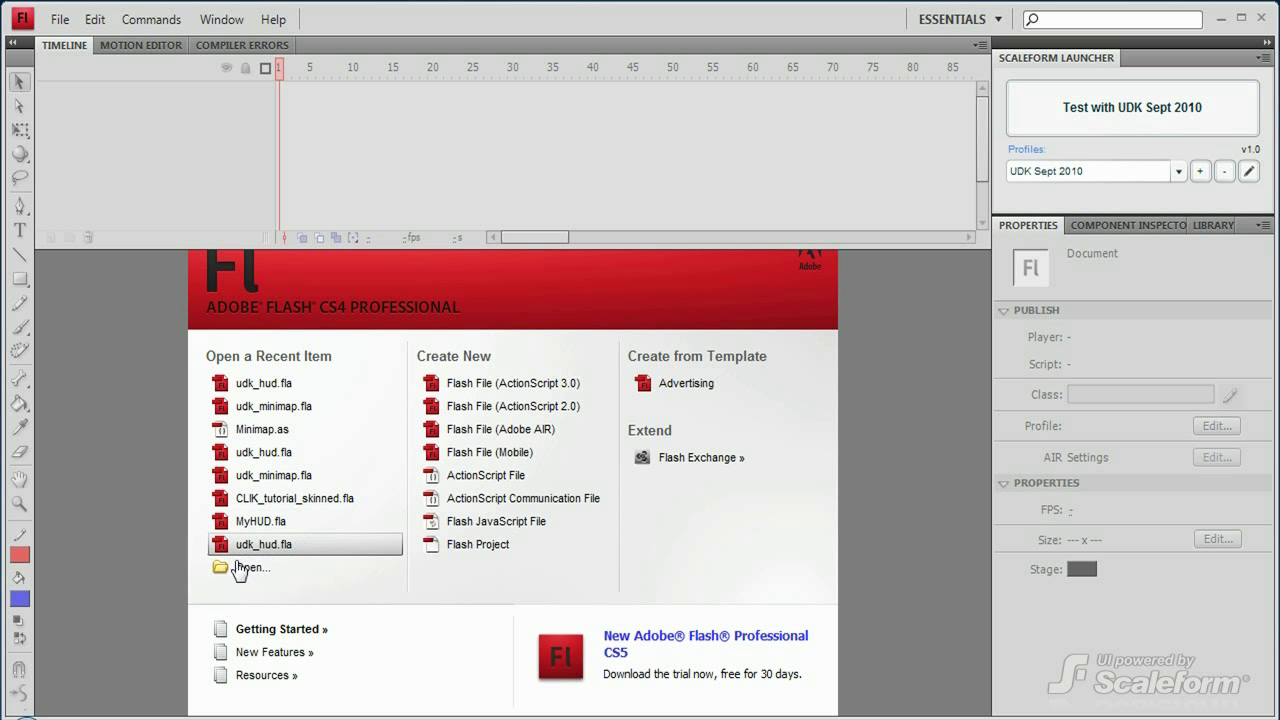
# Open udk_hud.fla from the Welcome screen's recent items, then bring Notepad++ forward
pyautogui.click(252, 568)
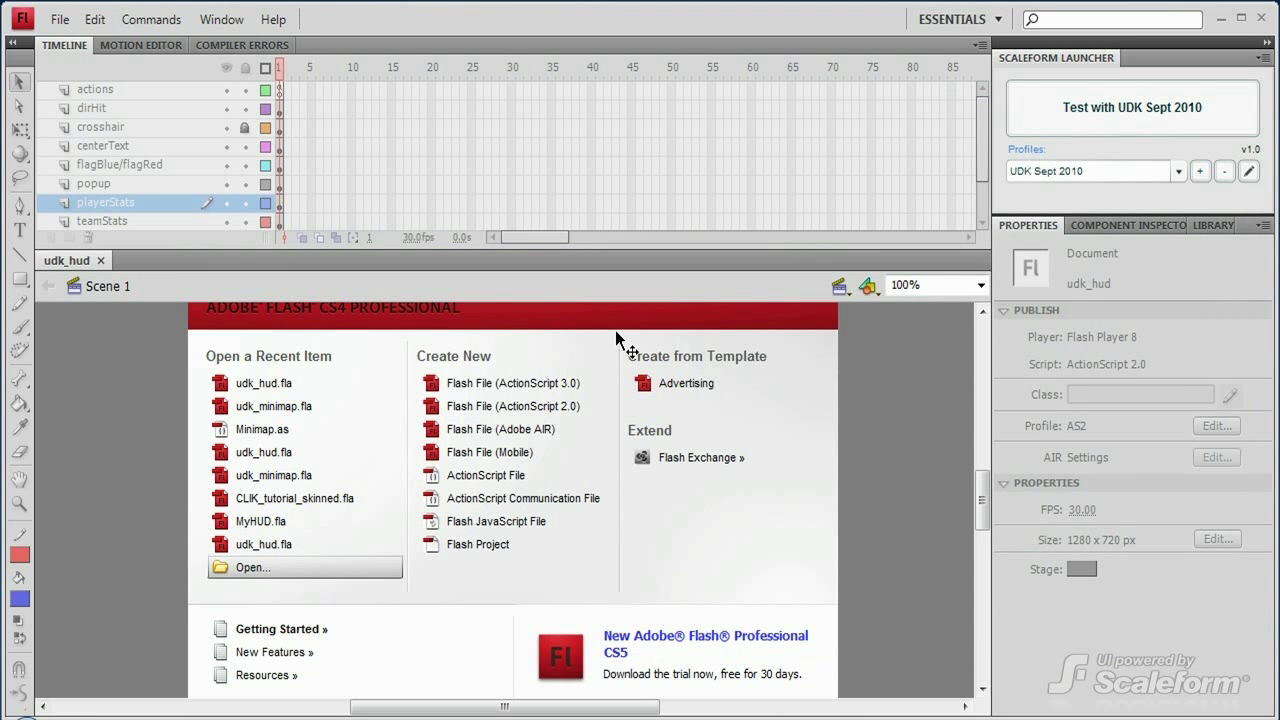
pyautogui.click(1008, 284)
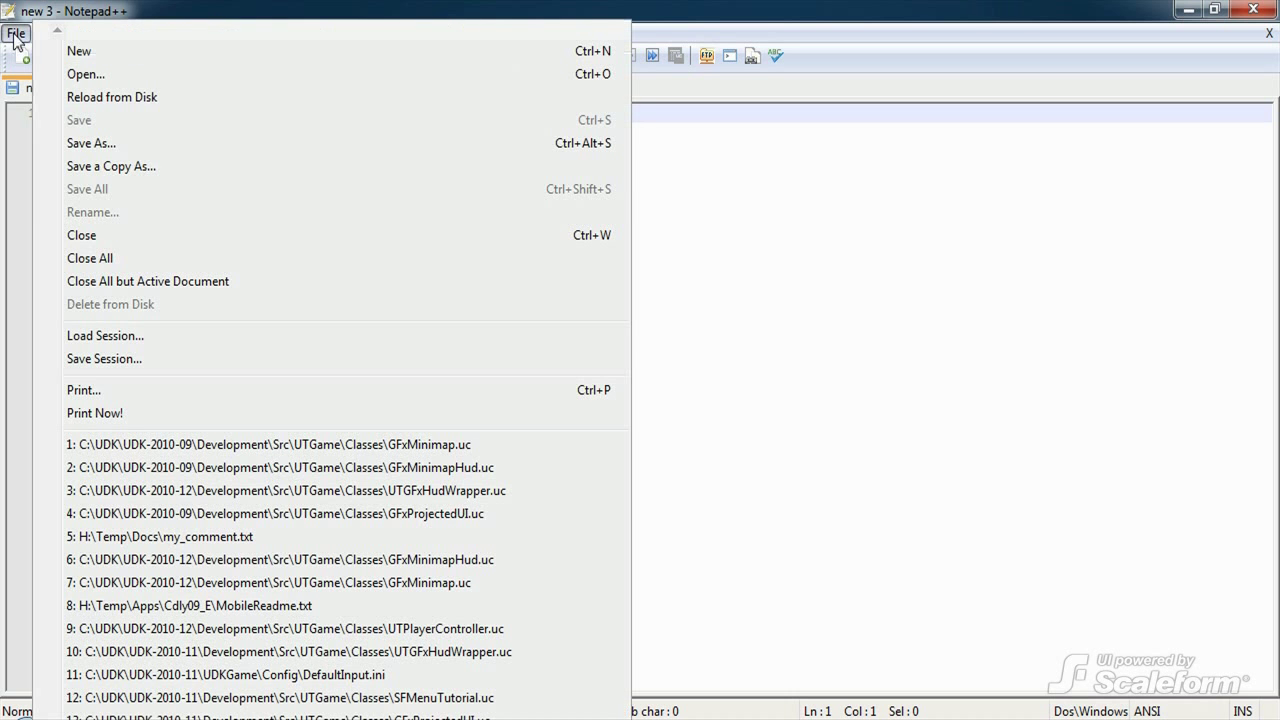
# Open GFxMinimapHud.uc from the Development\Src\UTGame\Classes folder
pyautogui.click(84, 74)
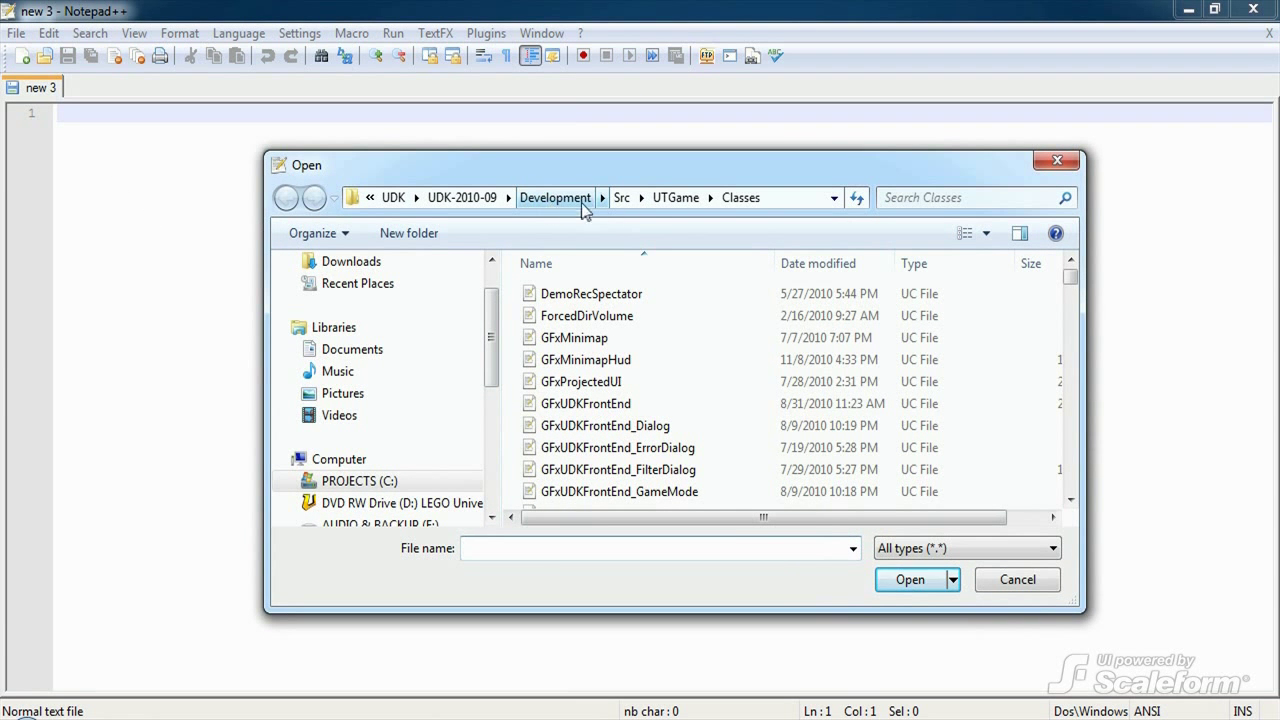
pyautogui.moveTo(748, 212)
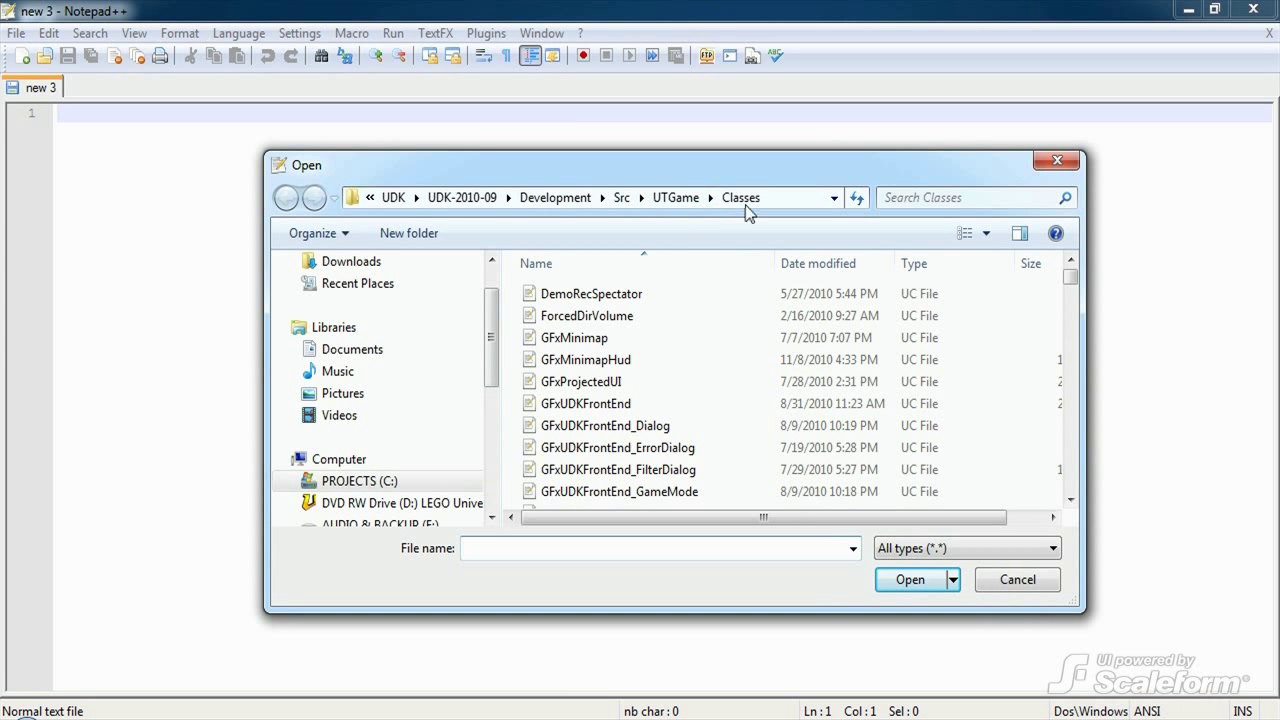
pyautogui.moveTo(604, 360)
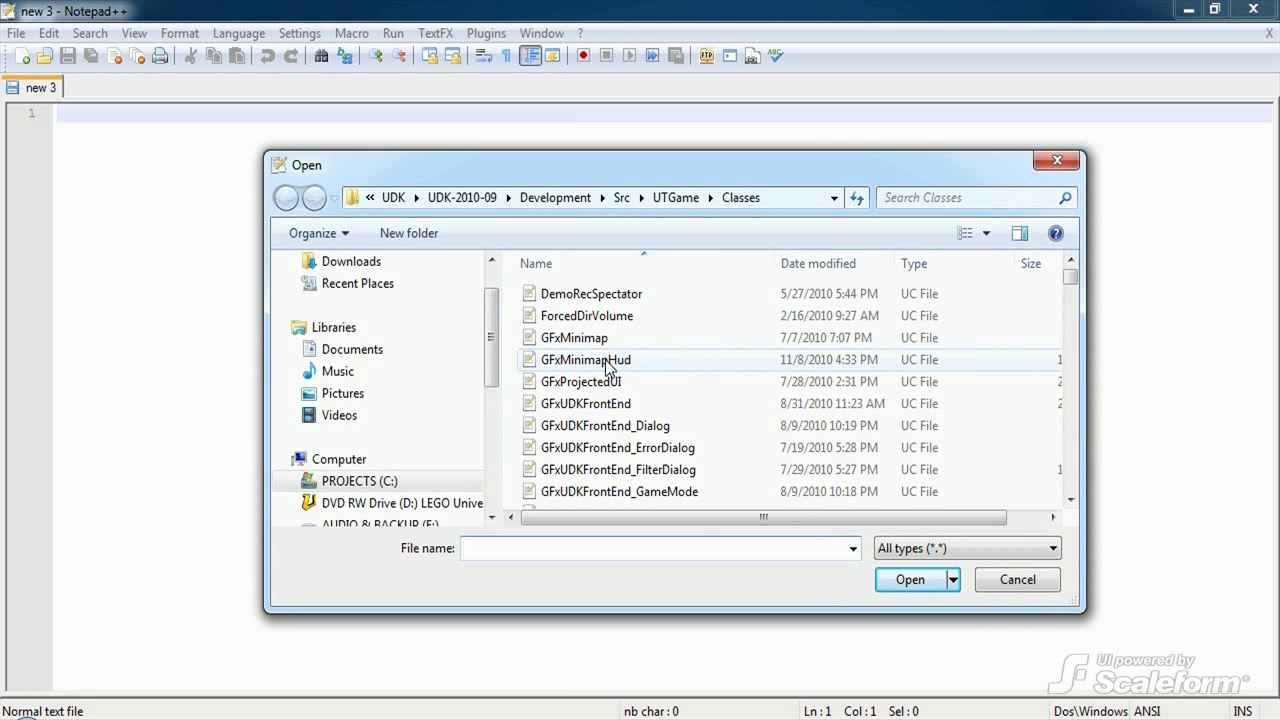
pyautogui.doubleClick(586, 360)
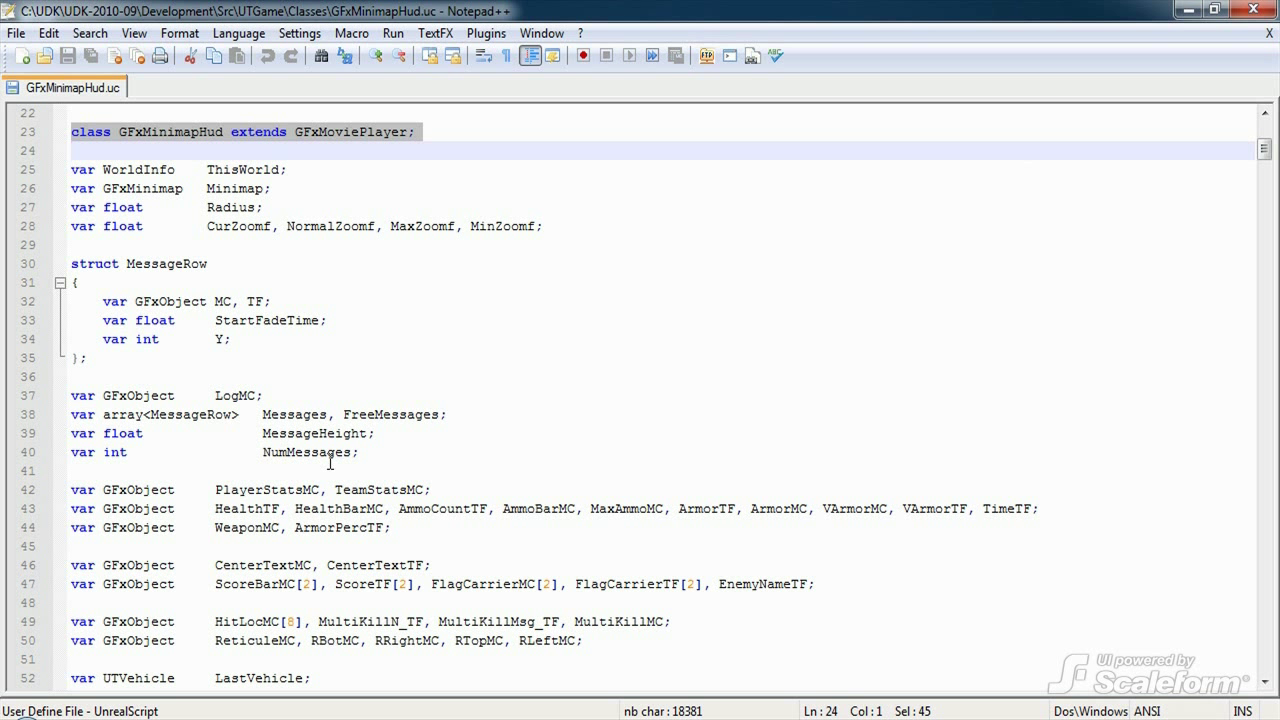
pyautogui.moveTo(308, 414)
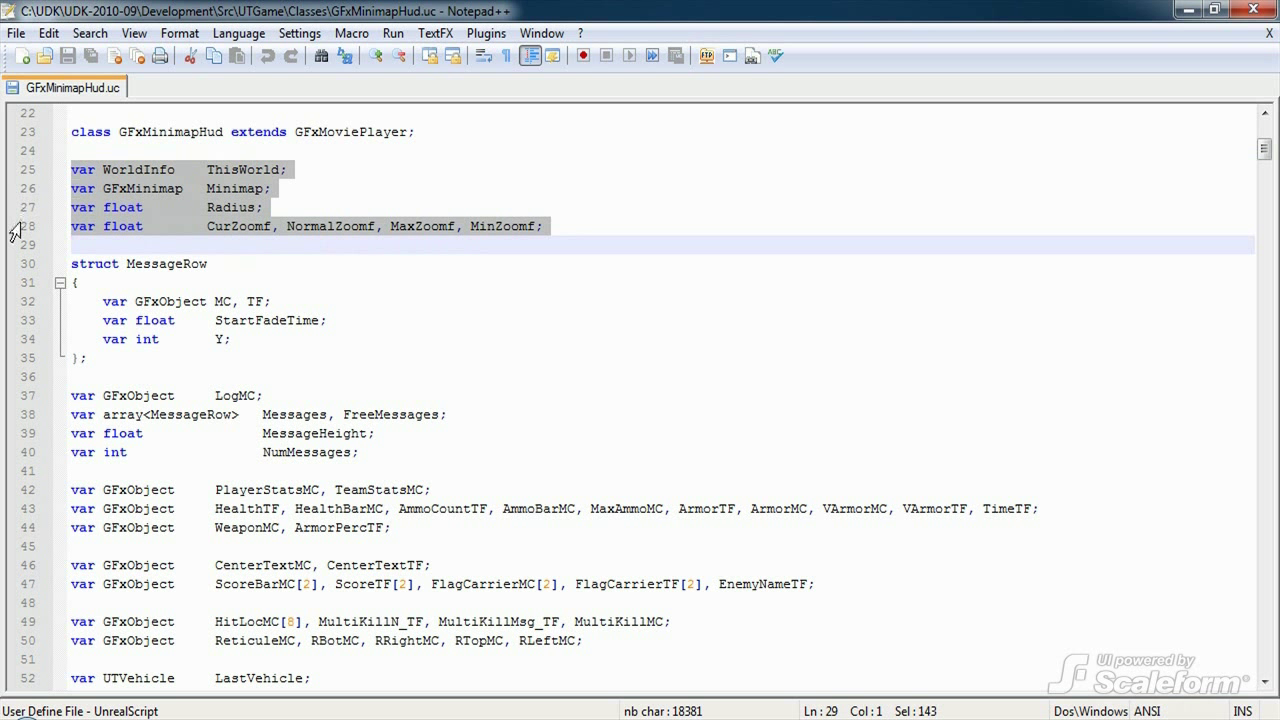
pyautogui.click(140, 264)
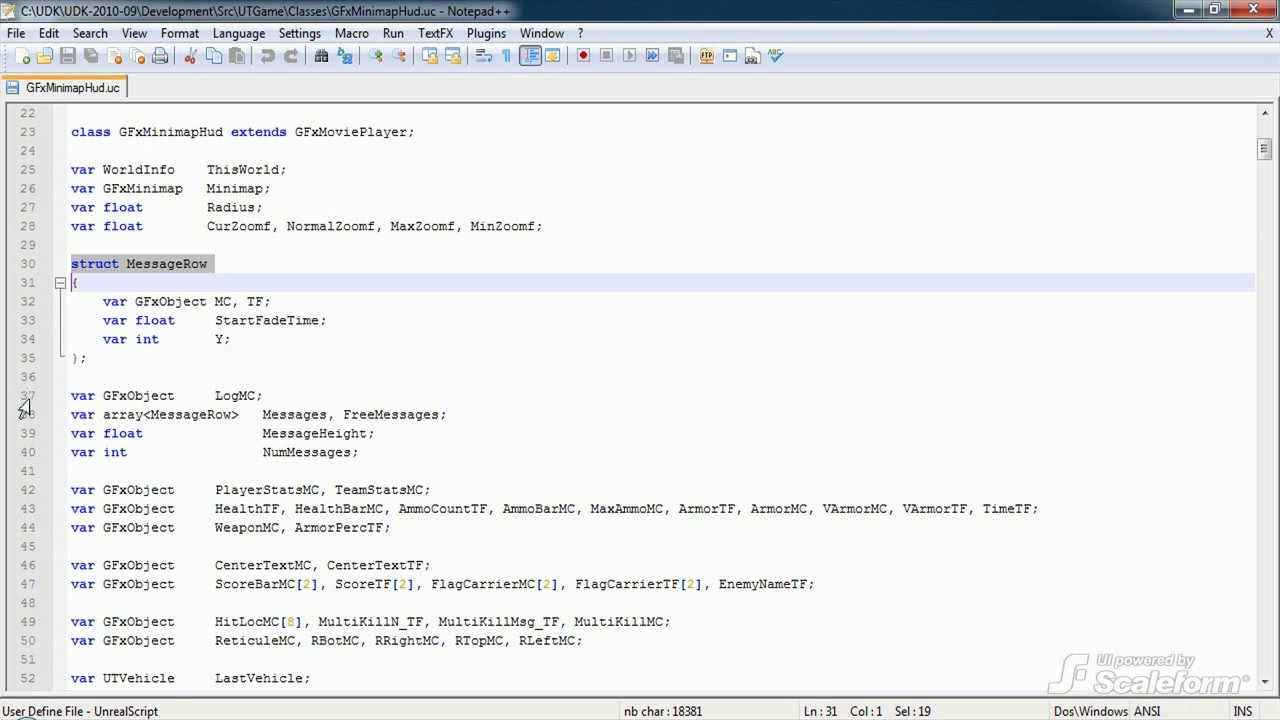
pyautogui.scroll(-3)
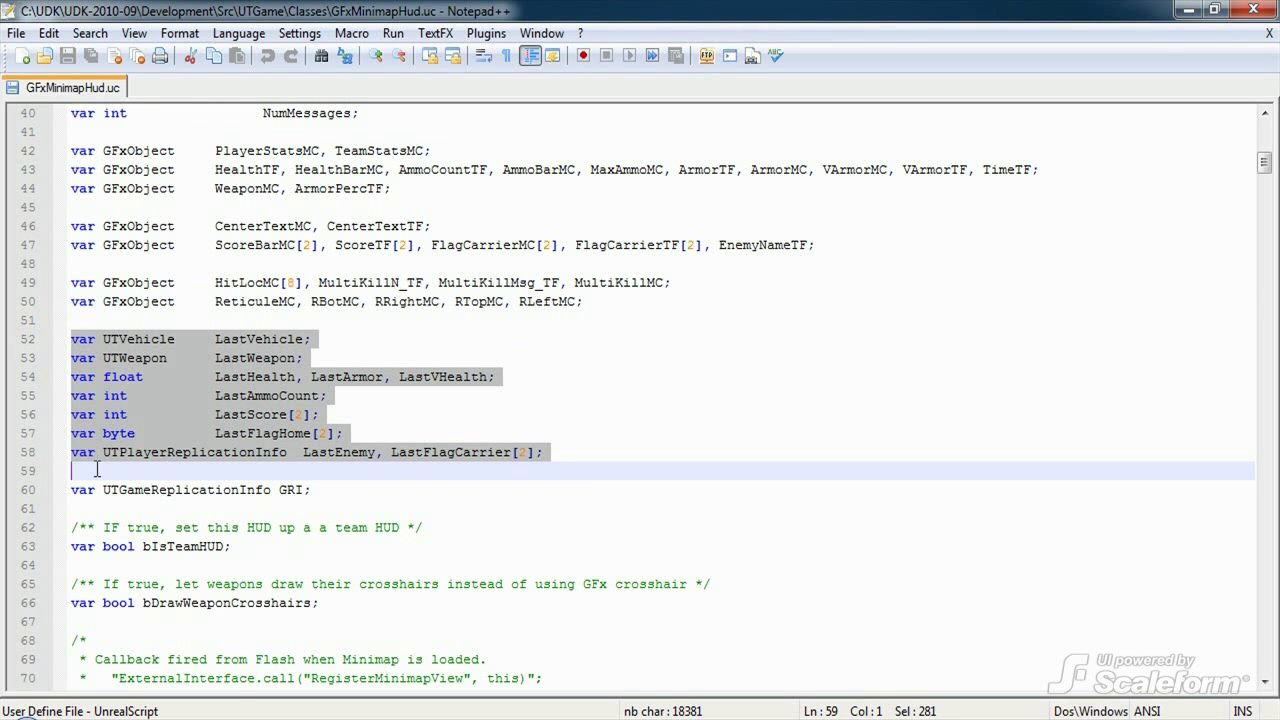
pyautogui.scroll(-3)
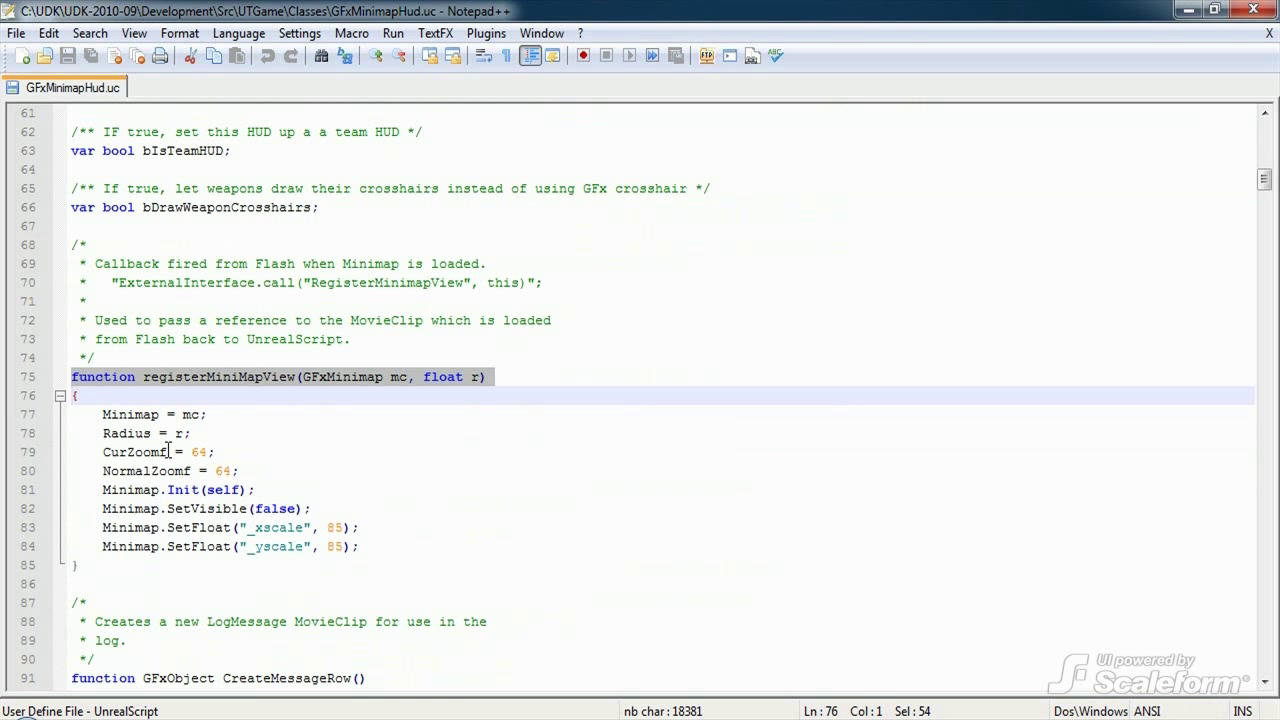
pyautogui.scroll(-3)
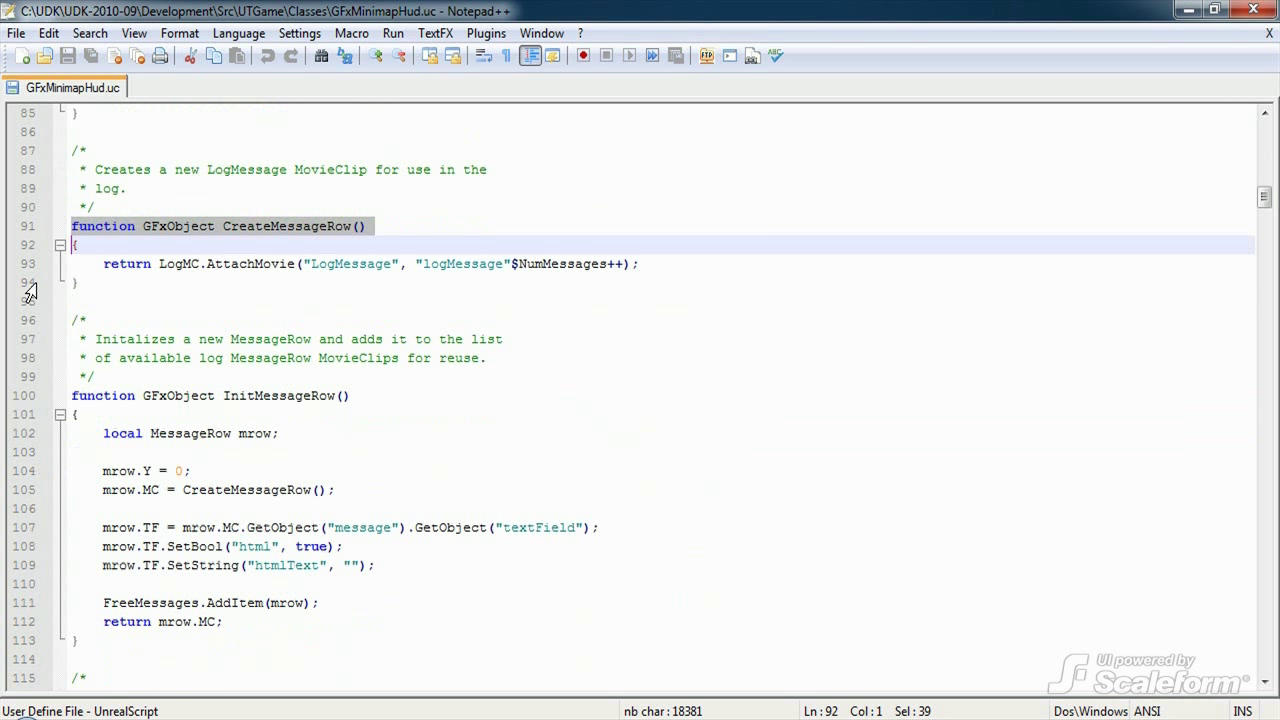
pyautogui.moveTo(144, 236)
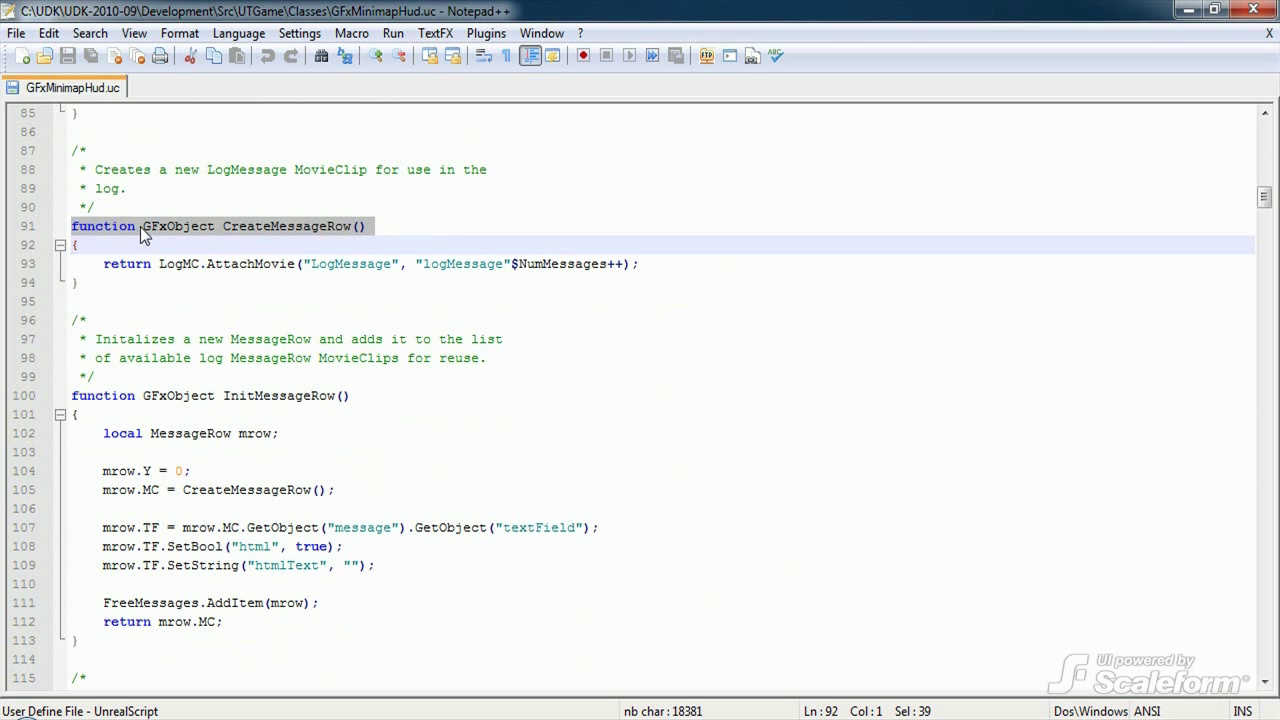
pyautogui.doubleClick(178, 224)
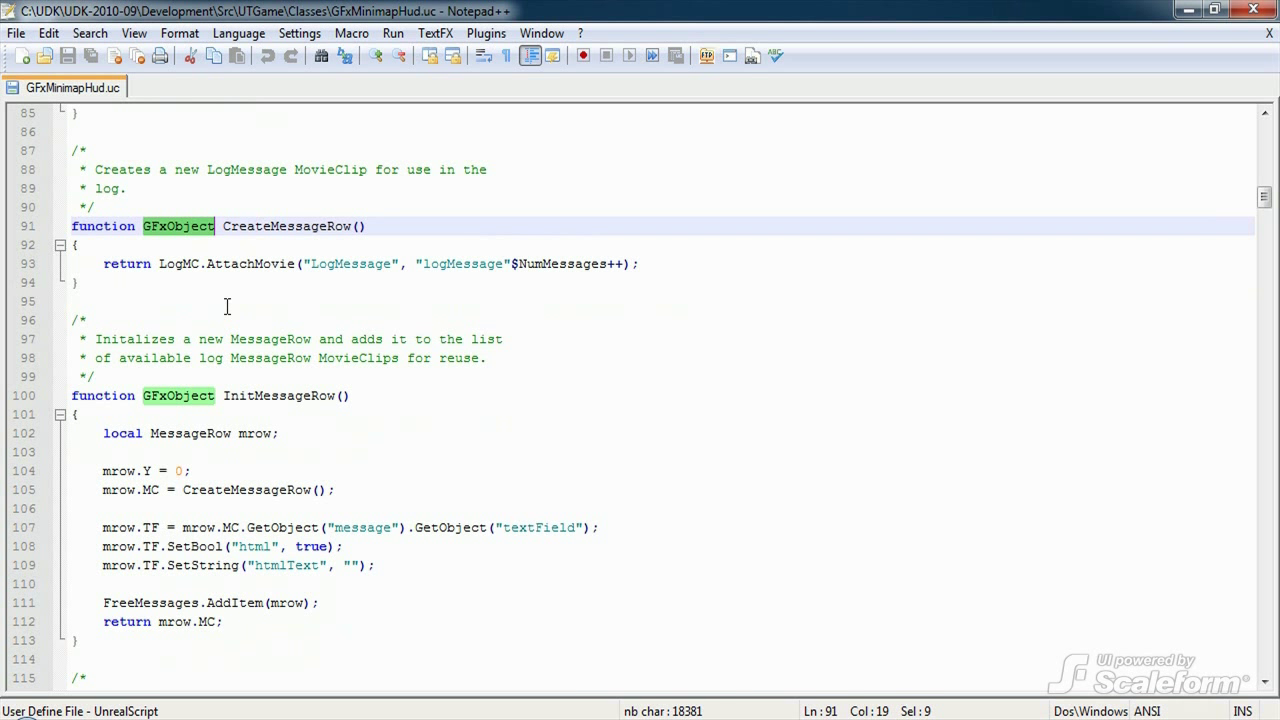
pyautogui.moveTo(100, 268)
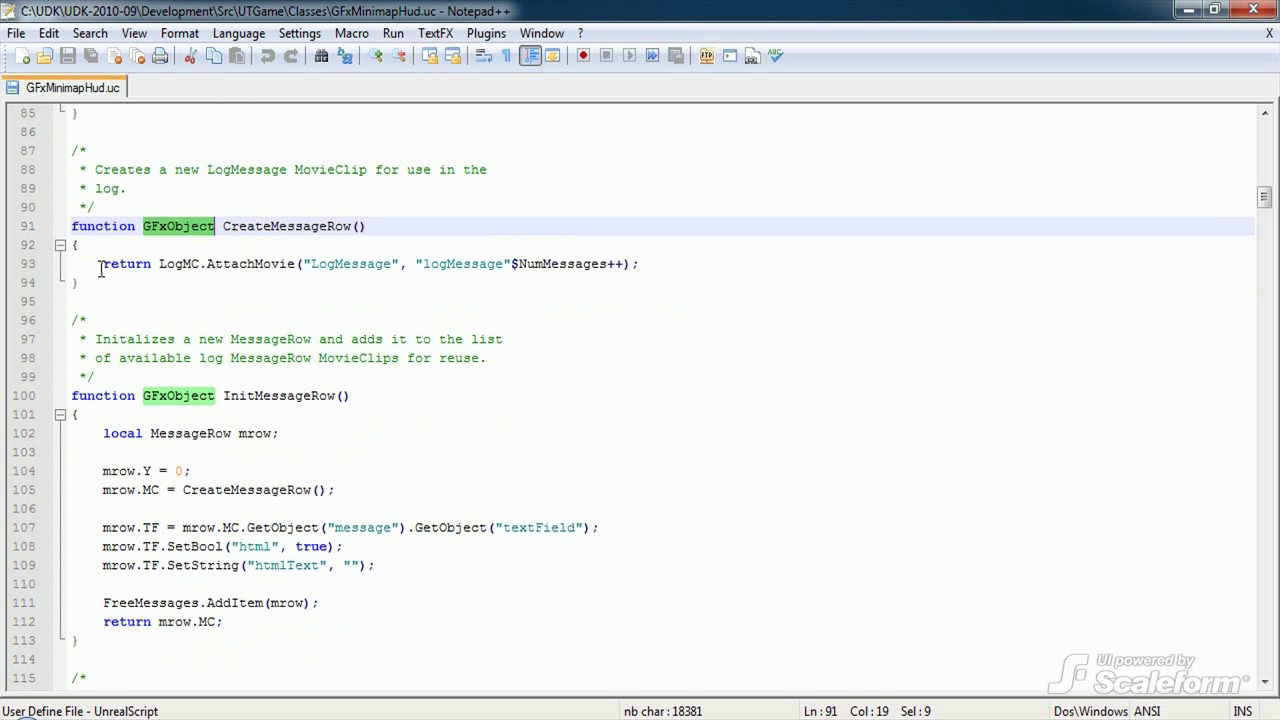
pyautogui.doubleClick(178, 264)
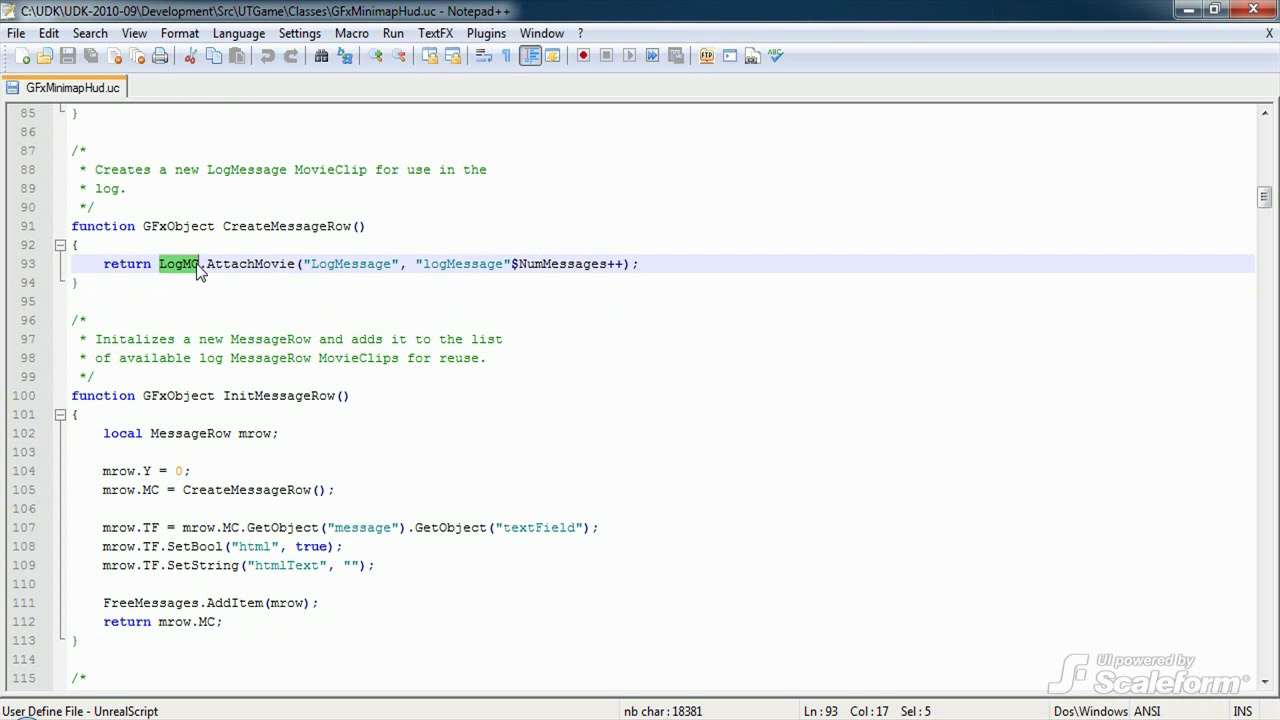
pyautogui.doubleClick(252, 264)
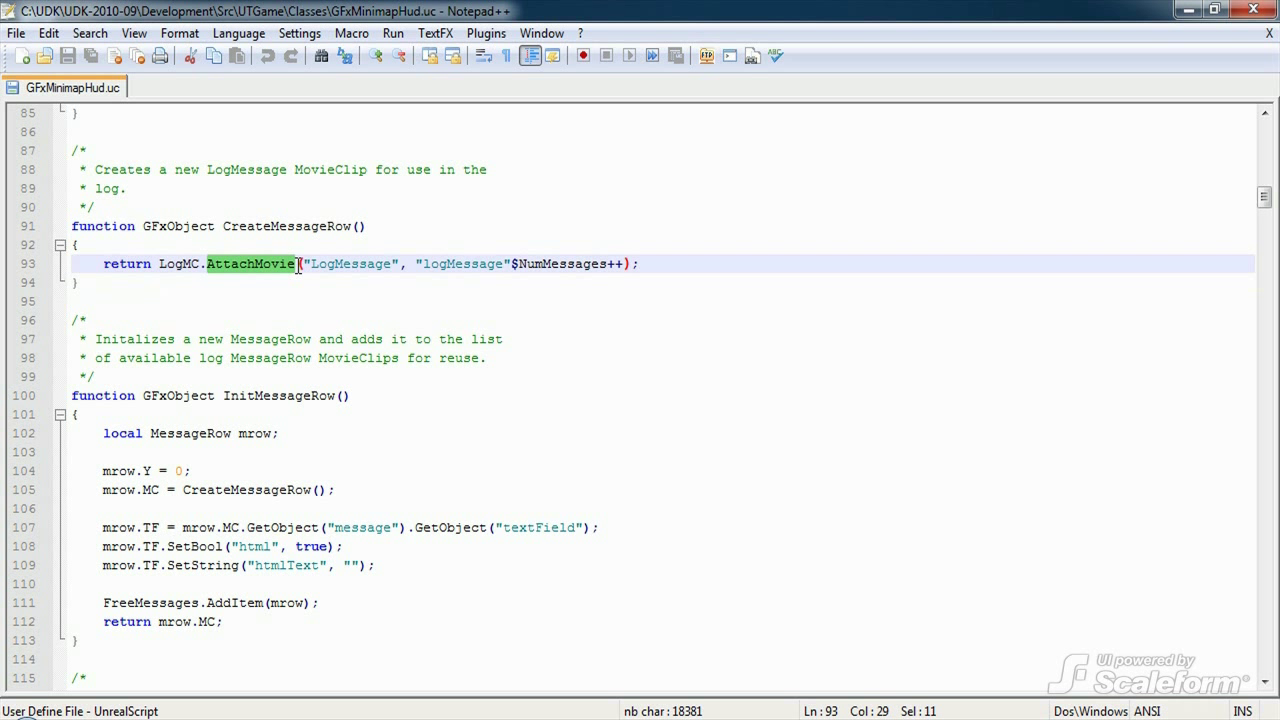
pyautogui.click(312, 264)
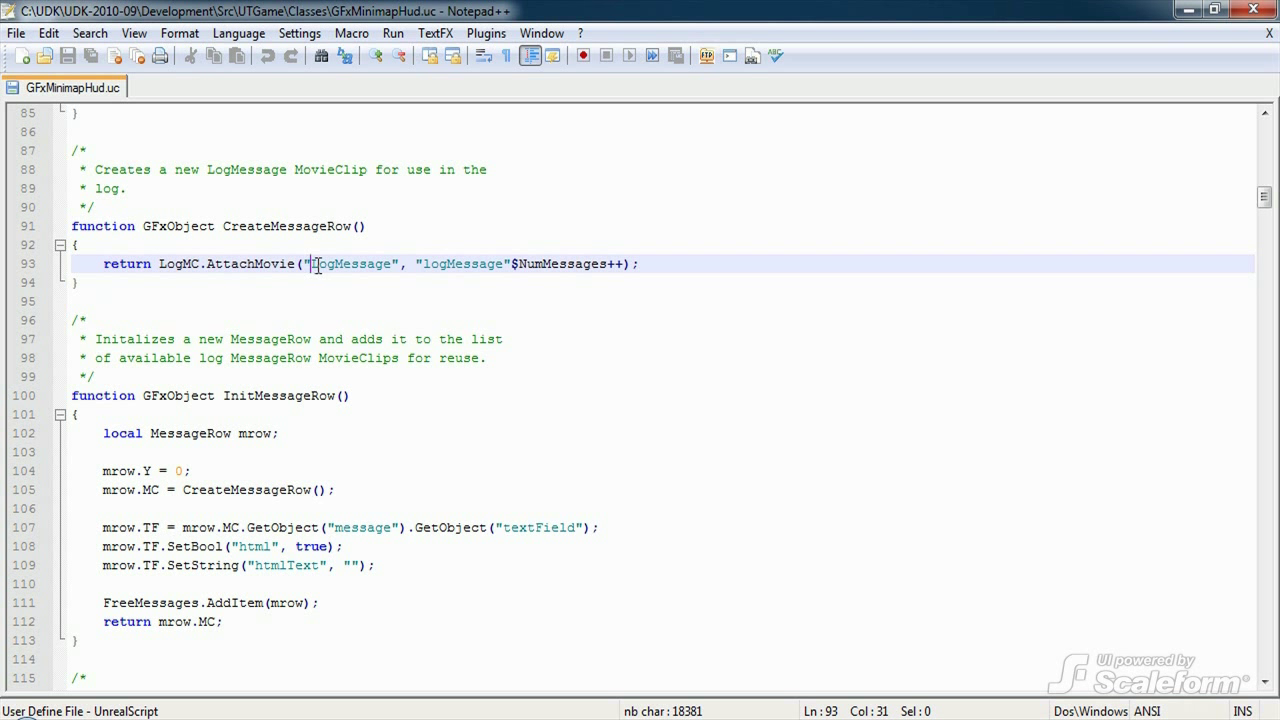
pyautogui.doubleClick(350, 264)
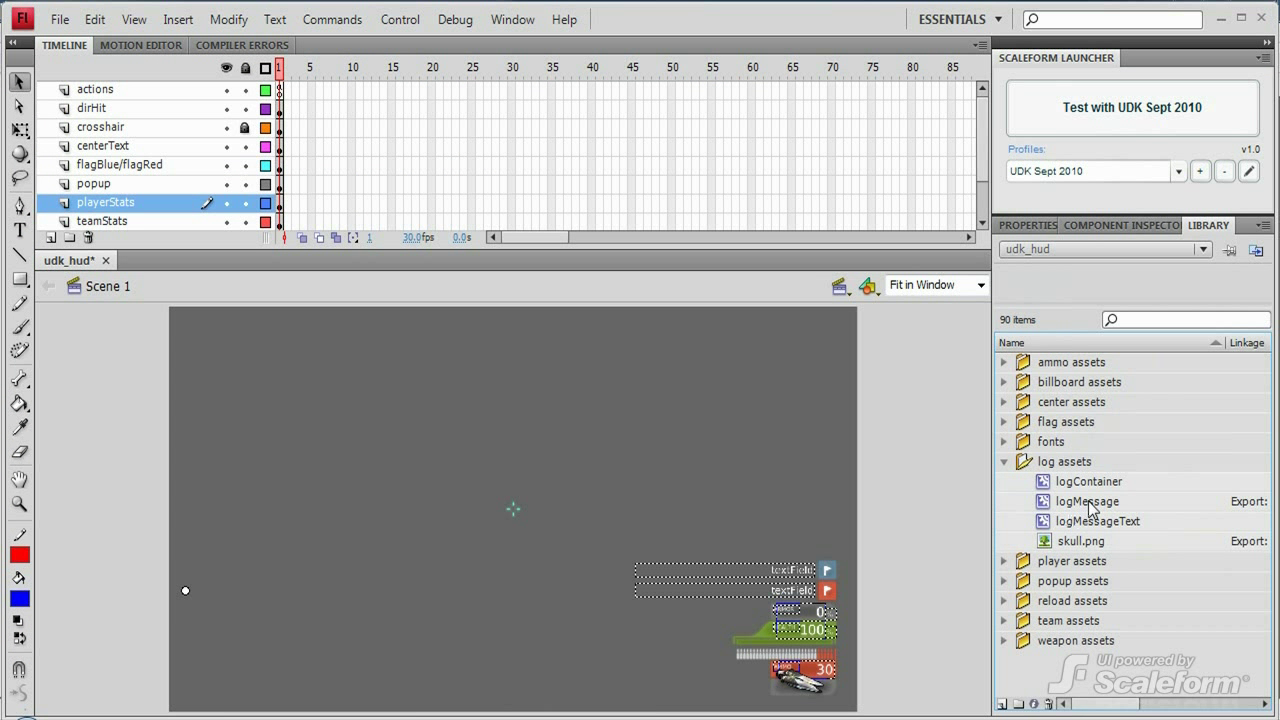
# Show the Properties dialog for the logMessage symbol under log assets in the Library
pyautogui.rightClick(1088, 500)
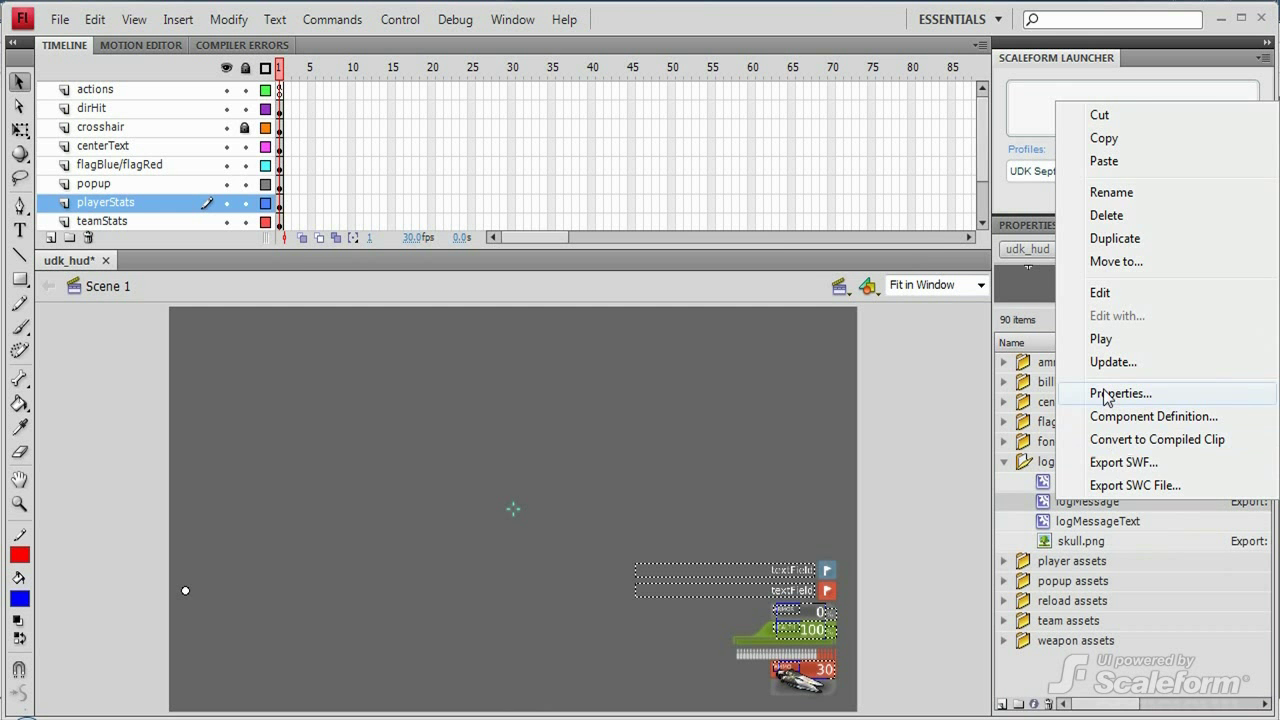
pyautogui.click(1120, 392)
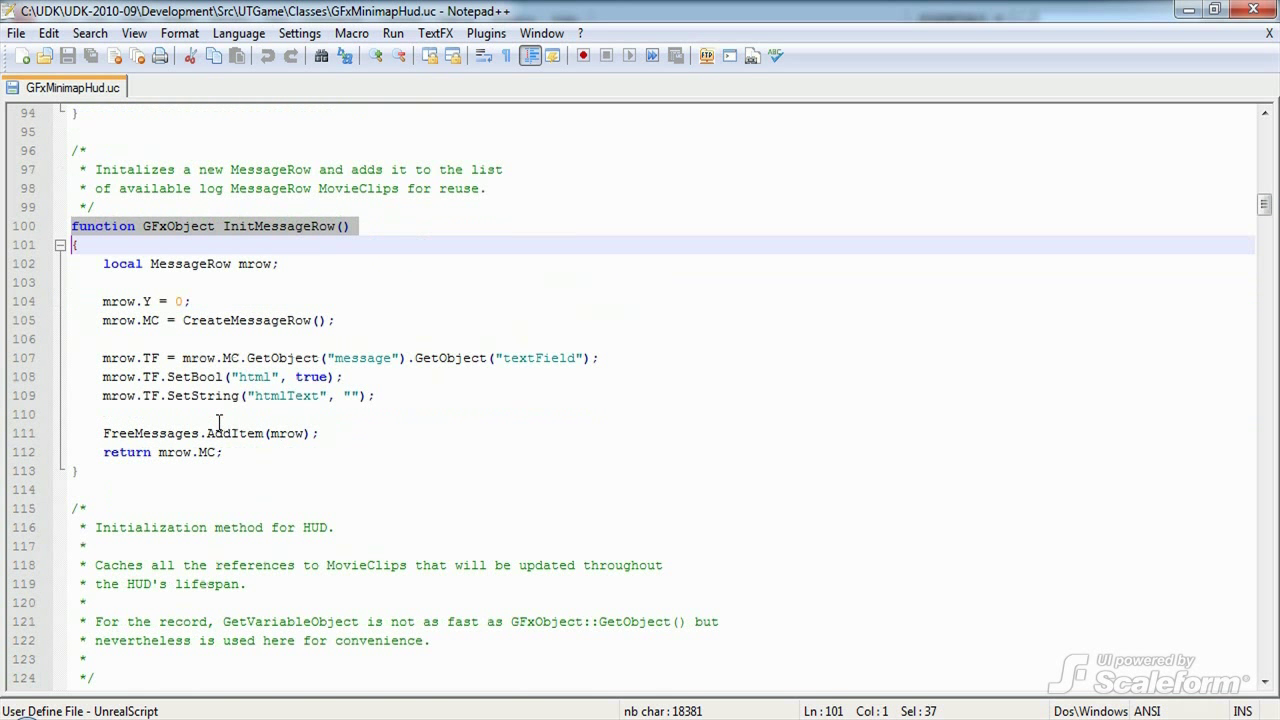
pyautogui.click(190, 264)
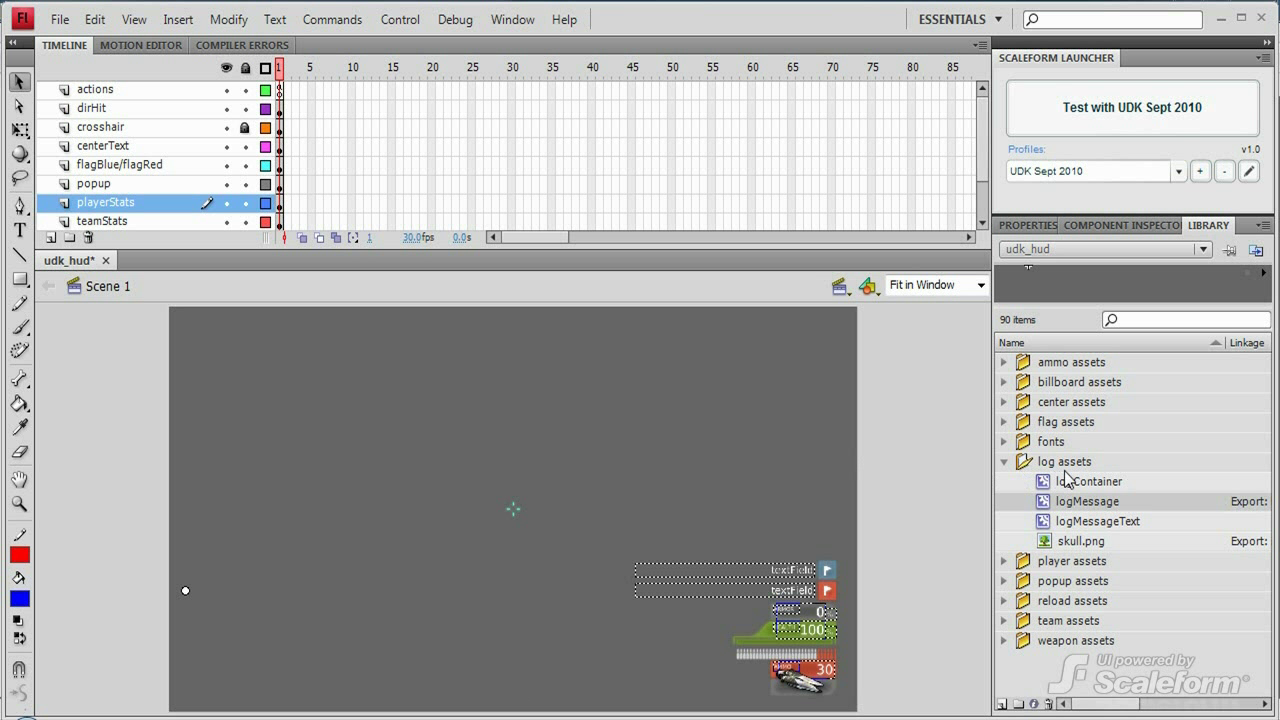
pyautogui.moveTo(1104, 480)
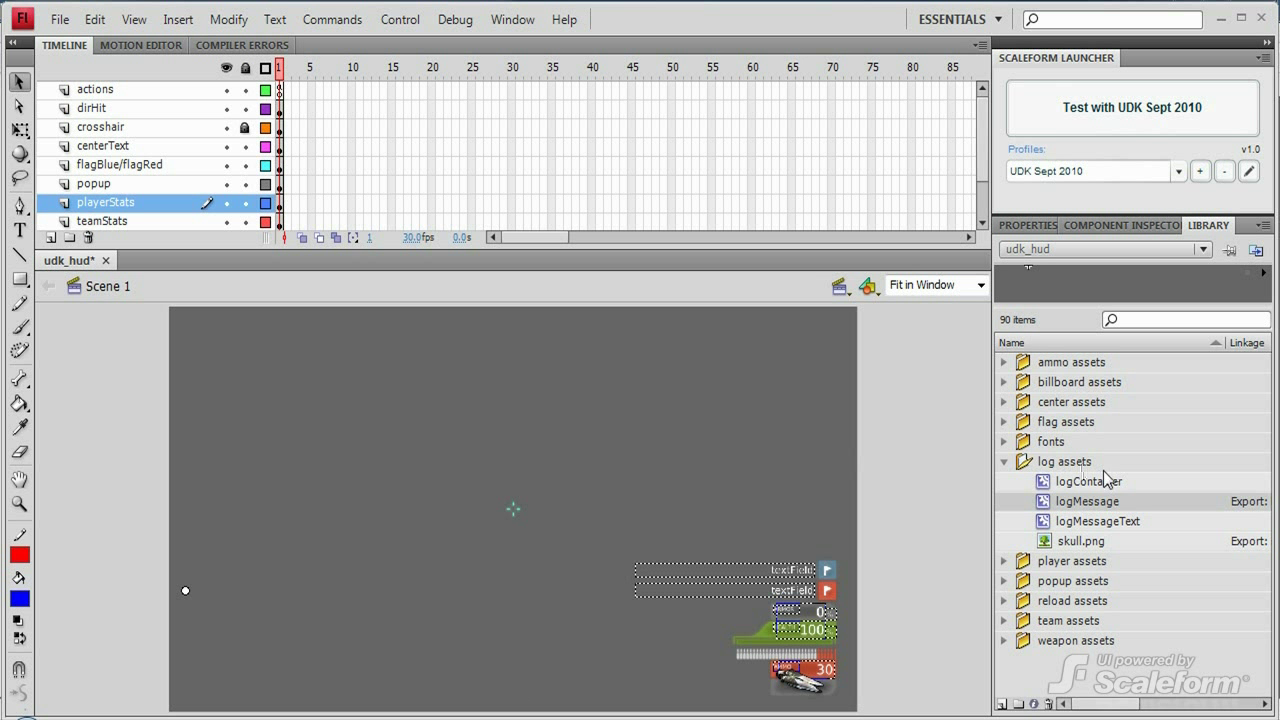
pyautogui.moveTo(1046, 512)
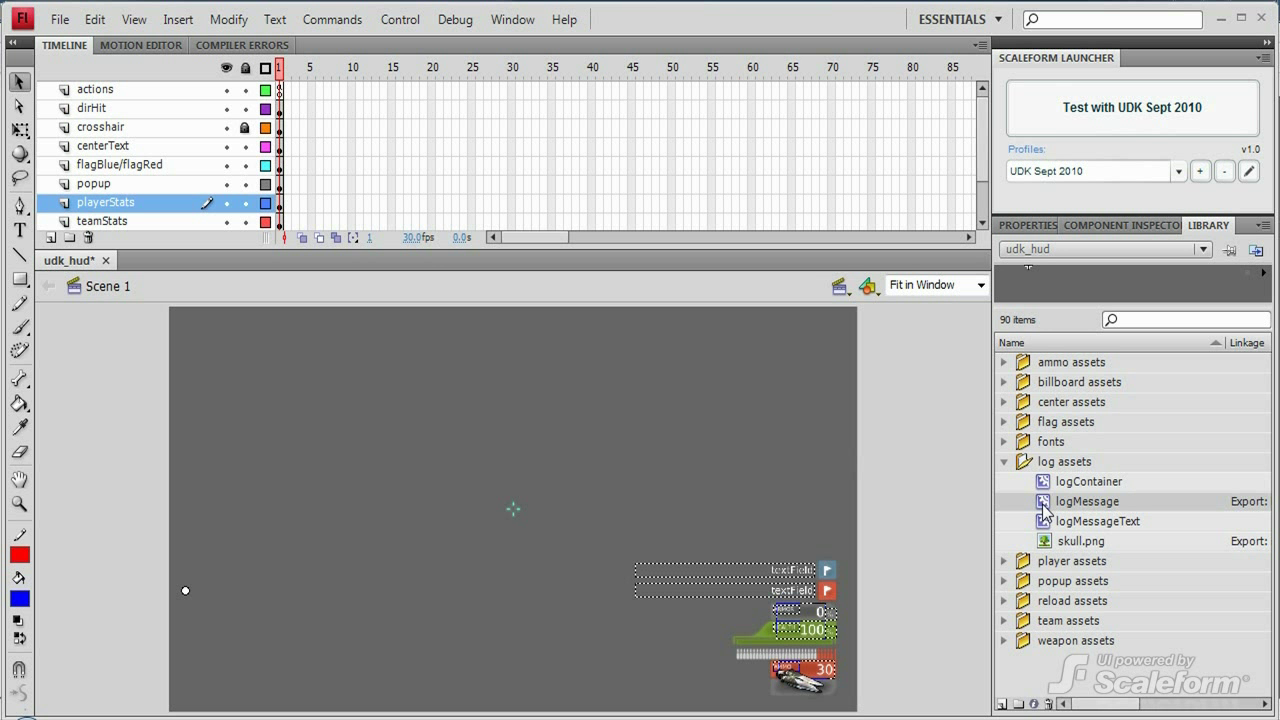
# Edit the logMessage symbol, enter its logMessageText clip and select the Log text field
pyautogui.doubleClick(1088, 500)
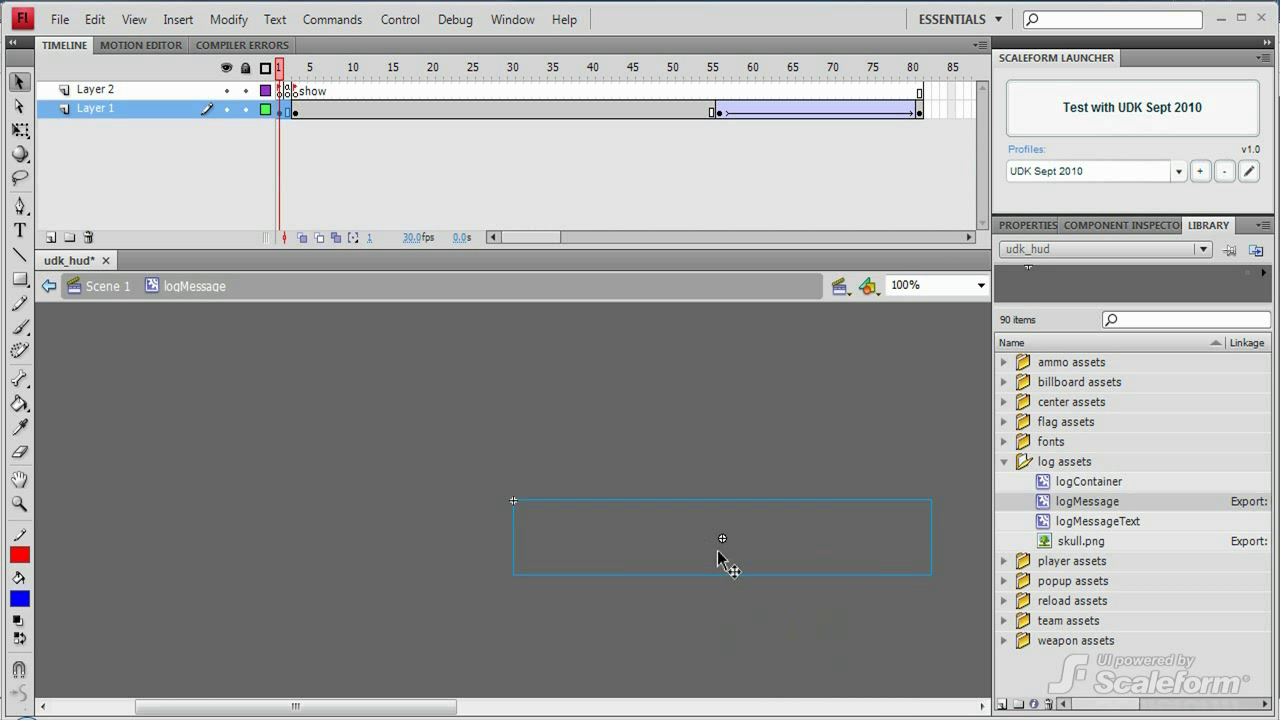
pyautogui.click(1028, 224)
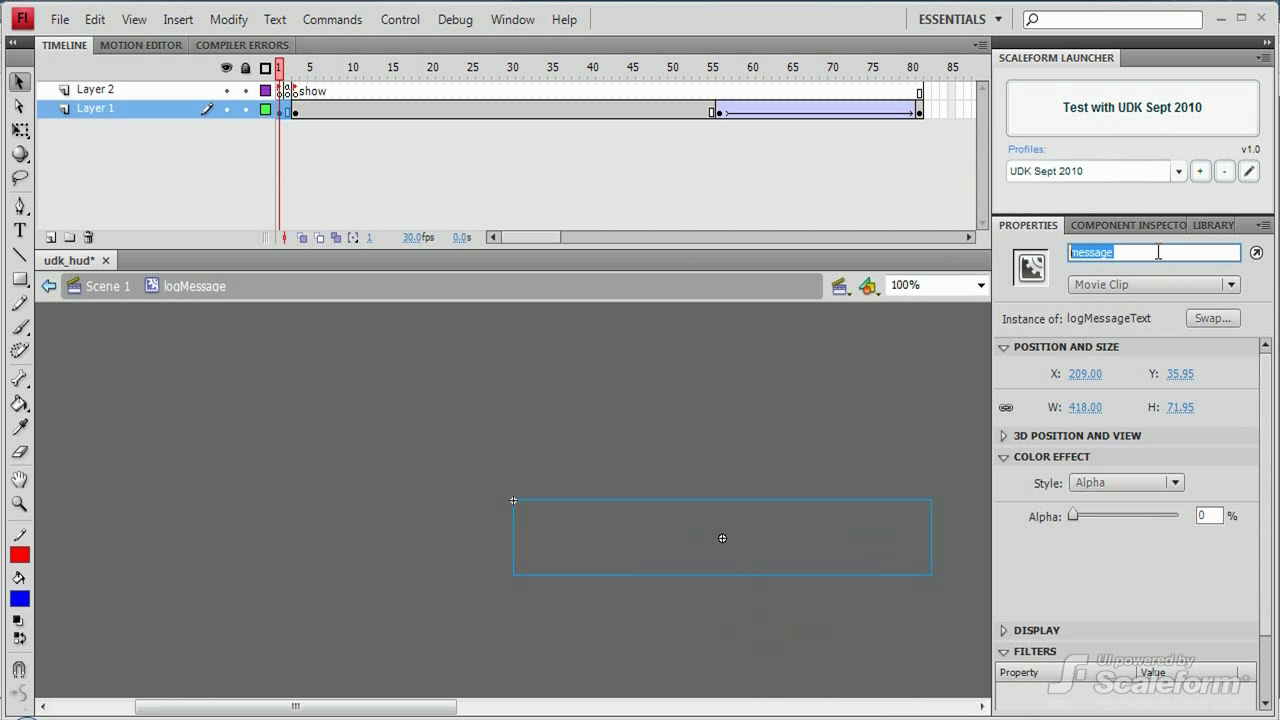
pyautogui.moveTo(722, 540)
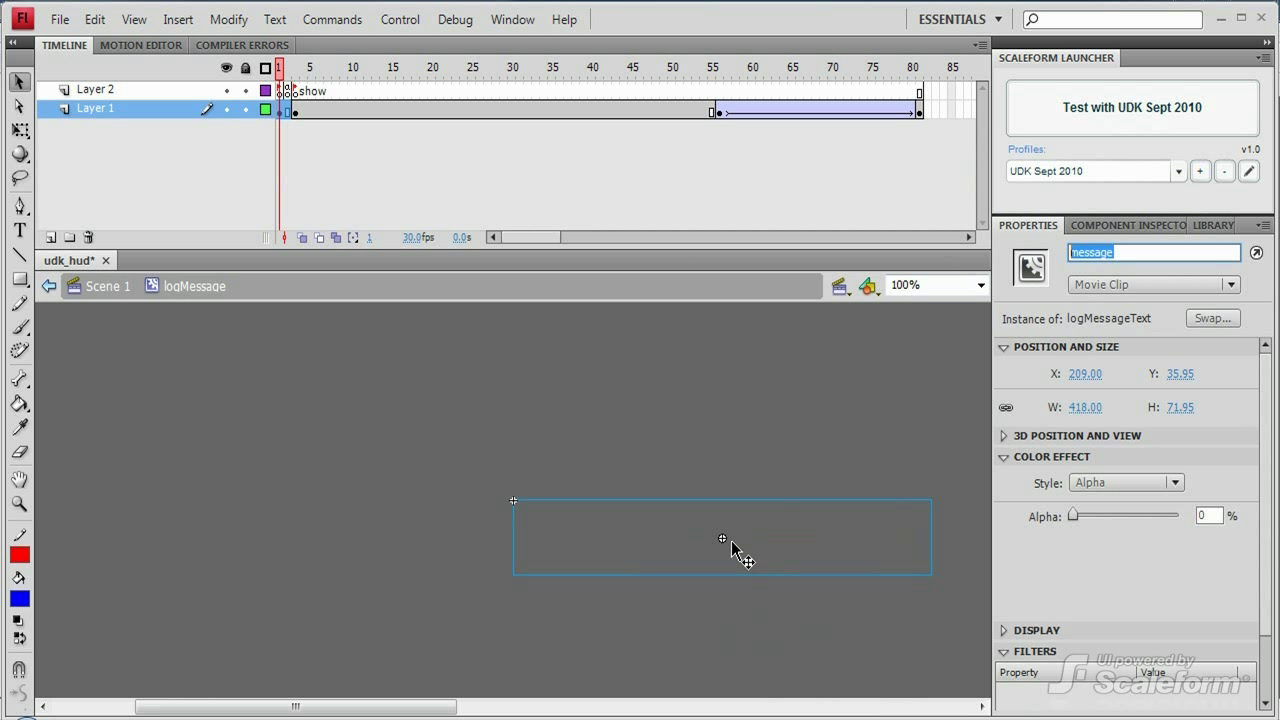
pyautogui.doubleClick(720, 536)
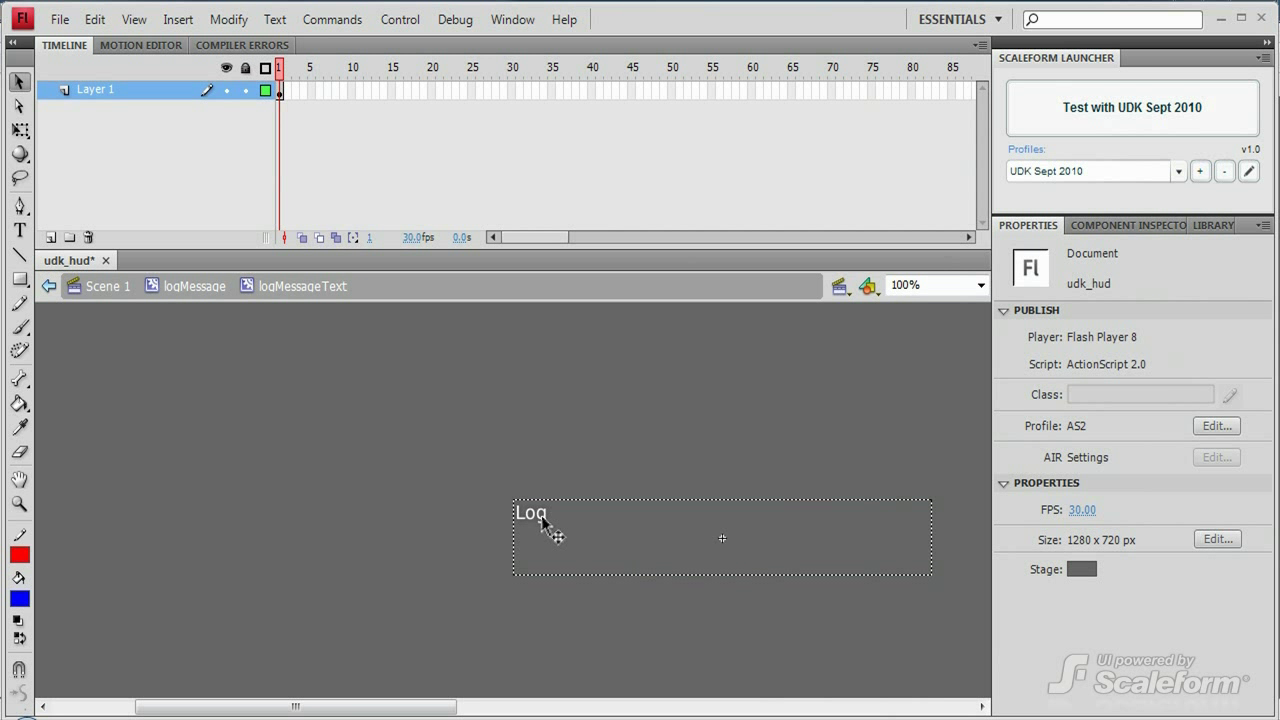
pyautogui.click(720, 538)
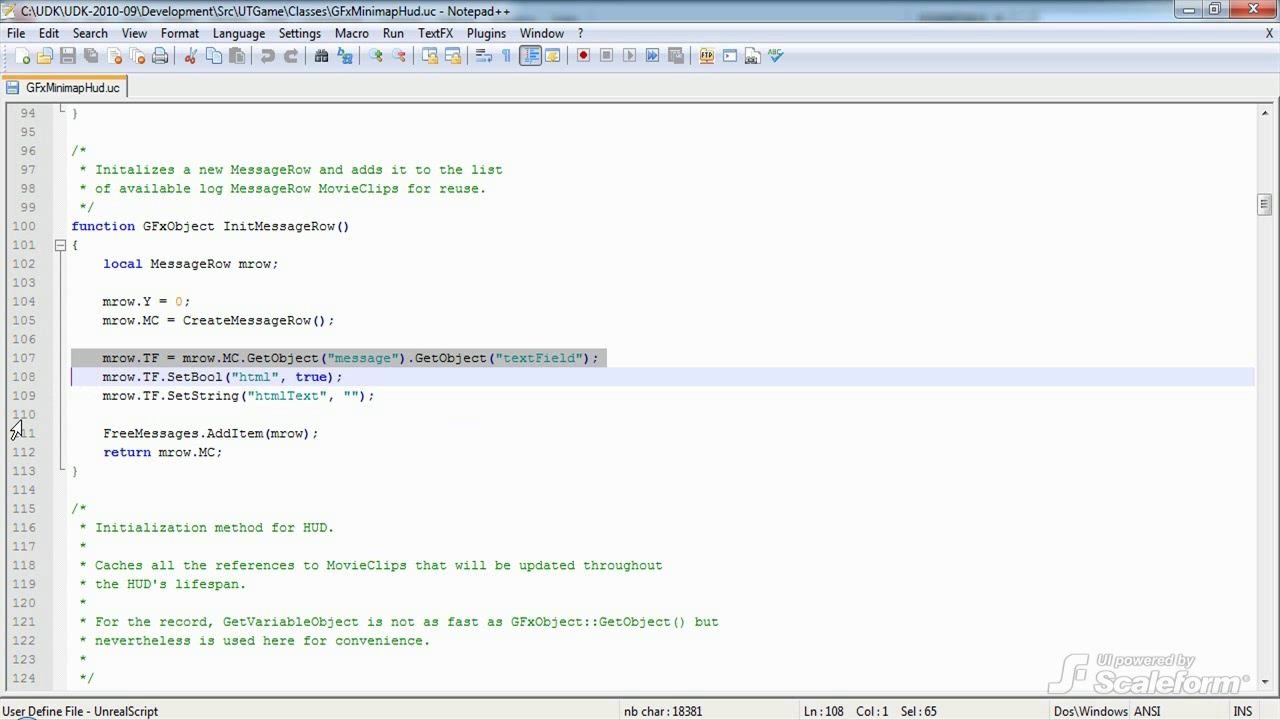
pyautogui.moveTo(208, 376)
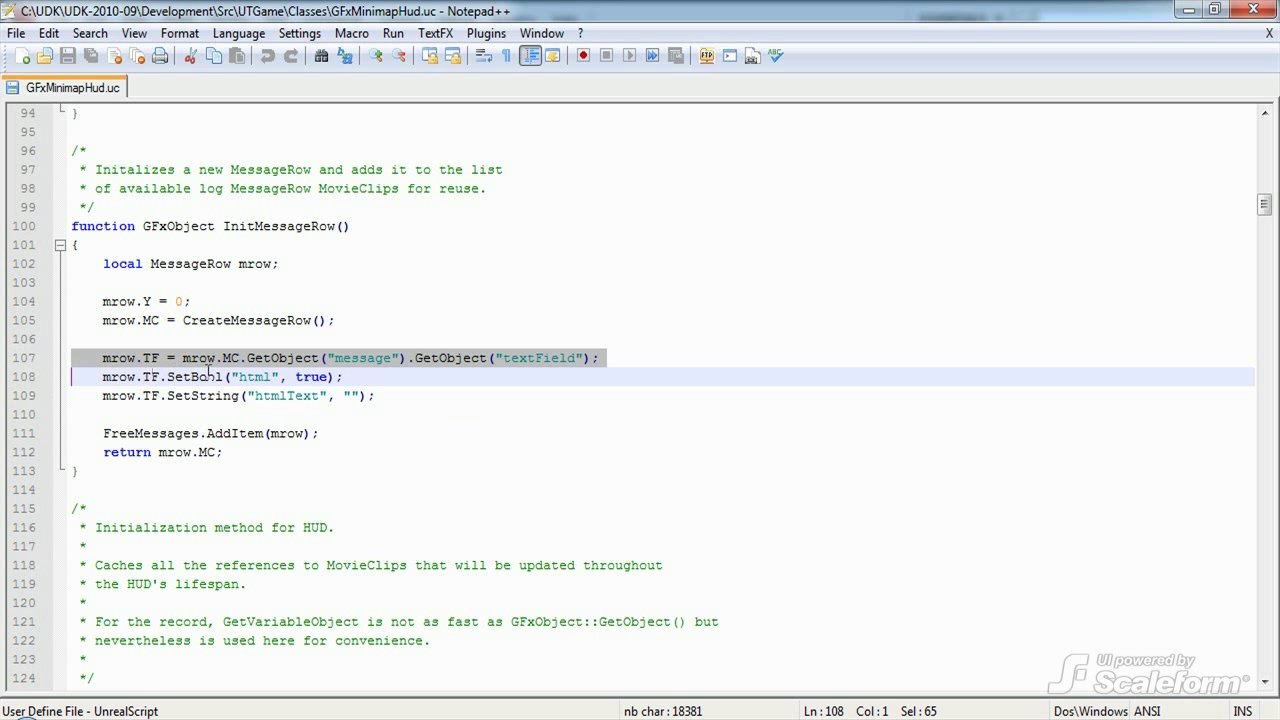
pyautogui.moveTo(560, 370)
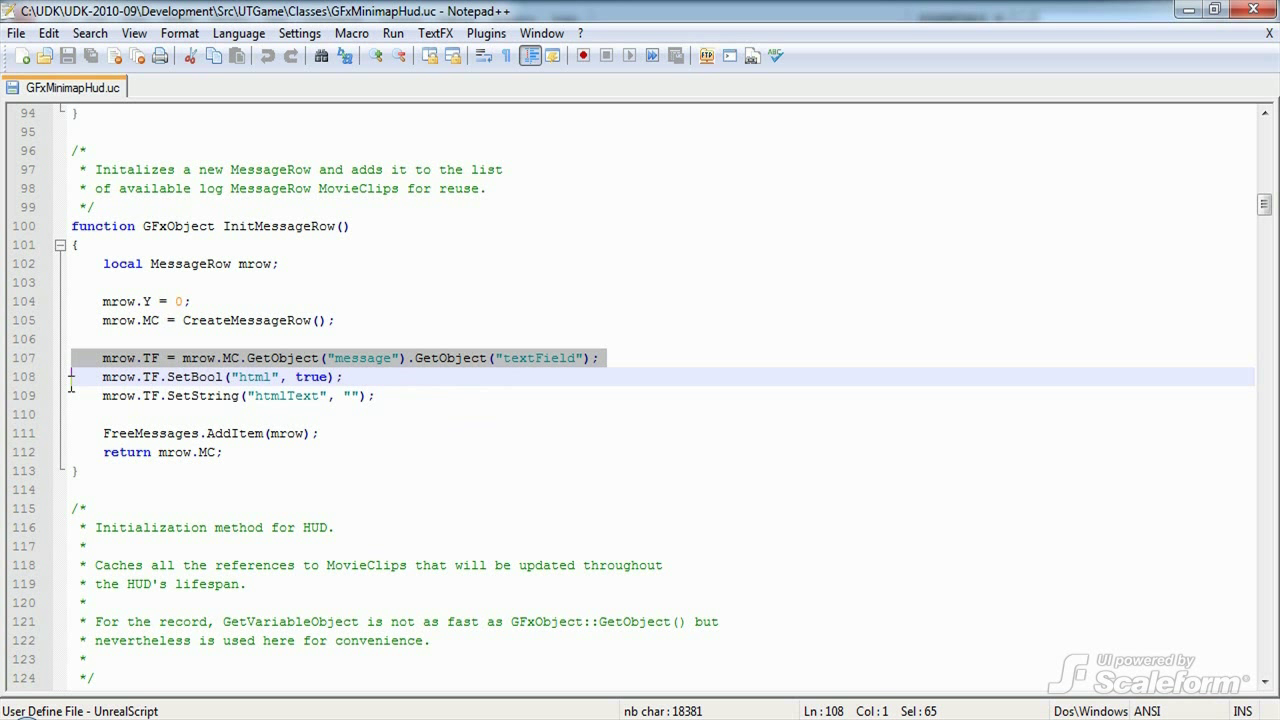
pyautogui.click(156, 396)
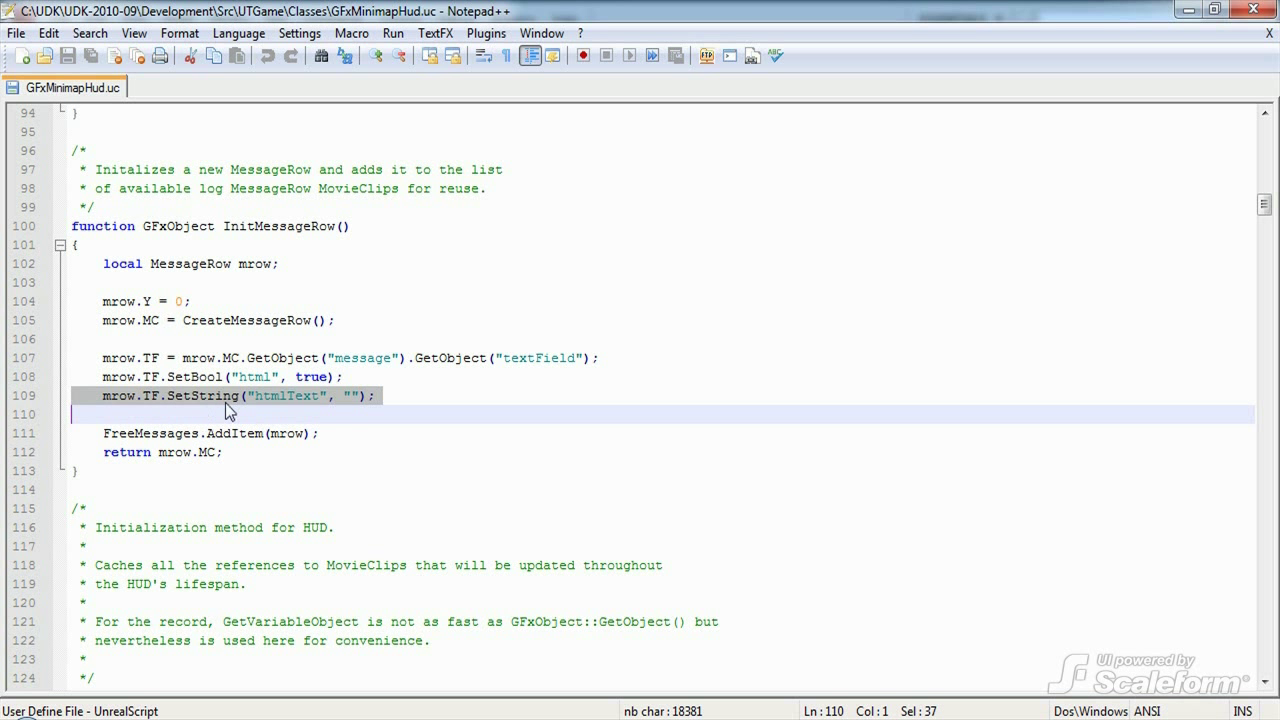
pyautogui.moveTo(352, 410)
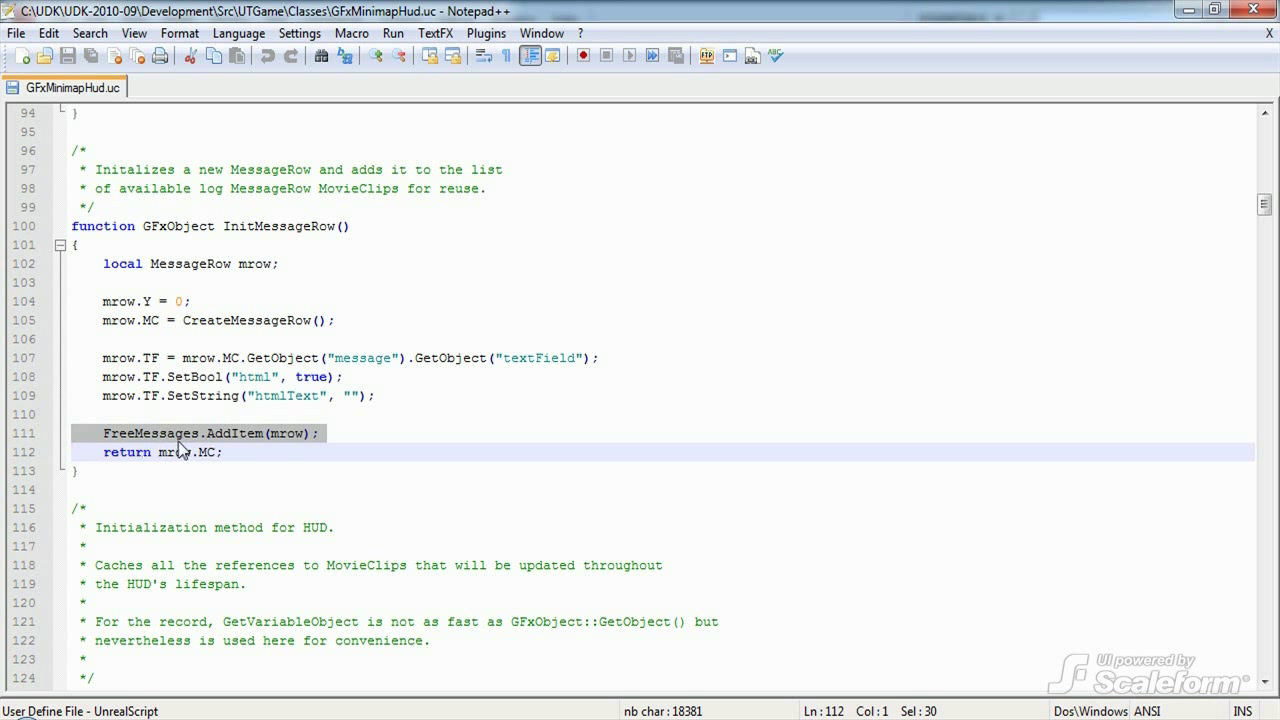
pyautogui.moveTo(196, 448)
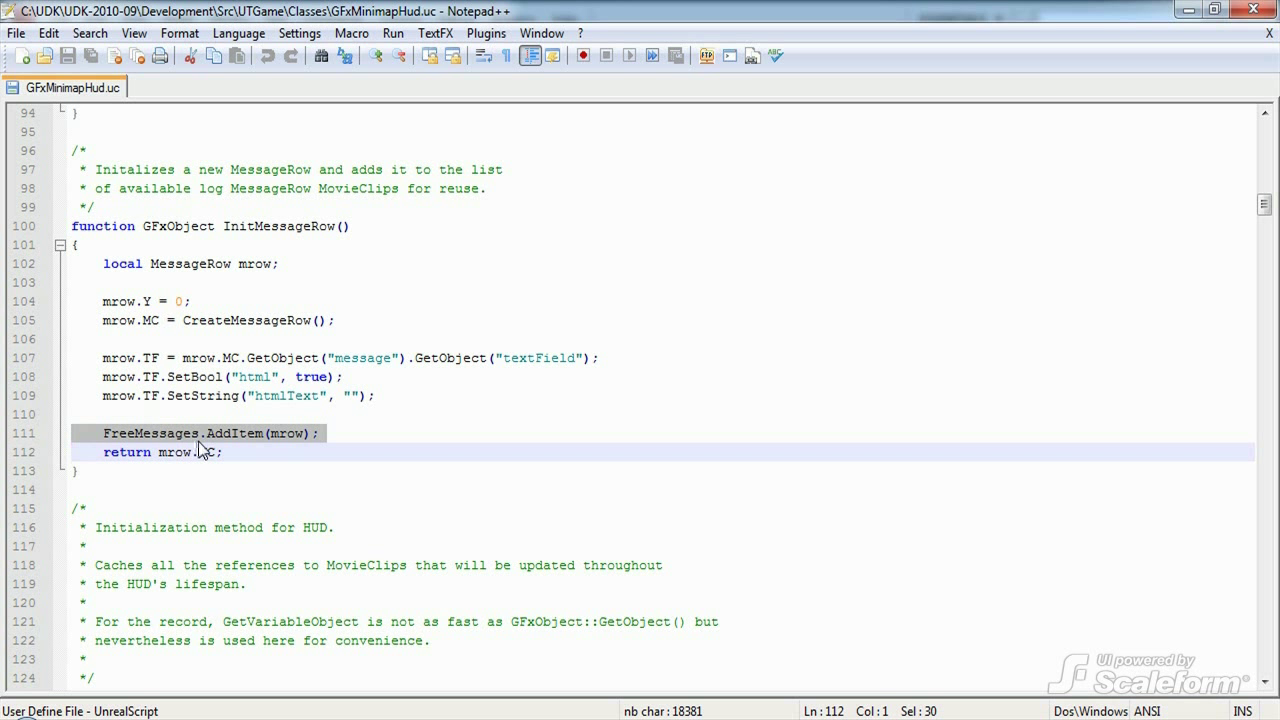
pyautogui.click(116, 470)
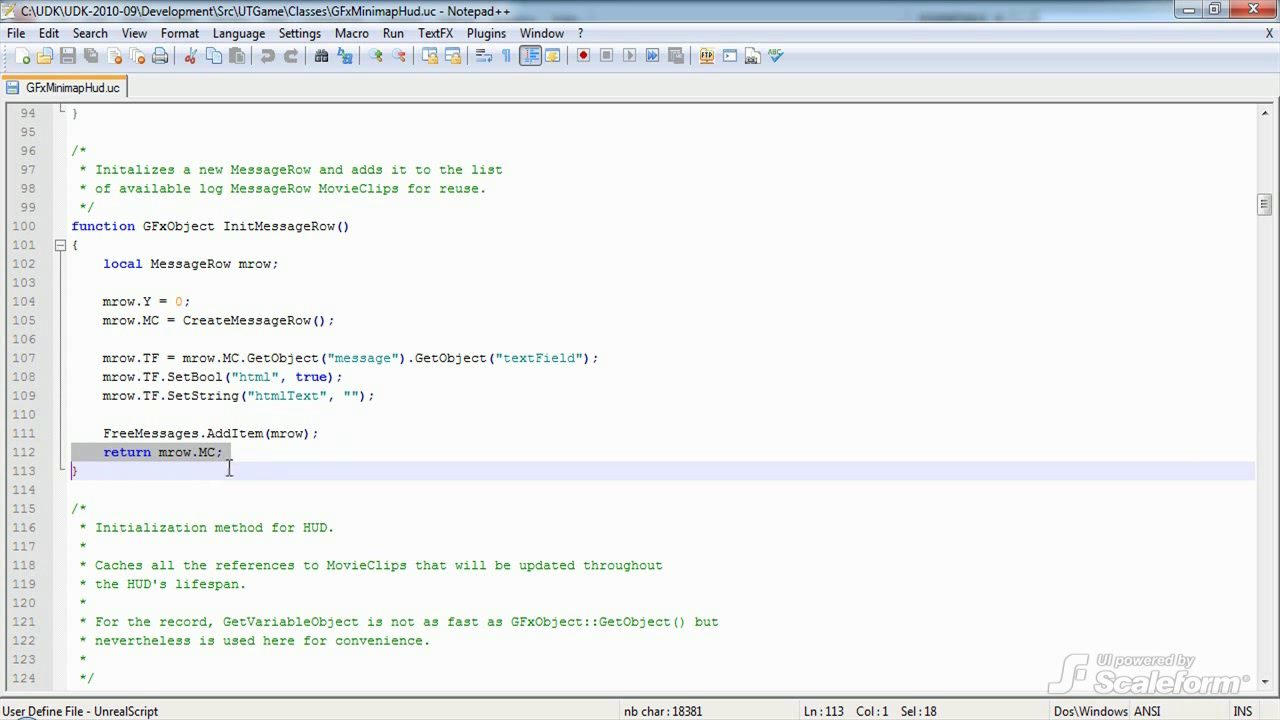
pyautogui.moveTo(240, 468)
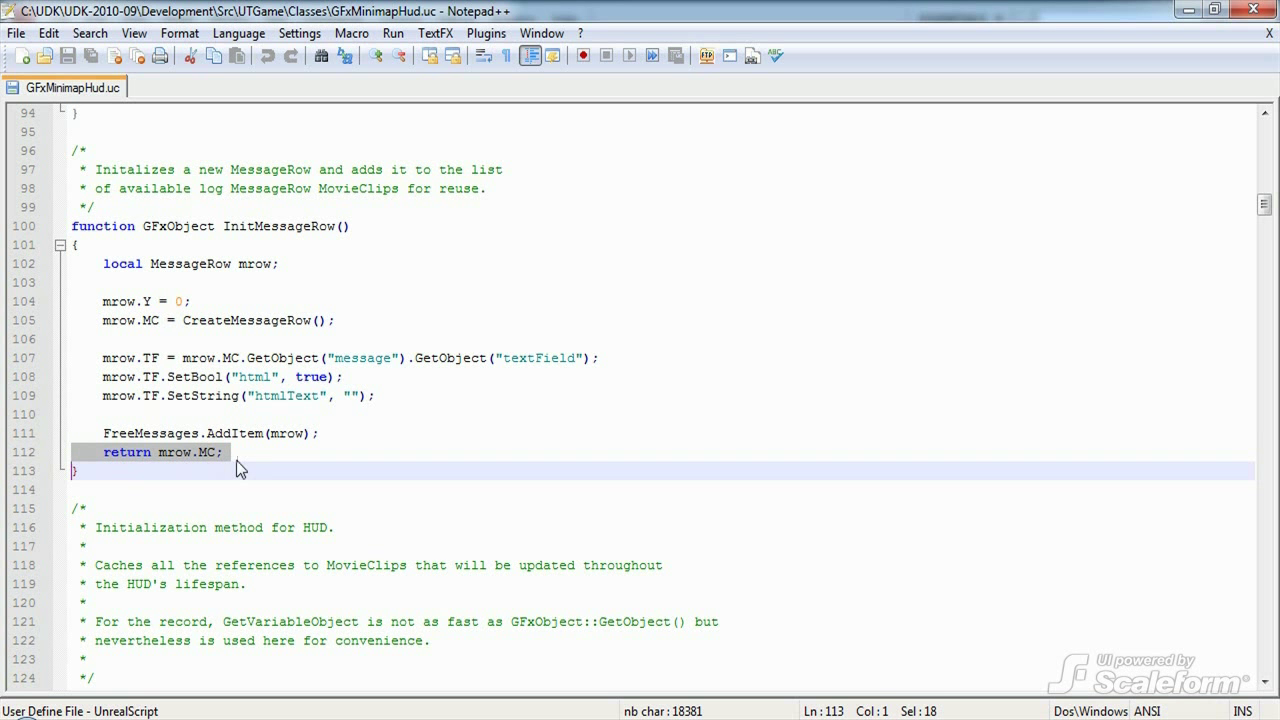
# Scroll past InitMessageRow to Init's NumMessages and Last health/armor/ammo/score resets
pyautogui.scroll(-3)
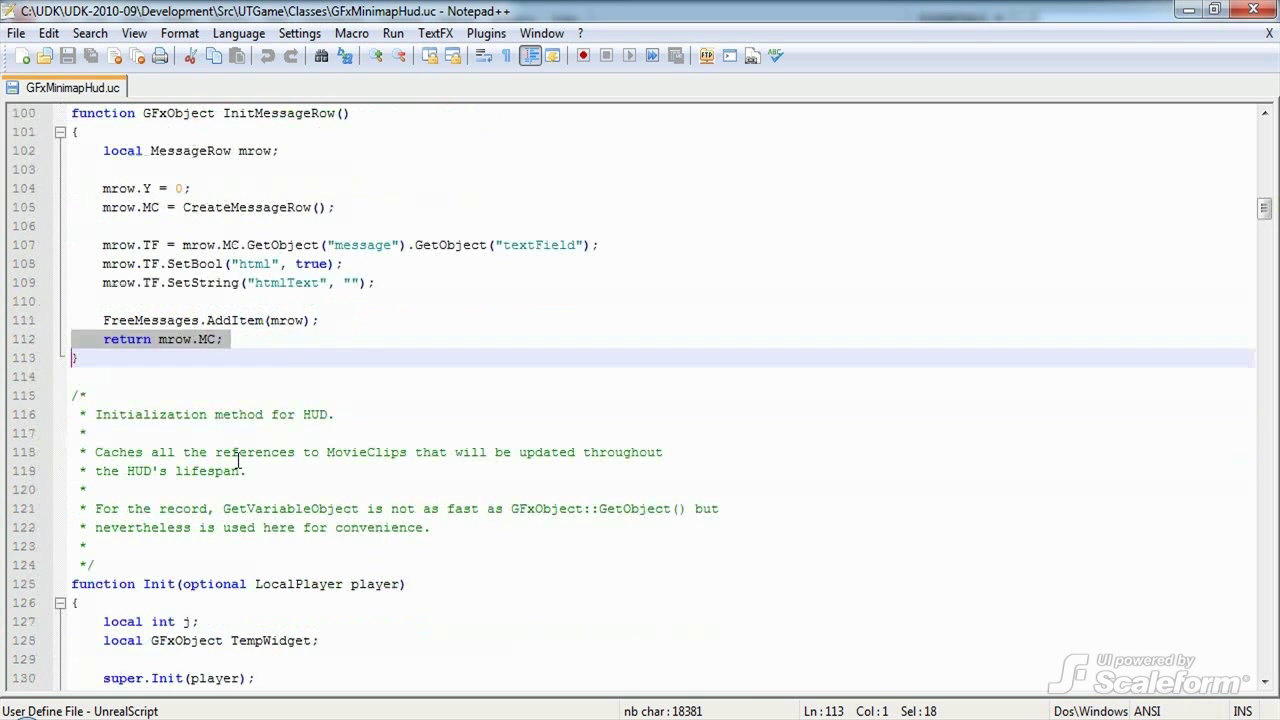
pyautogui.scroll(-3)
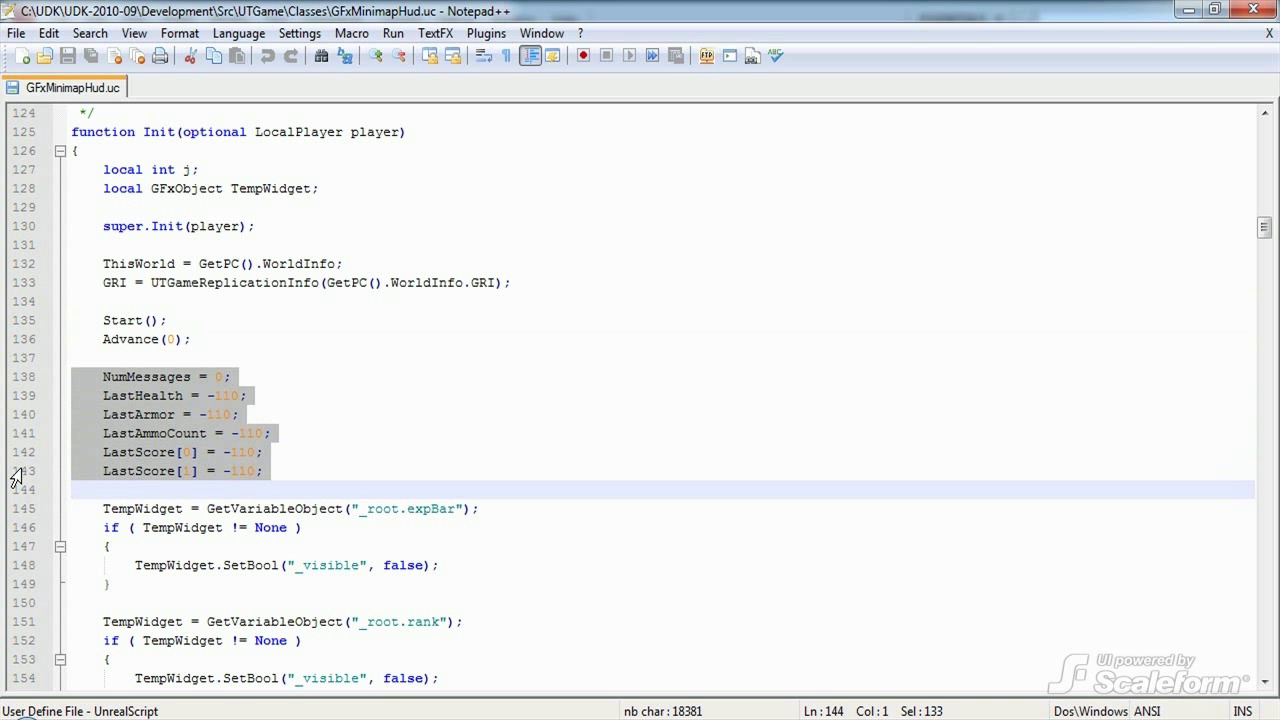
# Highlight the expBar GetVariableObject line and scroll through the TempWidget SetBool visibility blocks
pyautogui.scroll(-3)
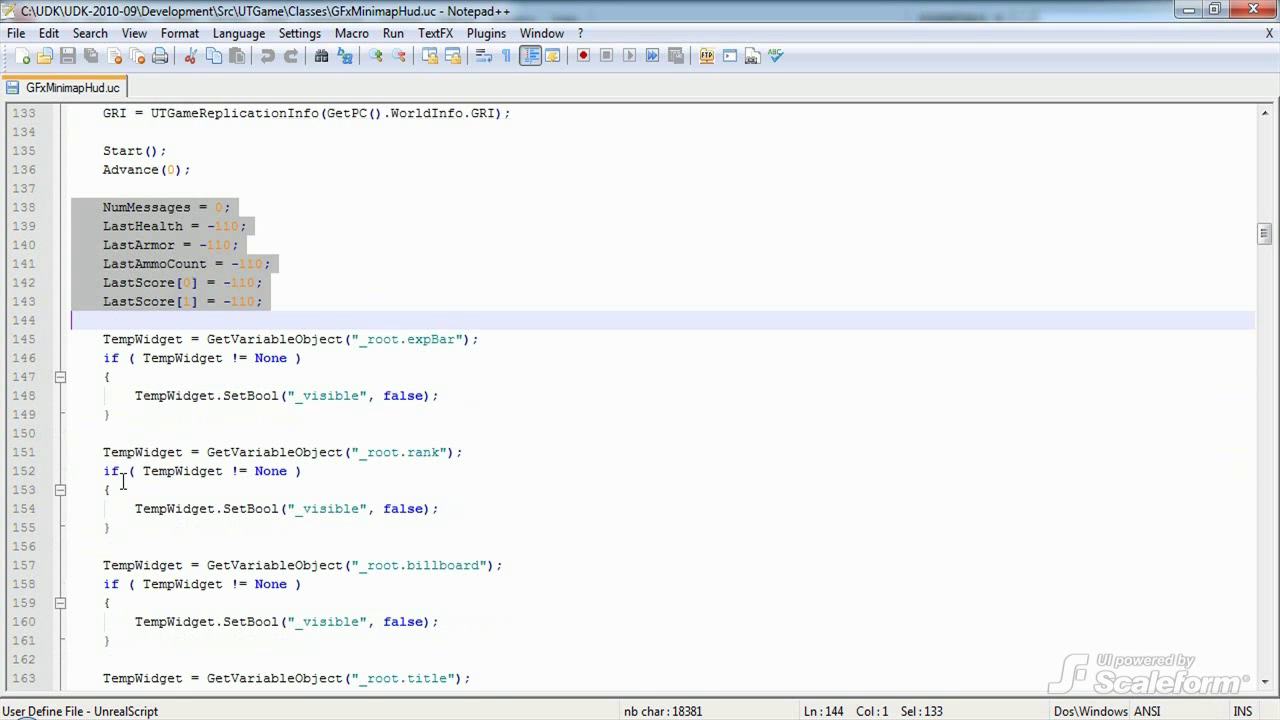
pyautogui.moveTo(16, 348)
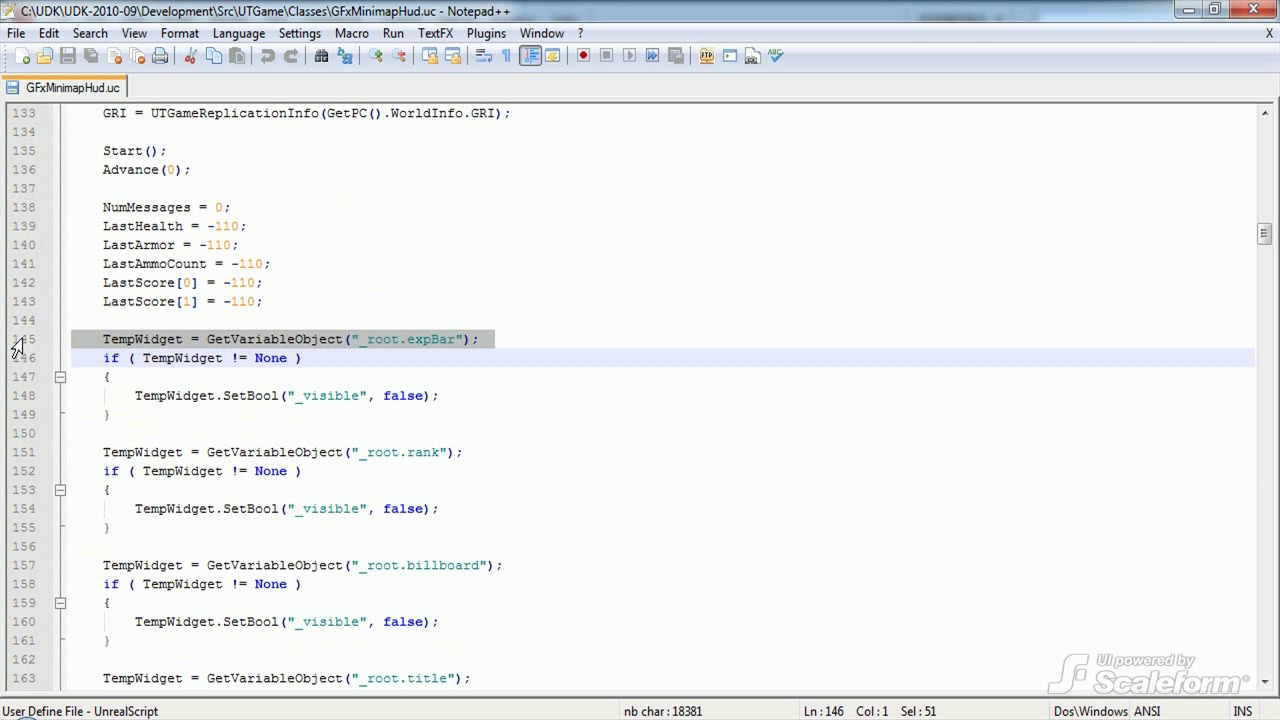
pyautogui.click(200, 358)
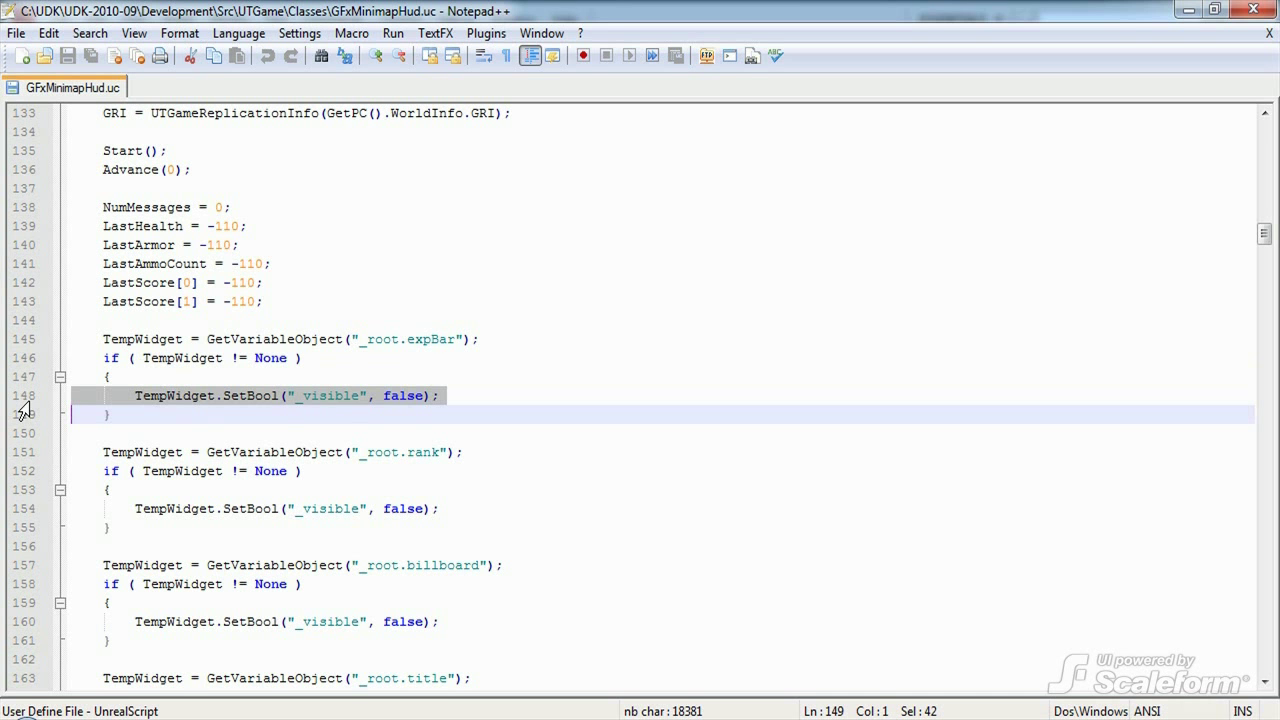
pyautogui.scroll(-3)
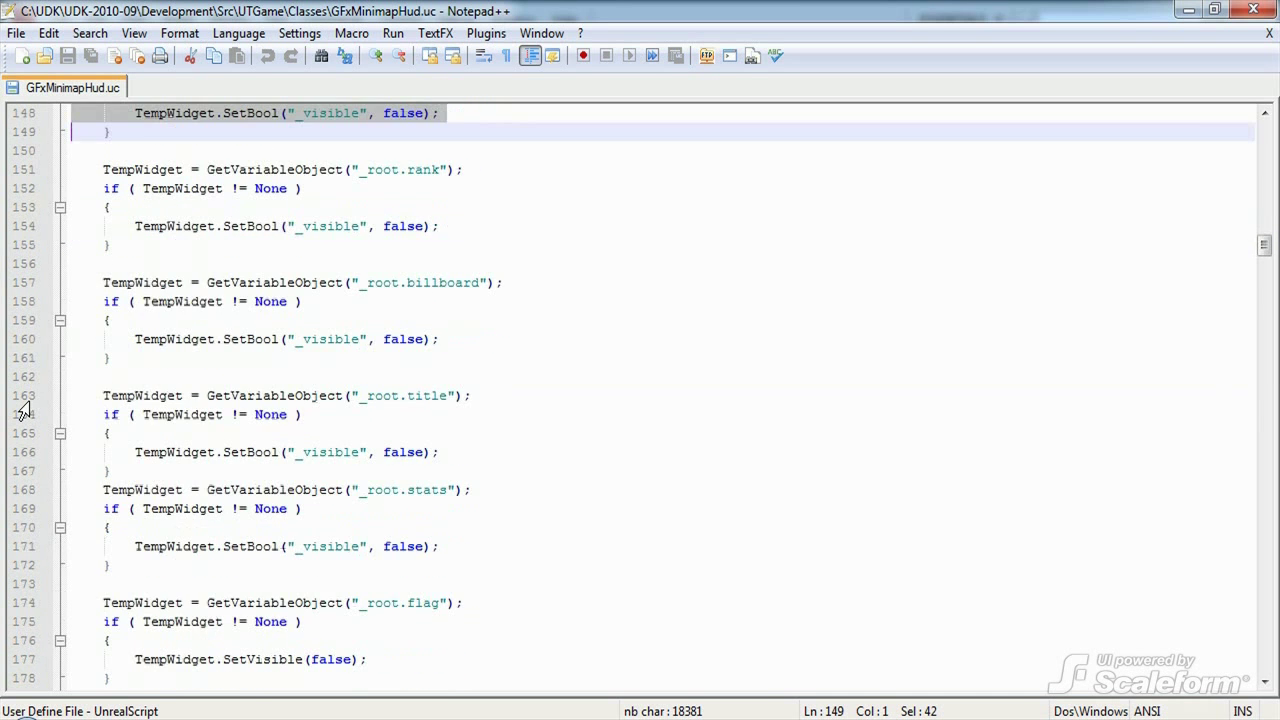
pyautogui.scroll(-3)
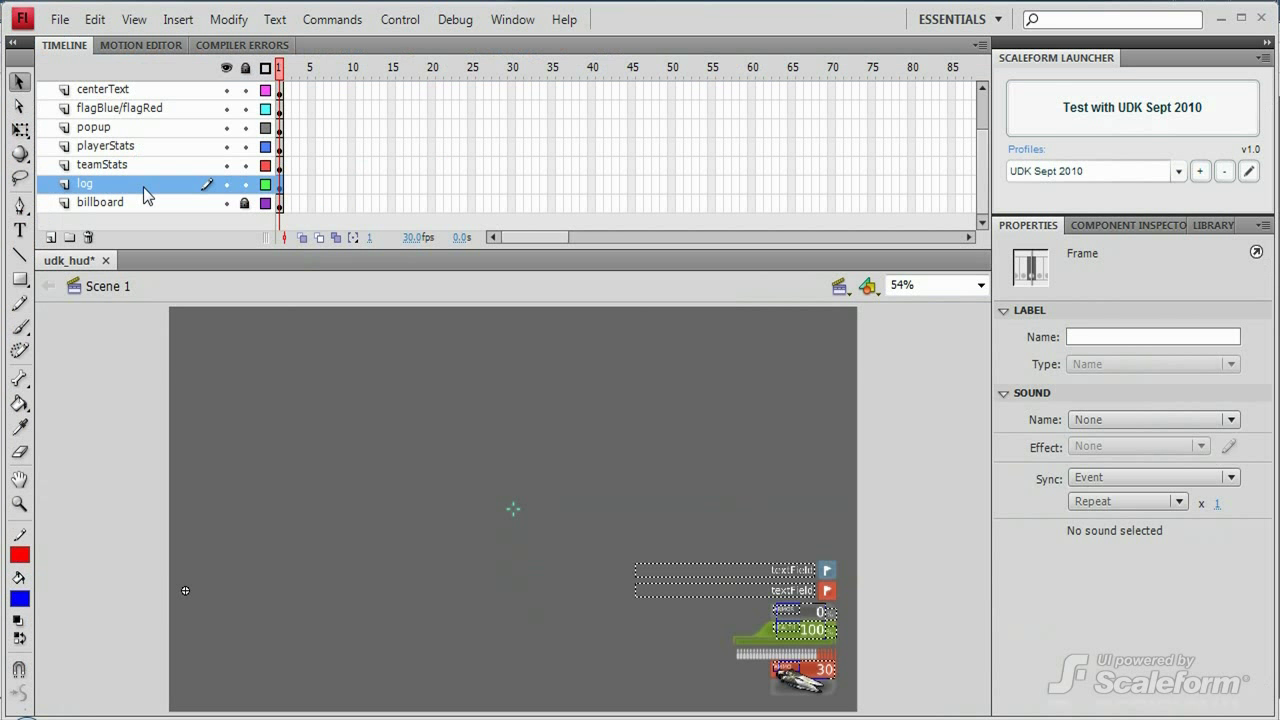
pyautogui.moveTo(190, 600)
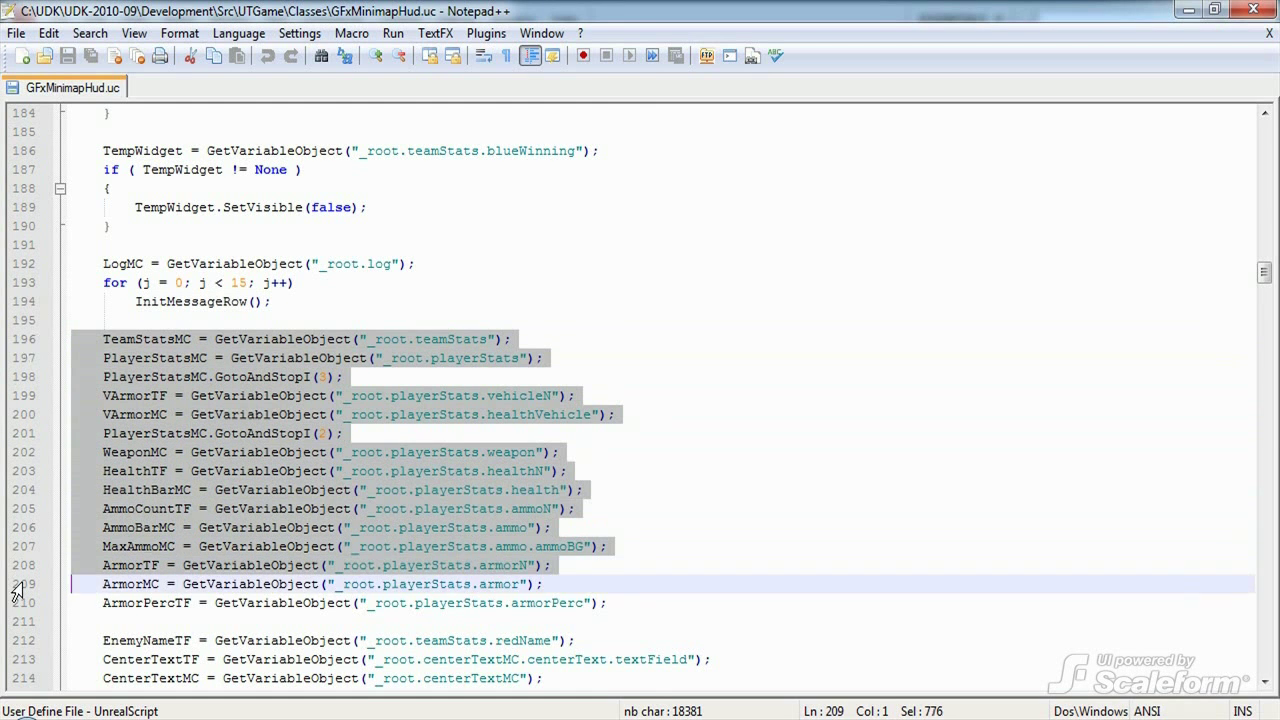
# Scroll to the LogMC and TeamStatsMC GetVariableObject assignments in Init
pyautogui.scroll(-3)
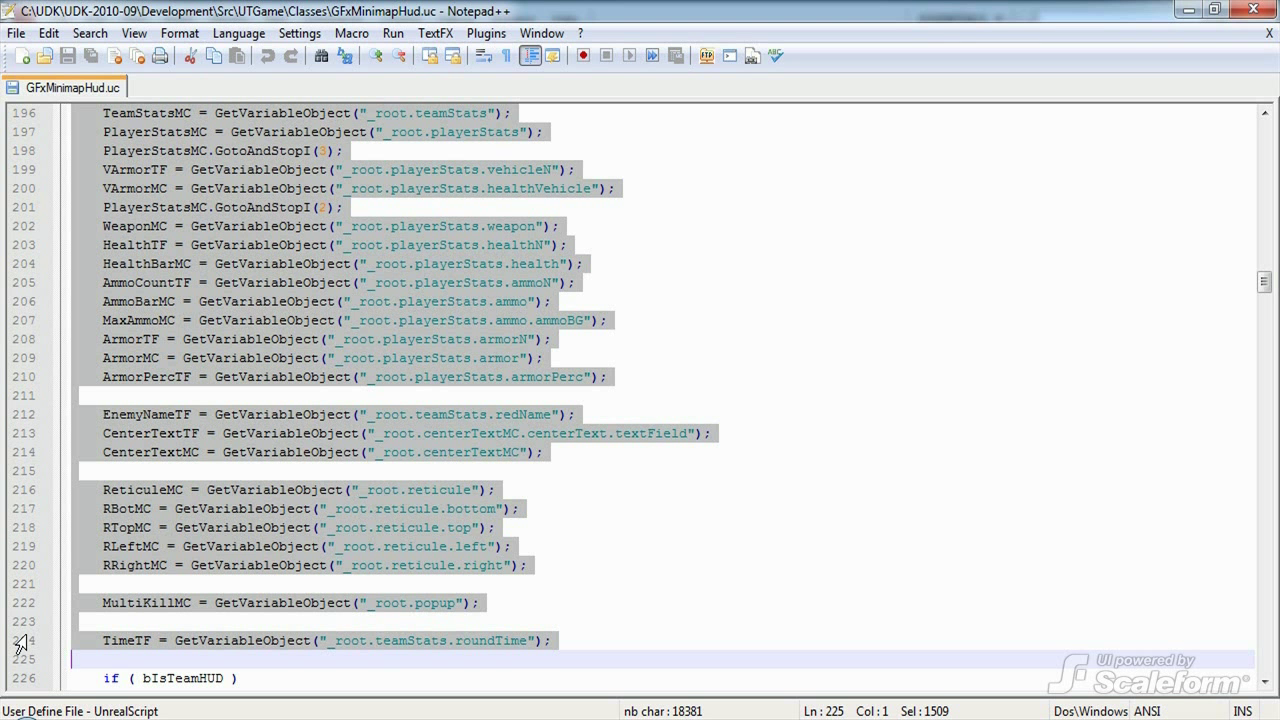
pyautogui.moveTo(56, 244)
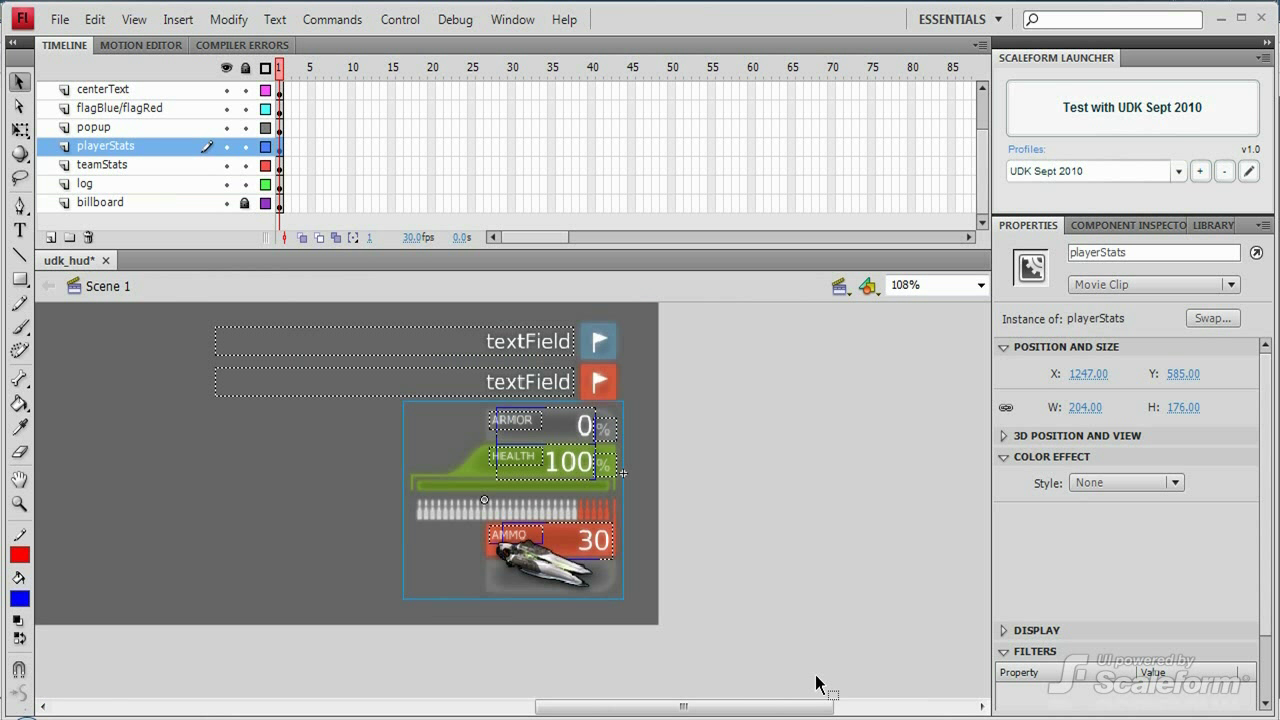
pyautogui.moveTo(604, 552)
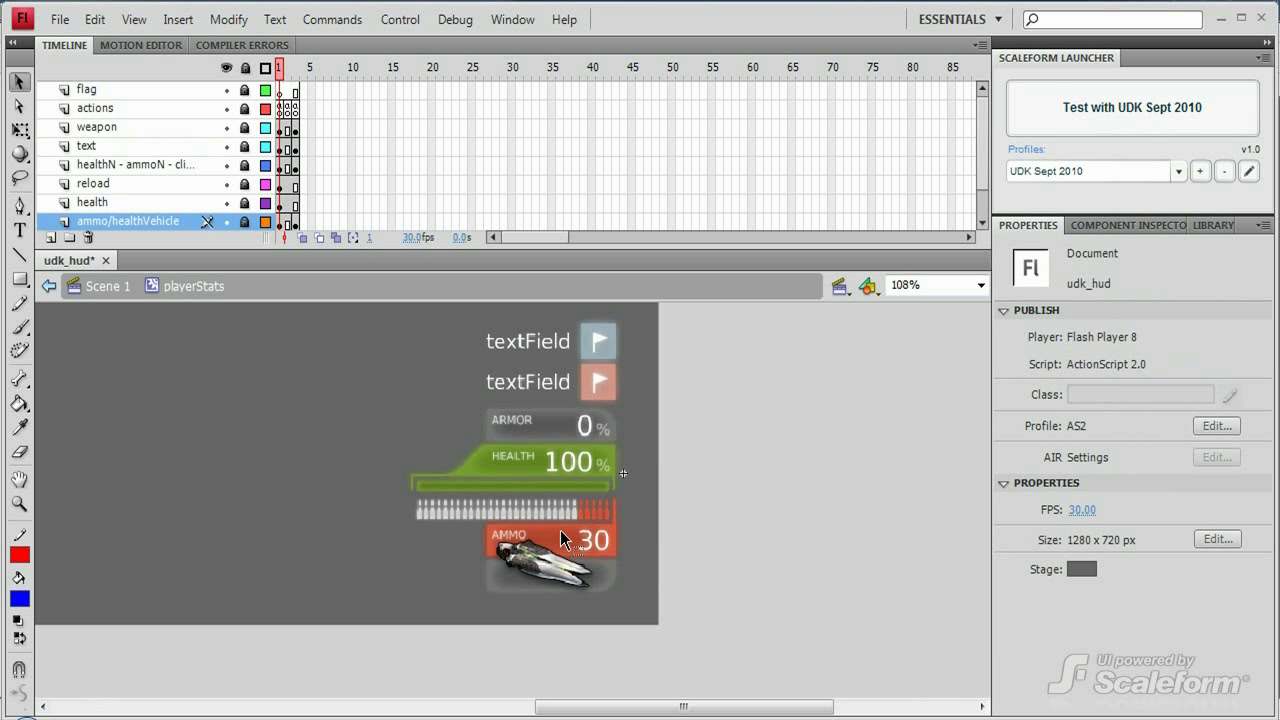
pyautogui.moveTo(148, 174)
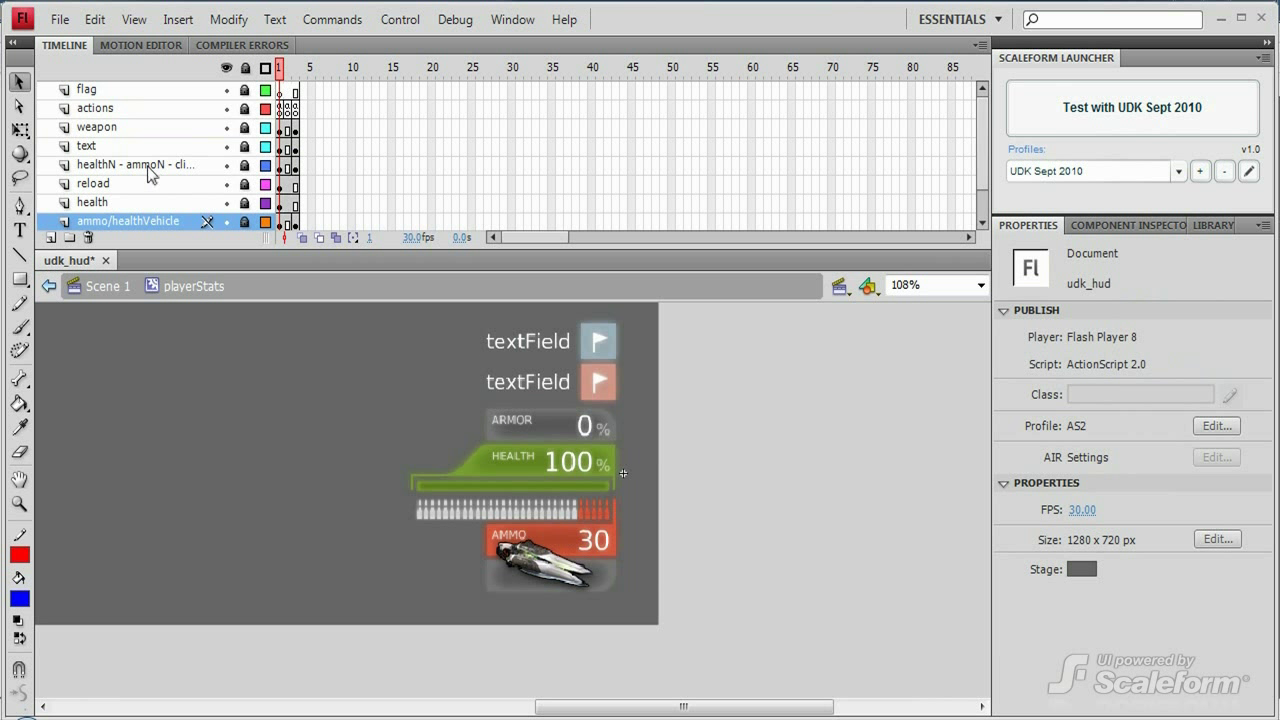
# Select the health bar clip inside playerStats and highlight the matching playerStats.health reference in the script
pyautogui.click(136, 164)
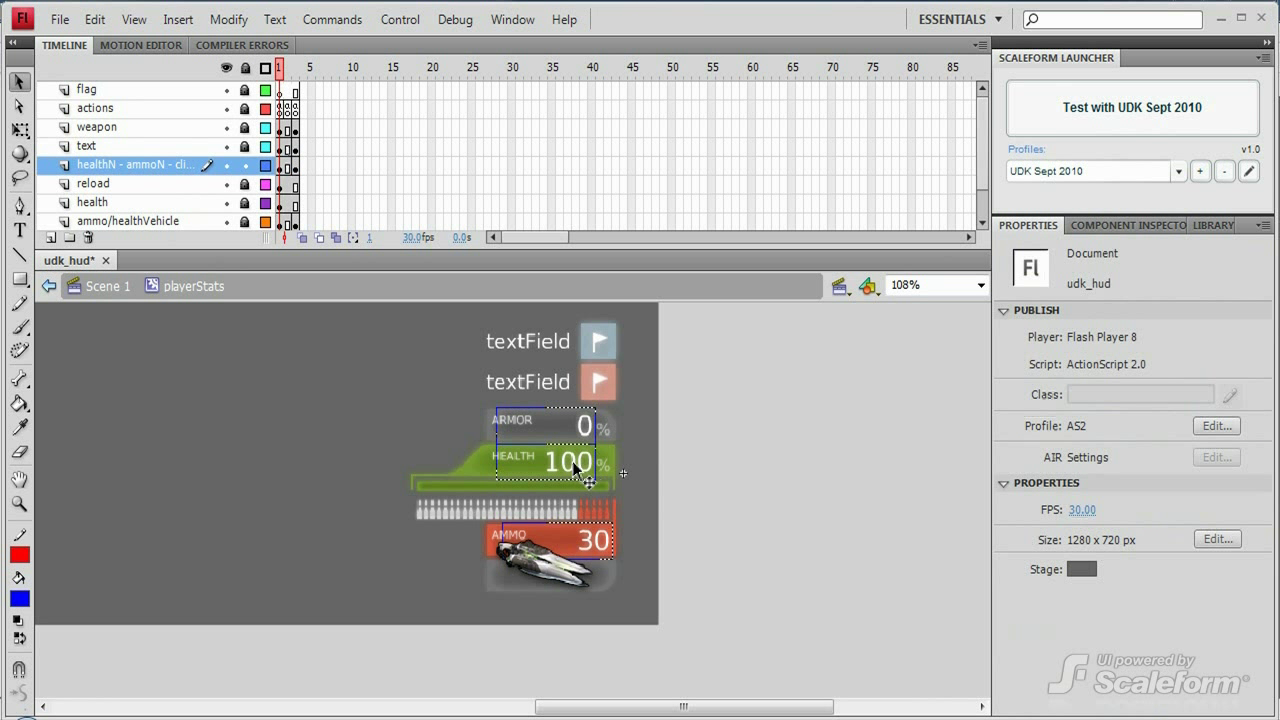
pyautogui.click(544, 460)
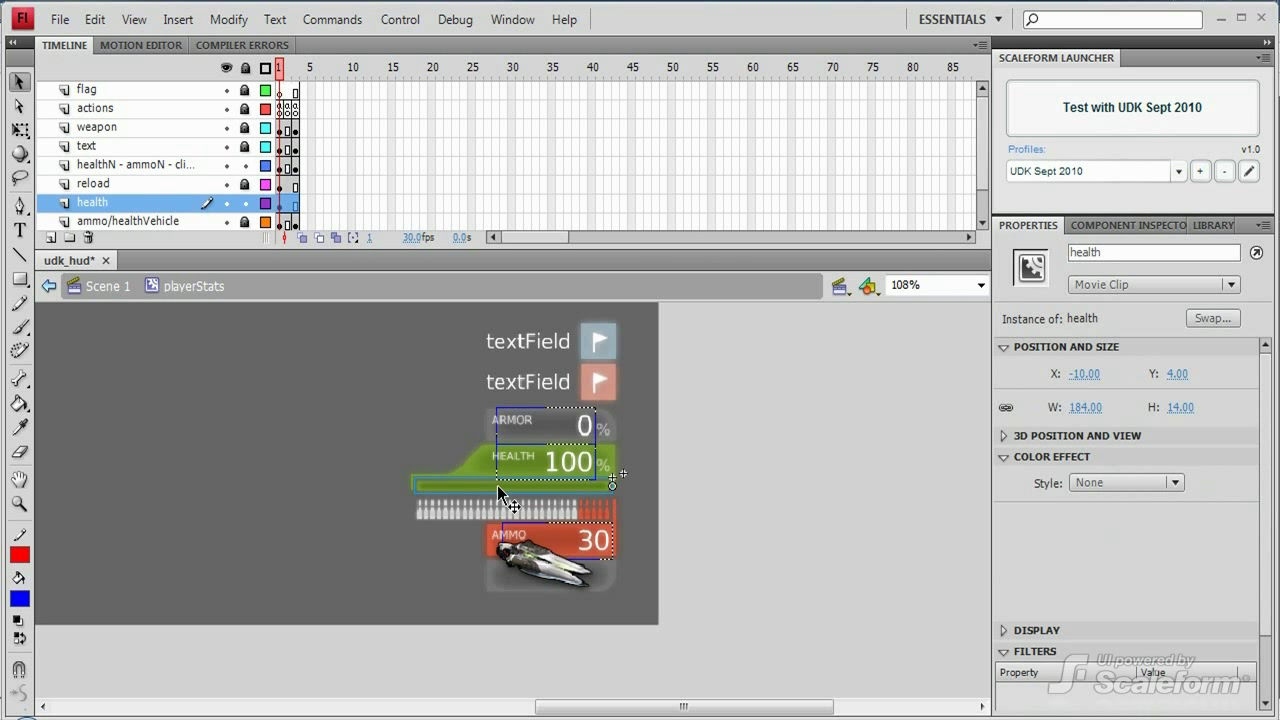
pyautogui.tripleClick(1150, 252)
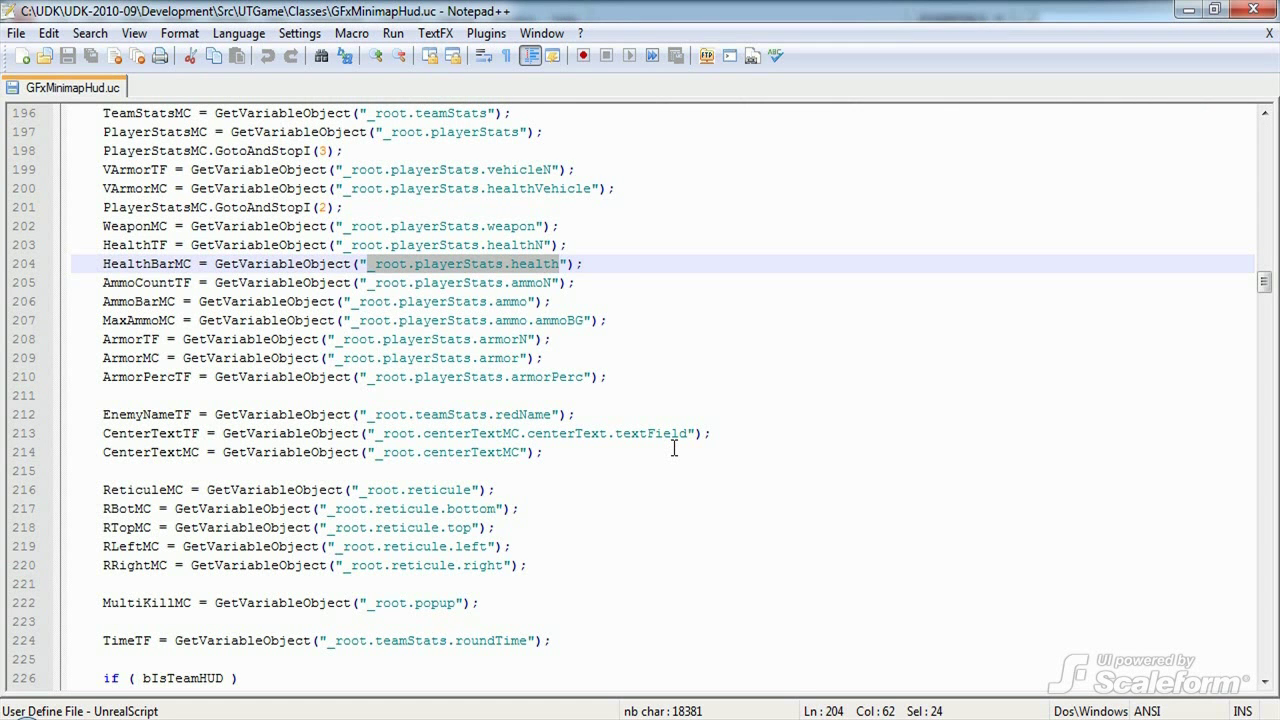
# Scroll past the bIsTeamHUD if/else branches to the HitLocMC dirHit assignments
pyautogui.scroll(-3)
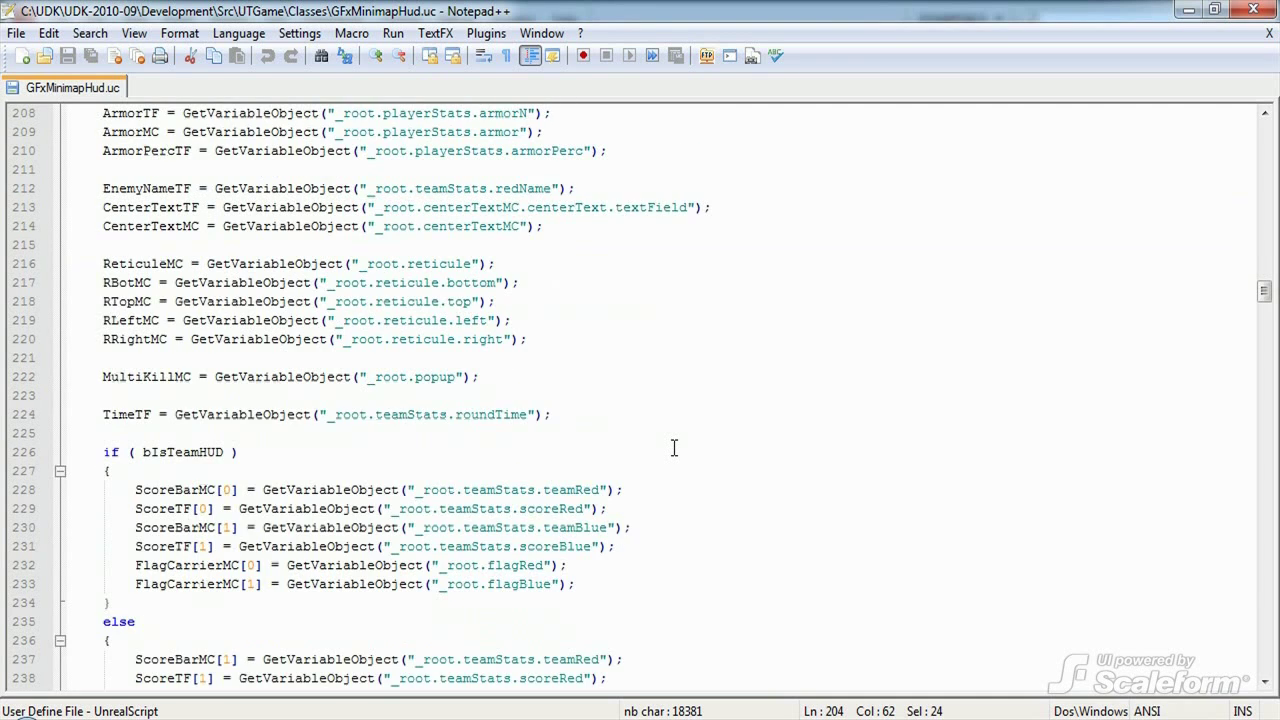
pyautogui.scroll(-3)
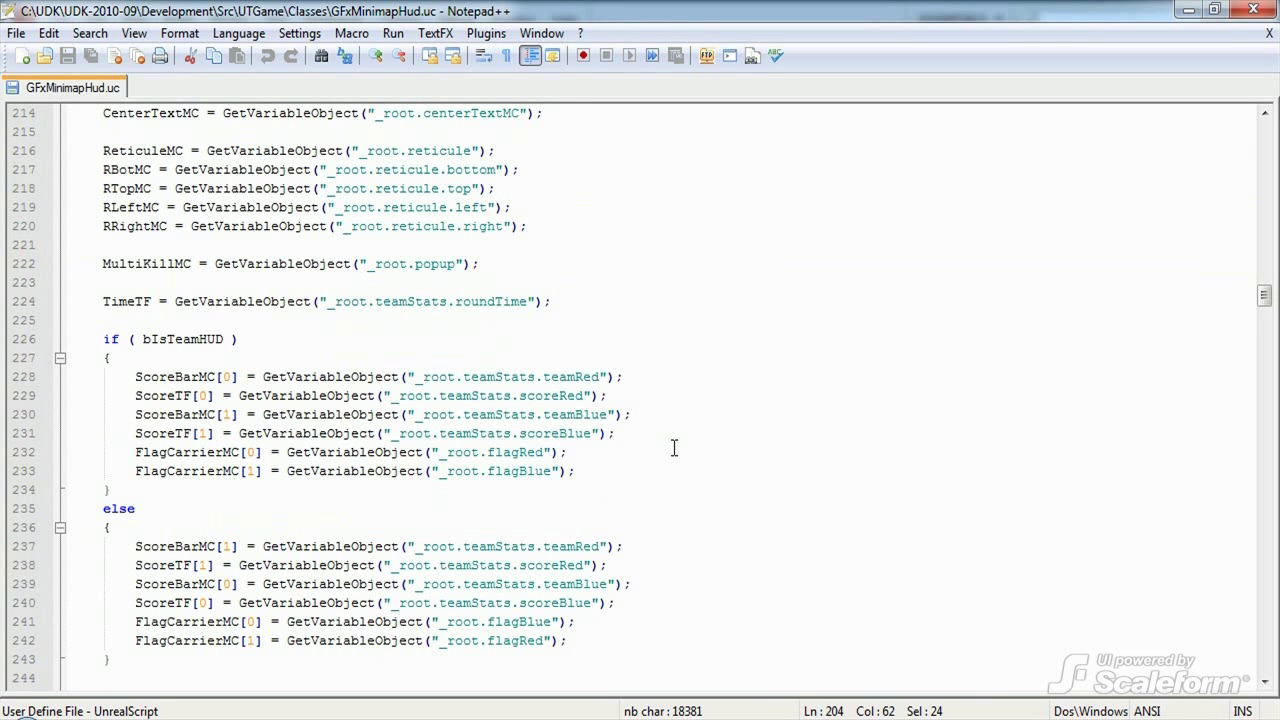
pyautogui.moveTo(24, 360)
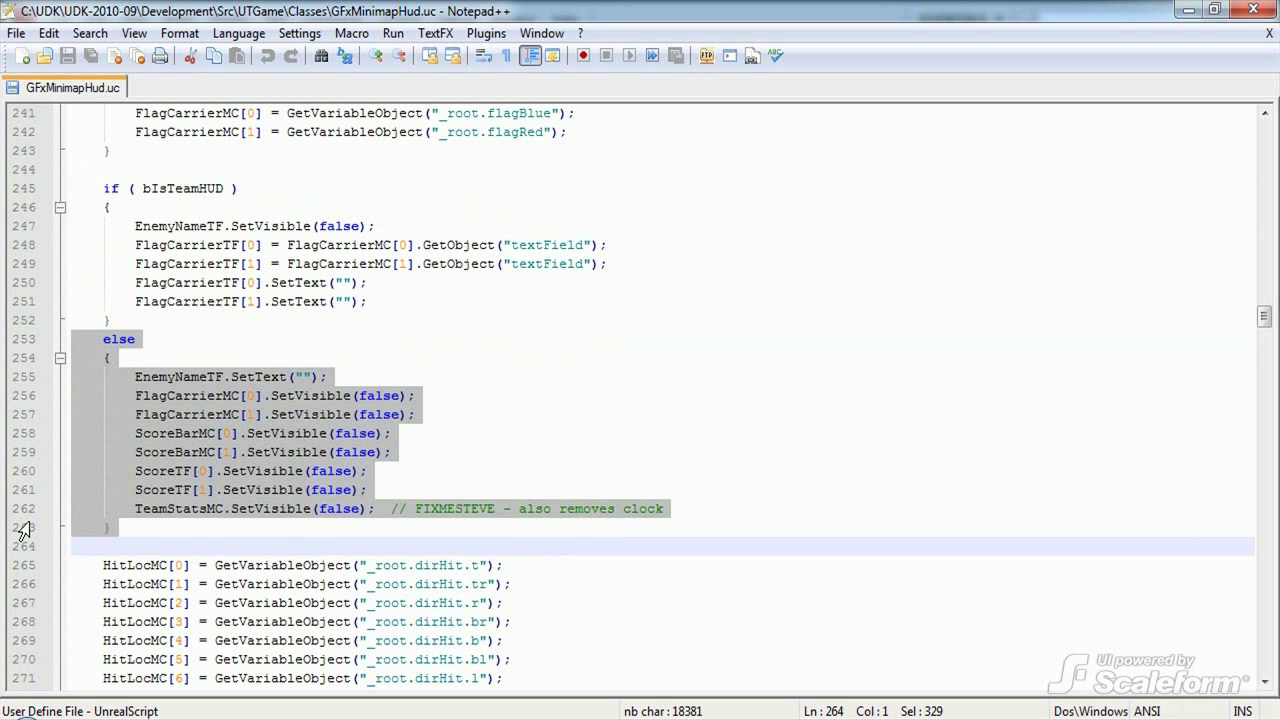
pyautogui.scroll(-3)
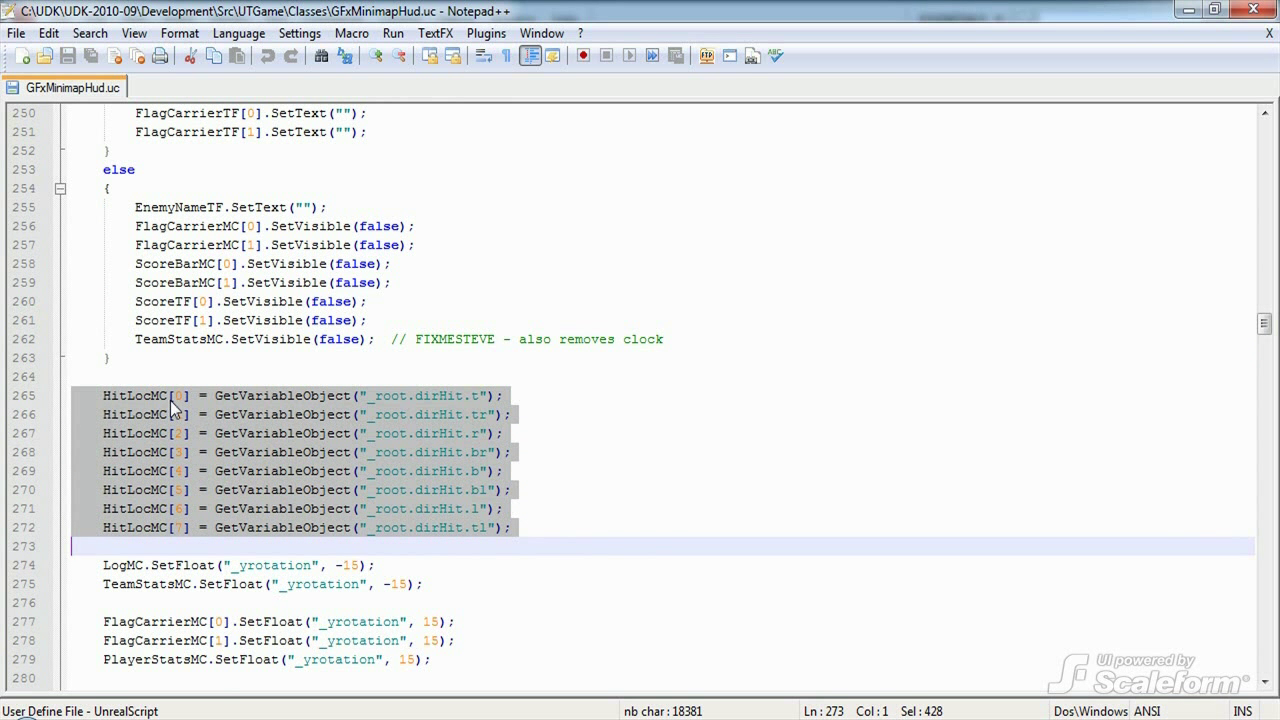
pyautogui.moveTo(364, 416)
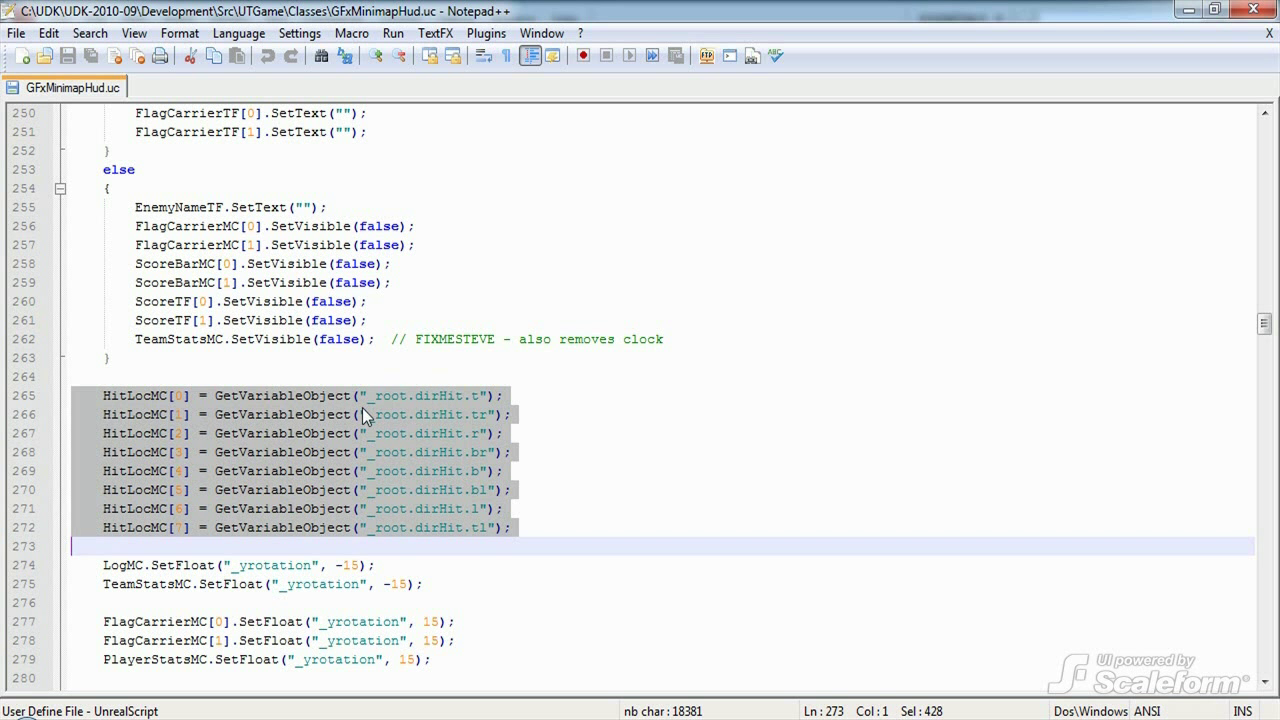
pyautogui.moveTo(478, 410)
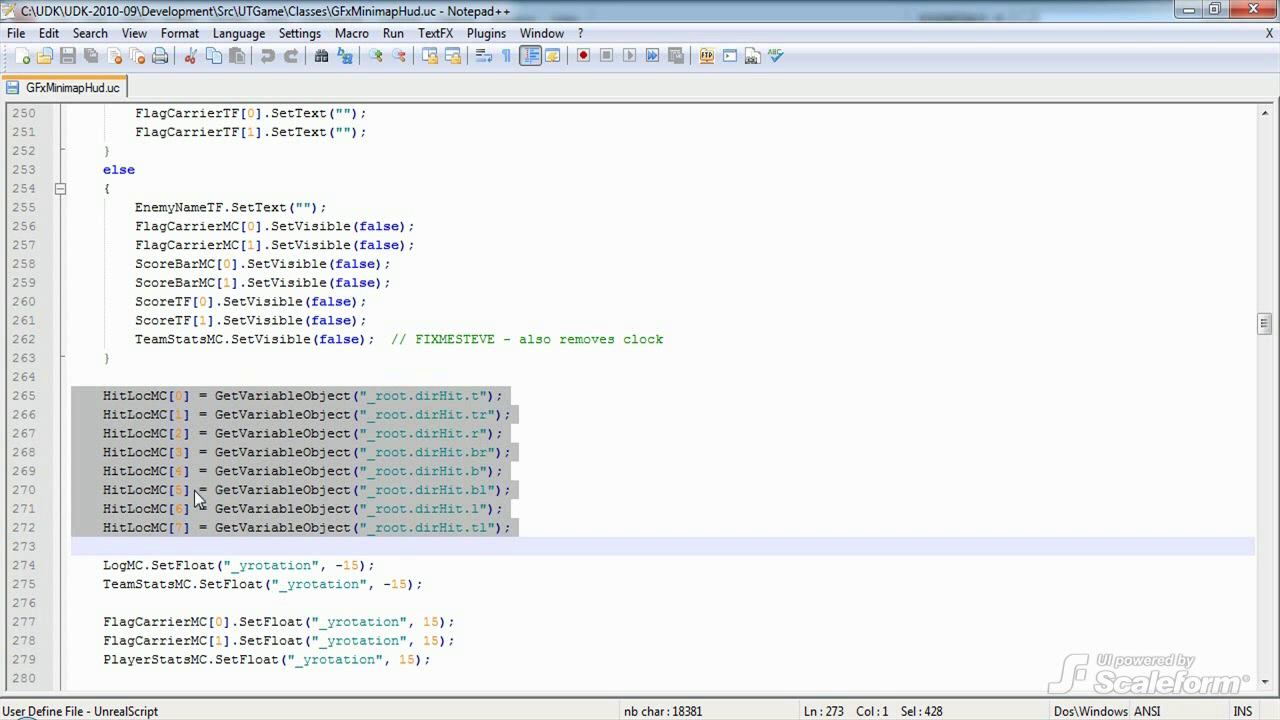
# Scroll to the SetFloat("_yrotation") lines and the end of Init with ClearStats(true)
pyautogui.scroll(-3)
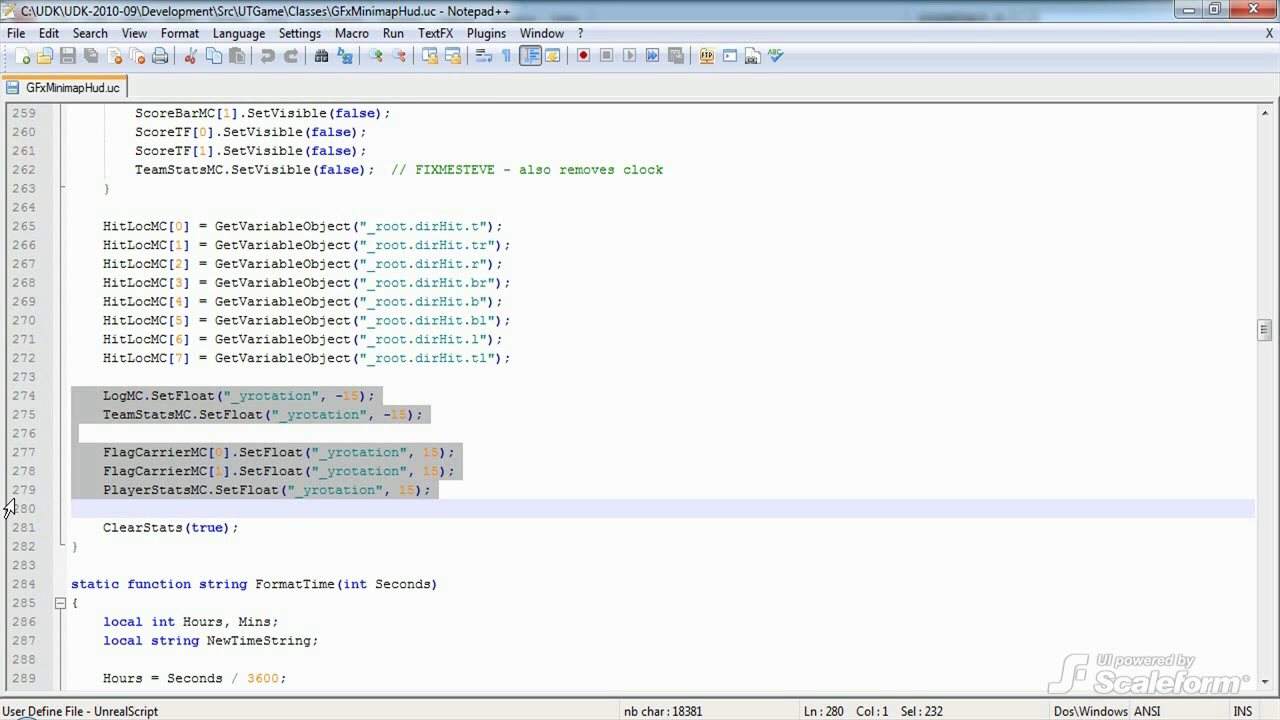
pyautogui.scroll(-3)
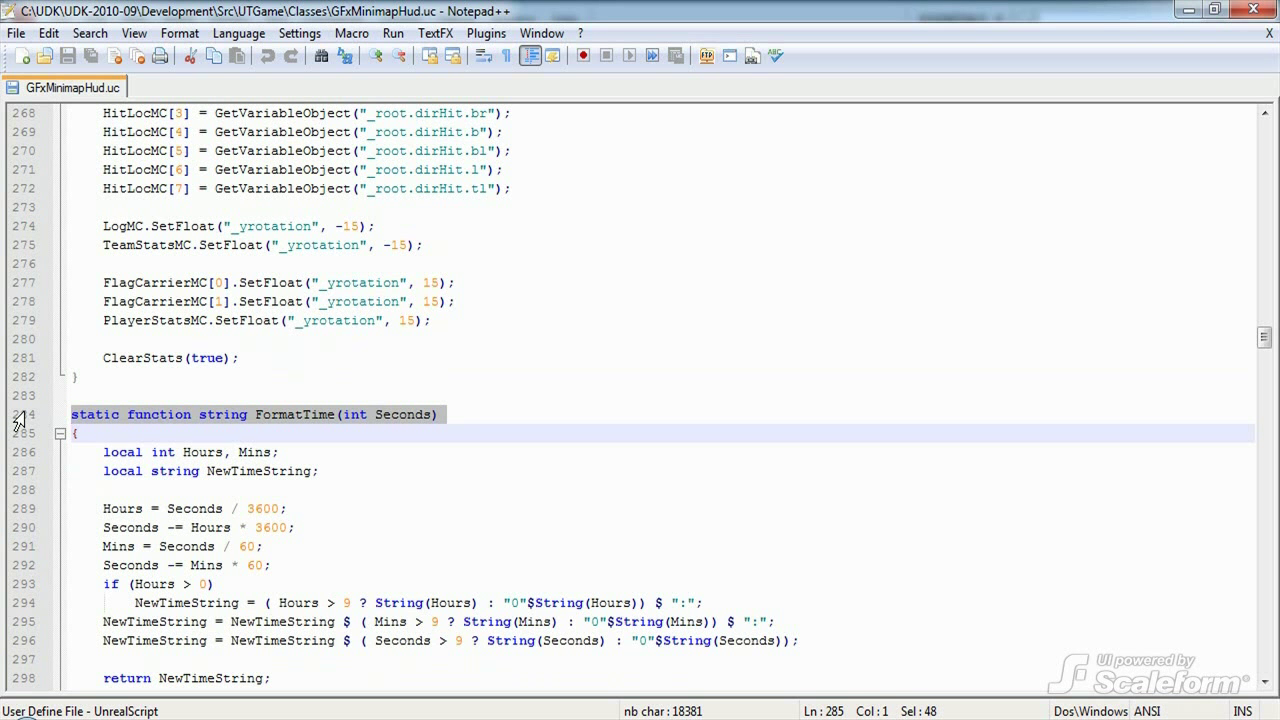
# Scroll down to the static FormatTime(int Seconds) declaration
pyautogui.scroll(-3)
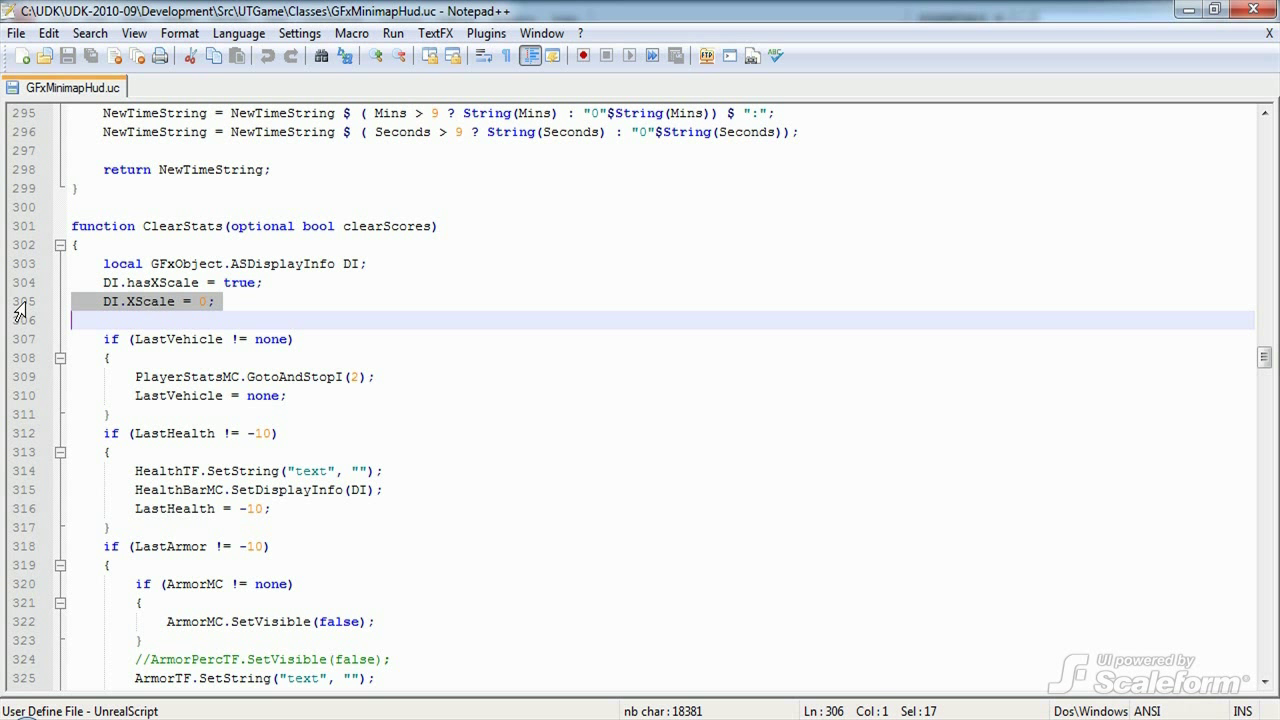
# Review ClearStats' DI.XScale = 0 health-bar reset and the LastHealth = -10 line
pyautogui.scroll(-3)
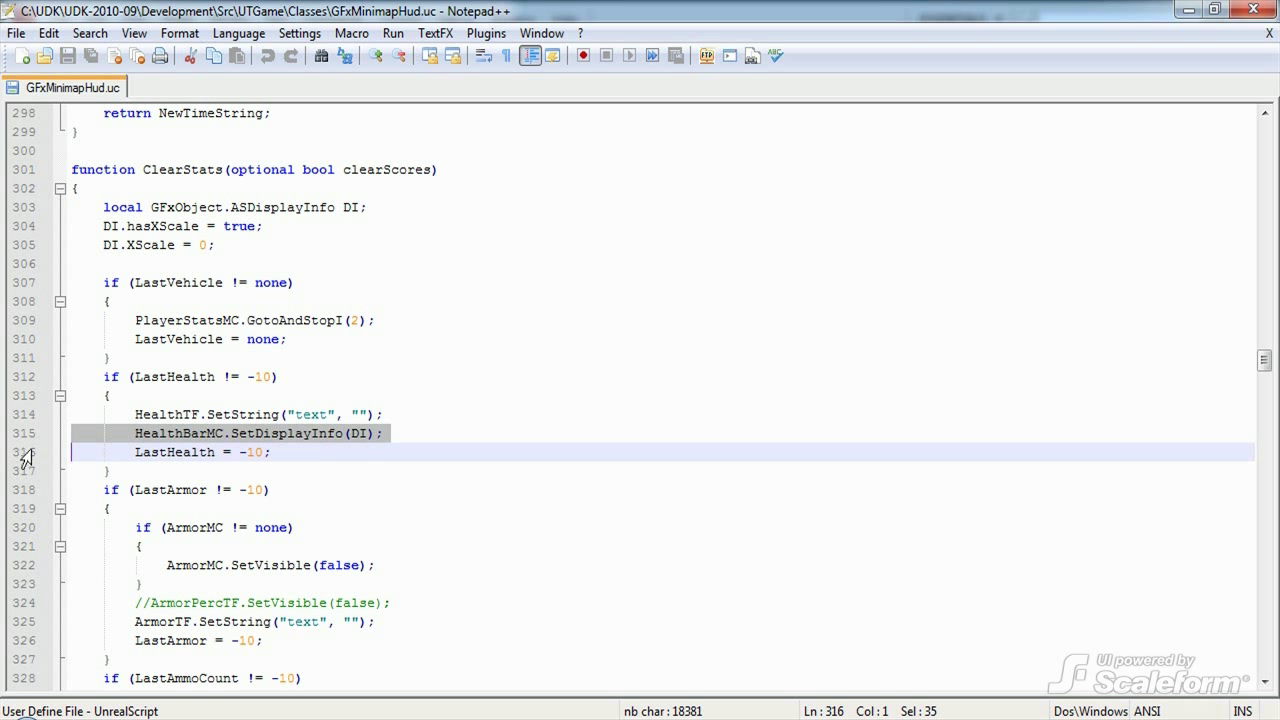
pyautogui.click(200, 452)
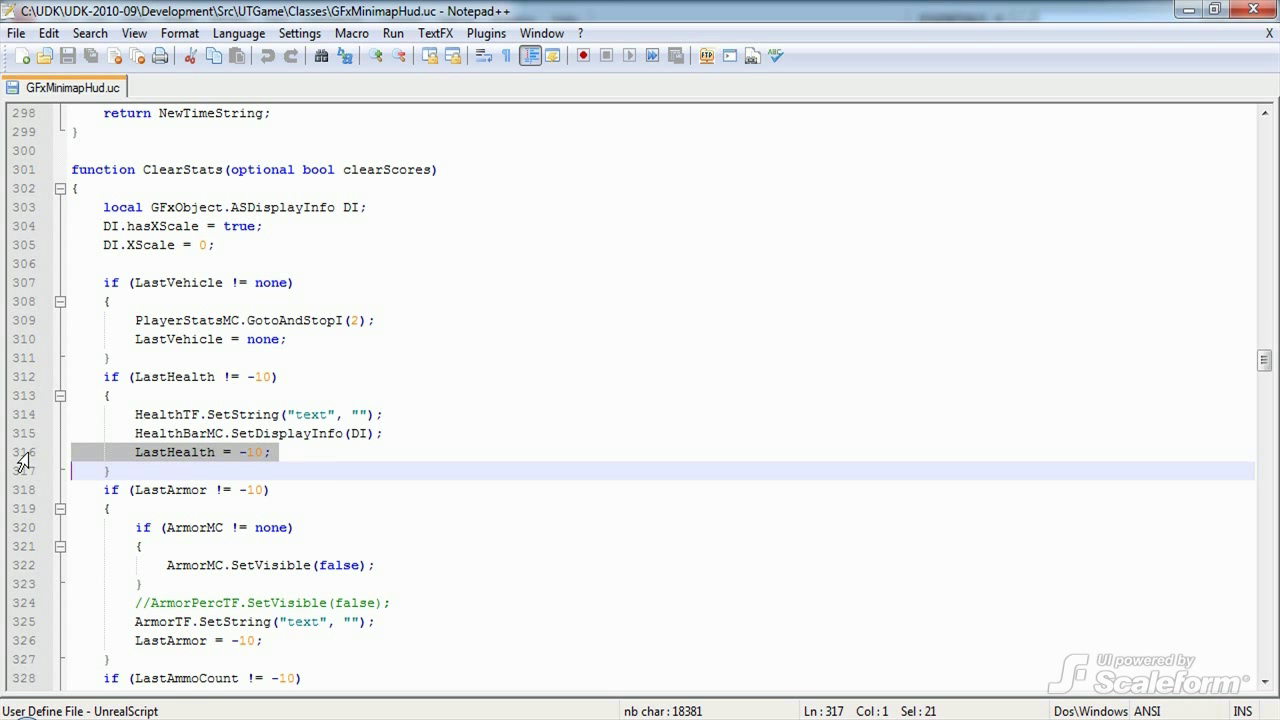
pyautogui.scroll(-3)
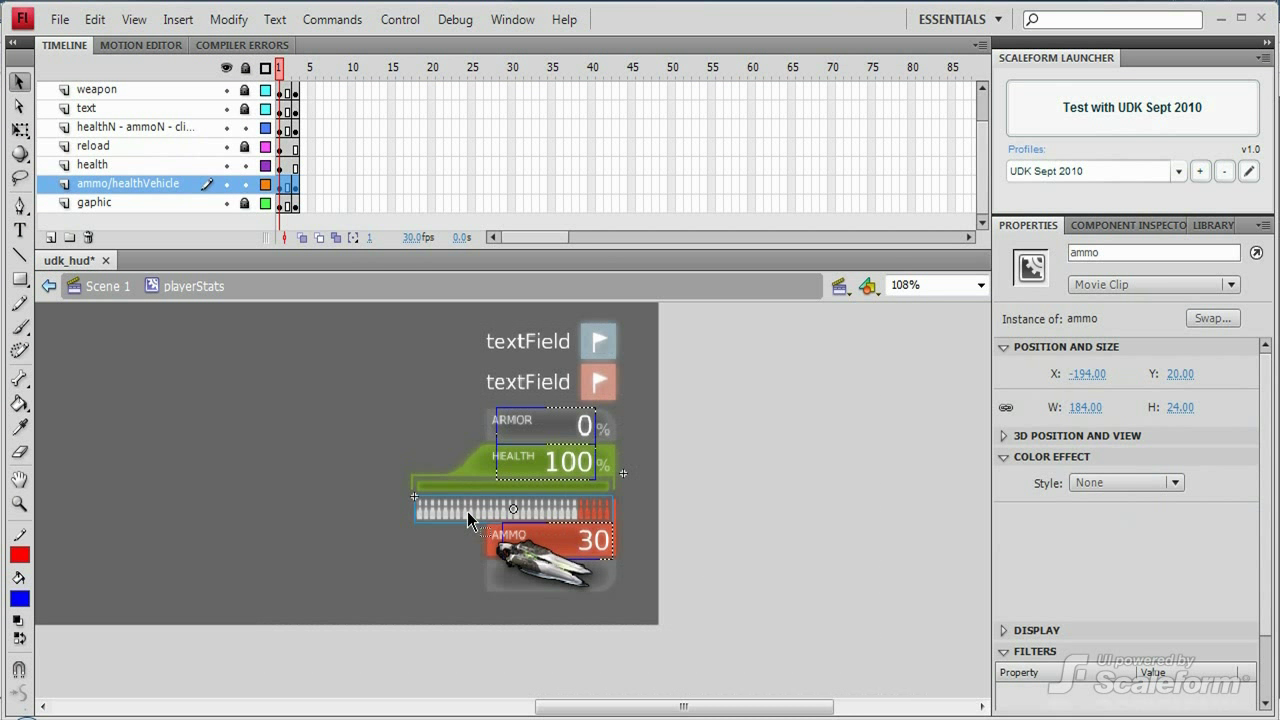
# Enter the ammo bar clip in playerStats and preview two of its fill frames
pyautogui.doubleClick(512, 510)
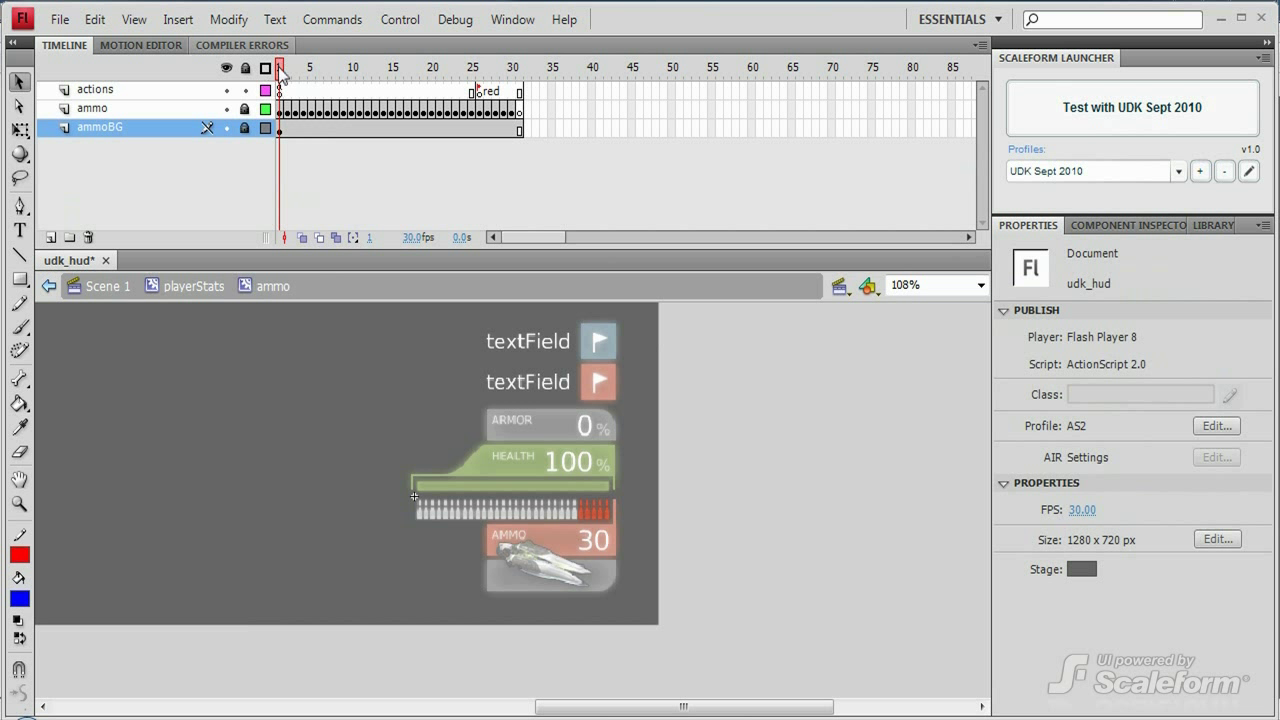
pyautogui.click(296, 68)
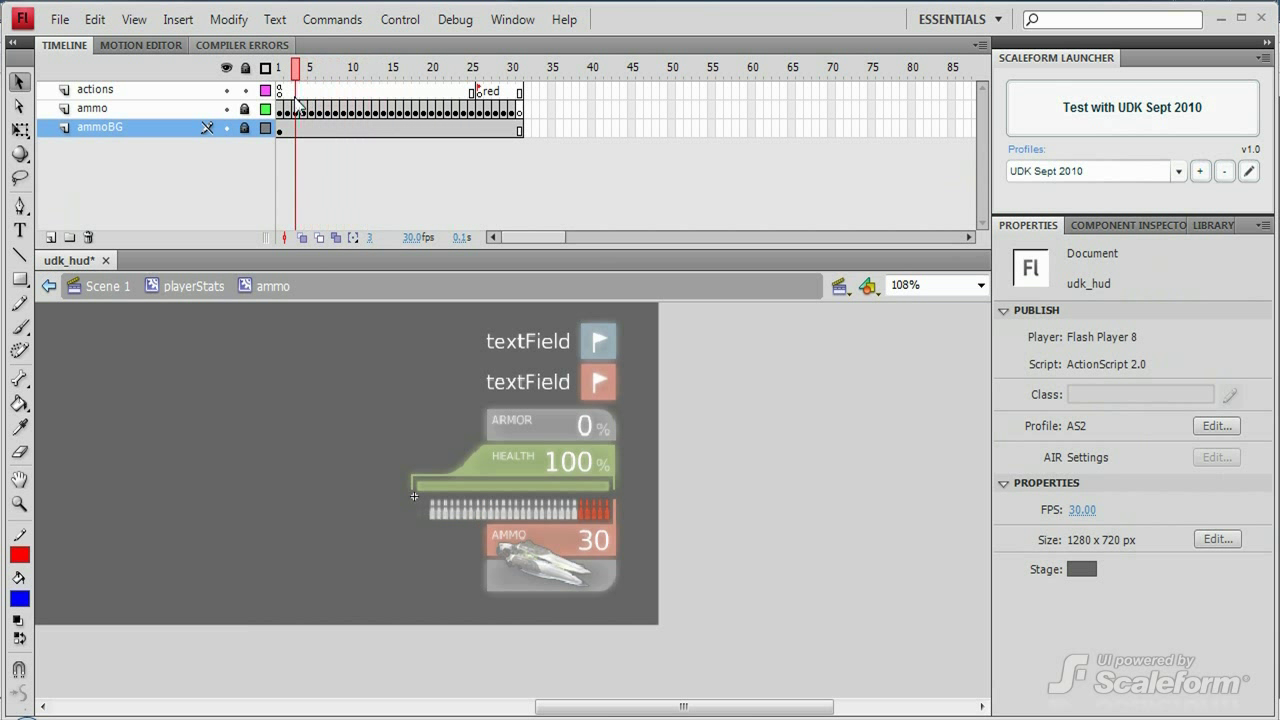
pyautogui.click(478, 68)
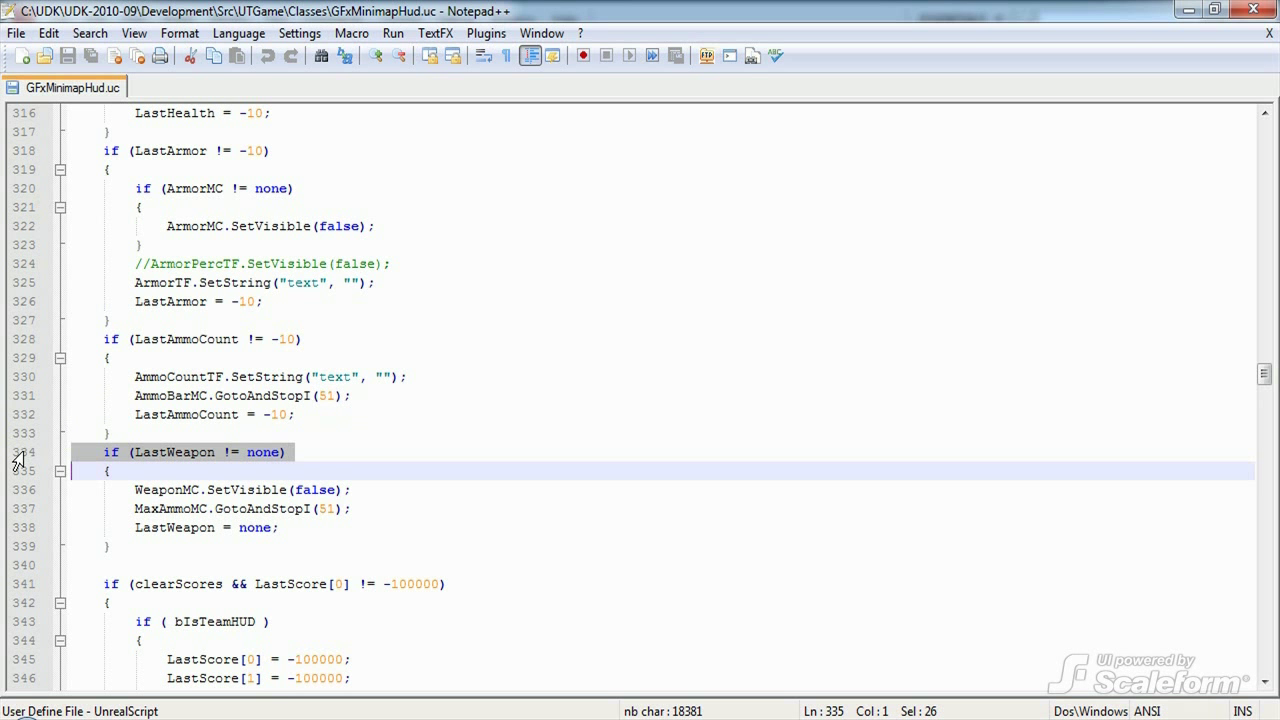
pyautogui.moveTo(44, 504)
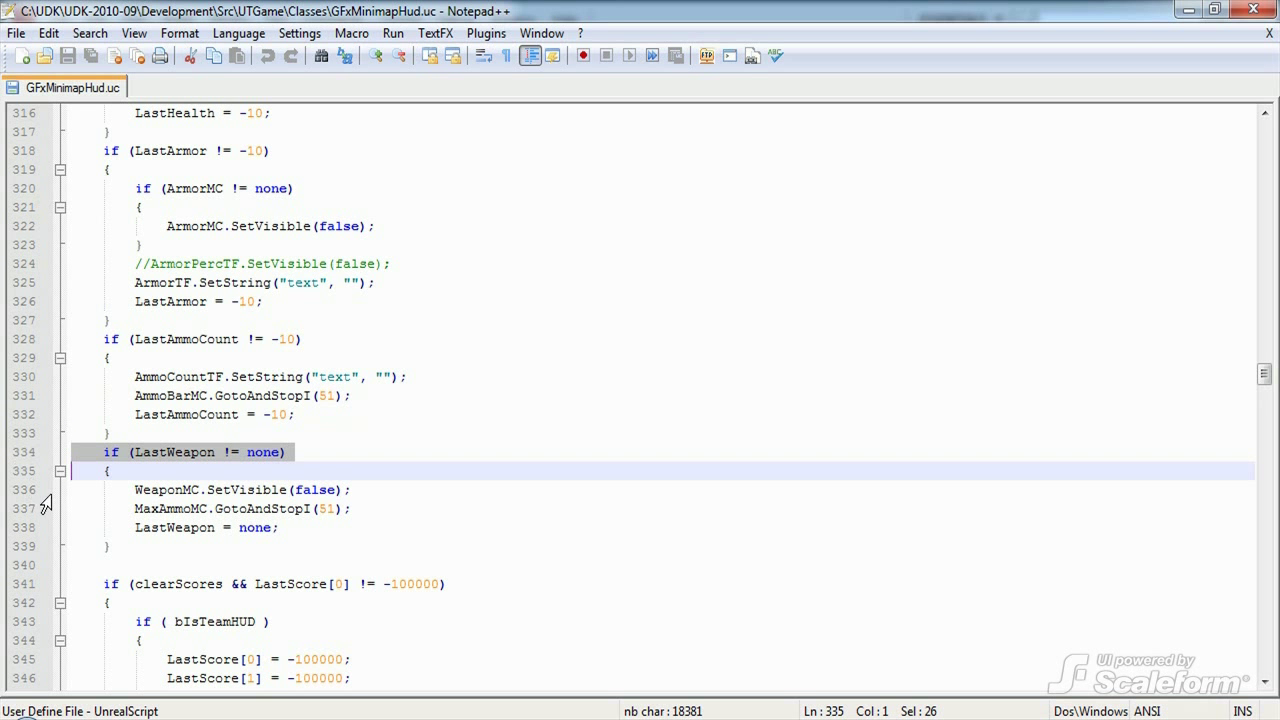
# Scroll from the if (LastWeapon != none) check down to the AddMessage declaration
pyautogui.scroll(-3)
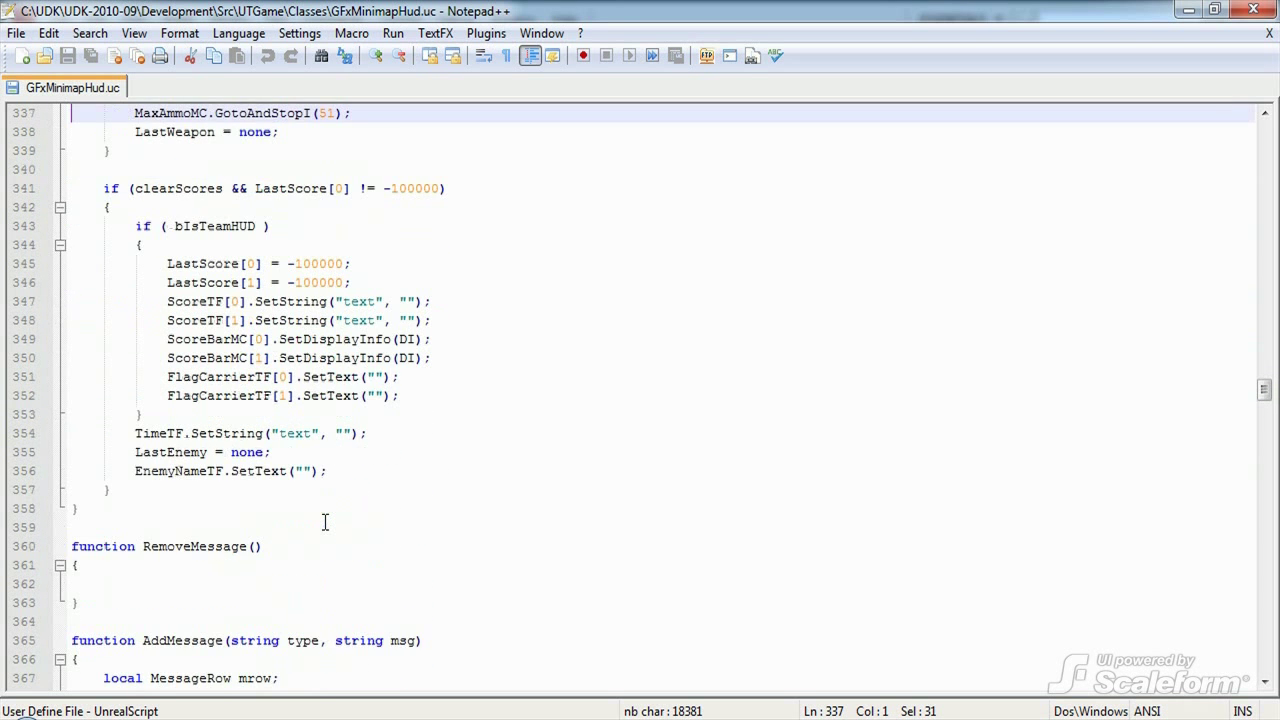
pyautogui.scroll(-3)
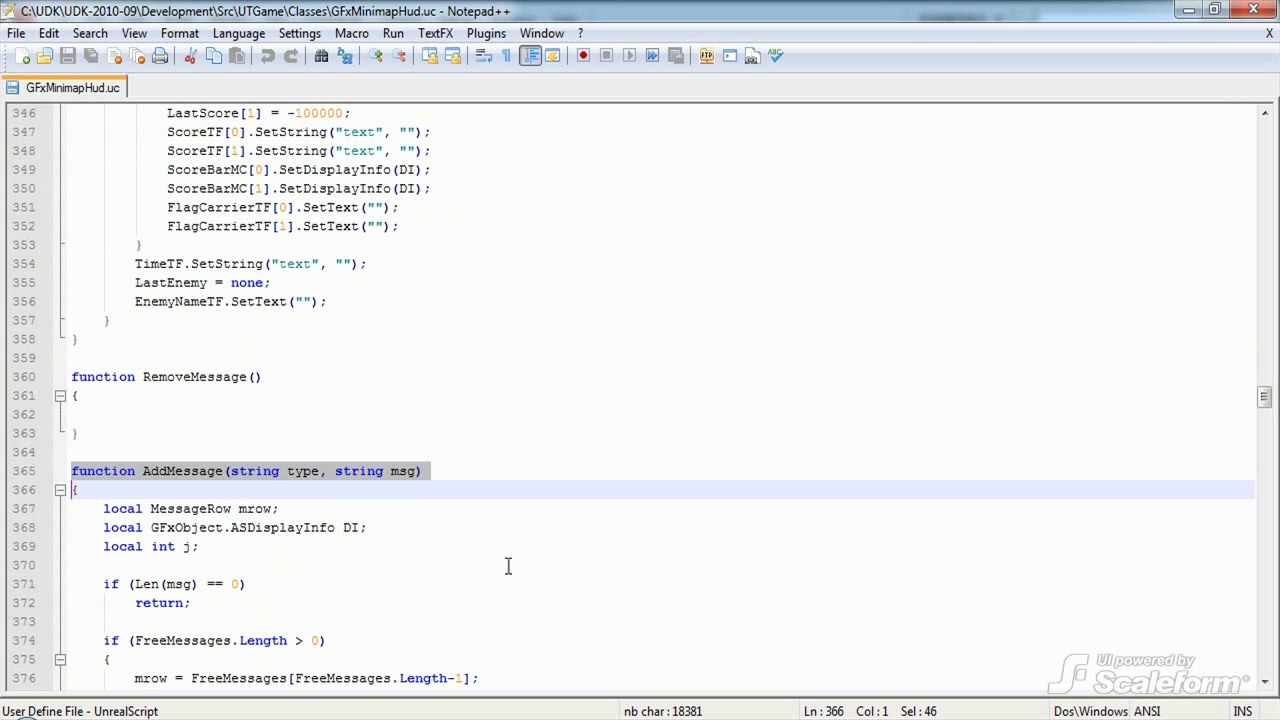
pyautogui.scroll(-3)
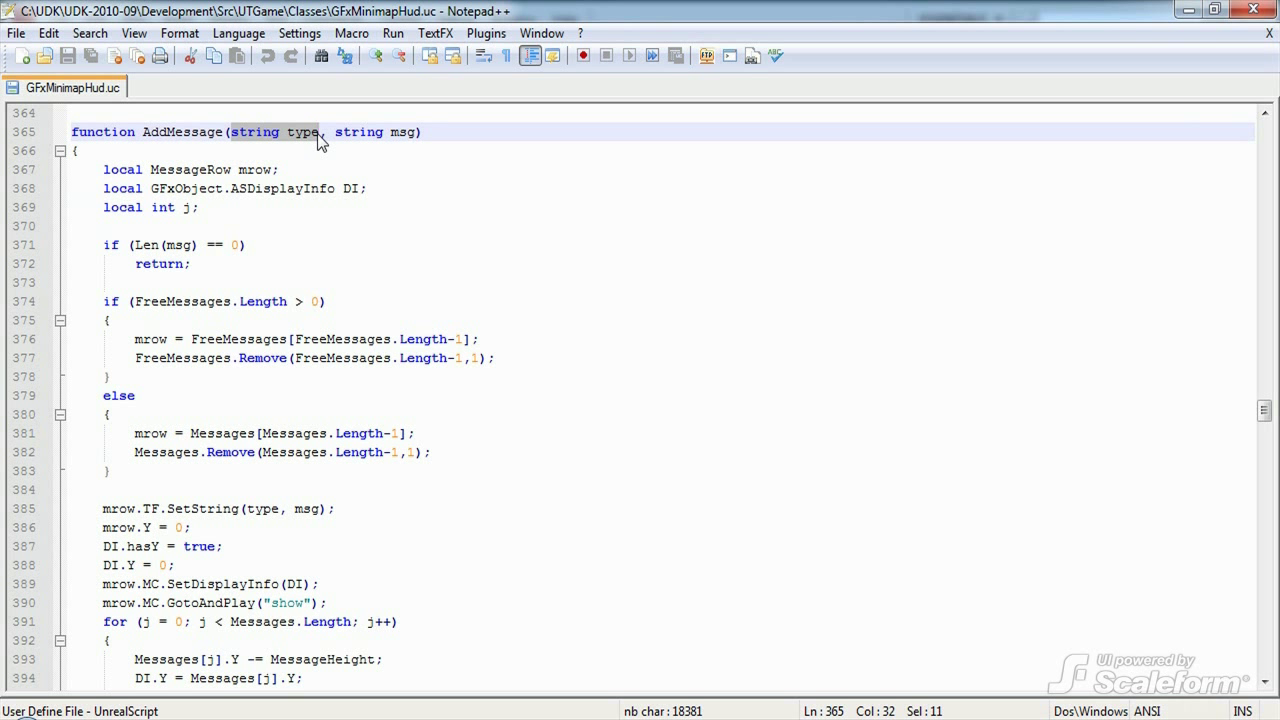
# Highlight AddMessage's type parameter, the FreeMessages.Remove and Messages.Remove lines, and mrow.Y = 0
pyautogui.doubleClick(356, 132)
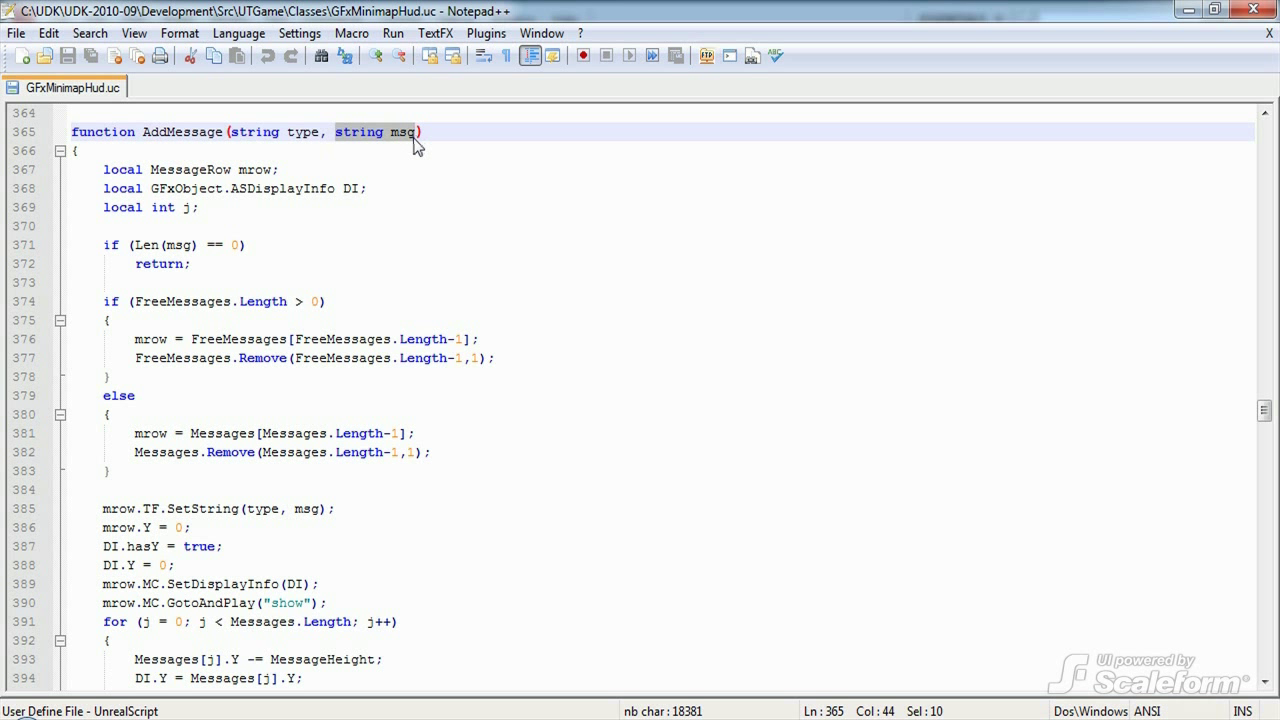
pyautogui.moveTo(20, 192)
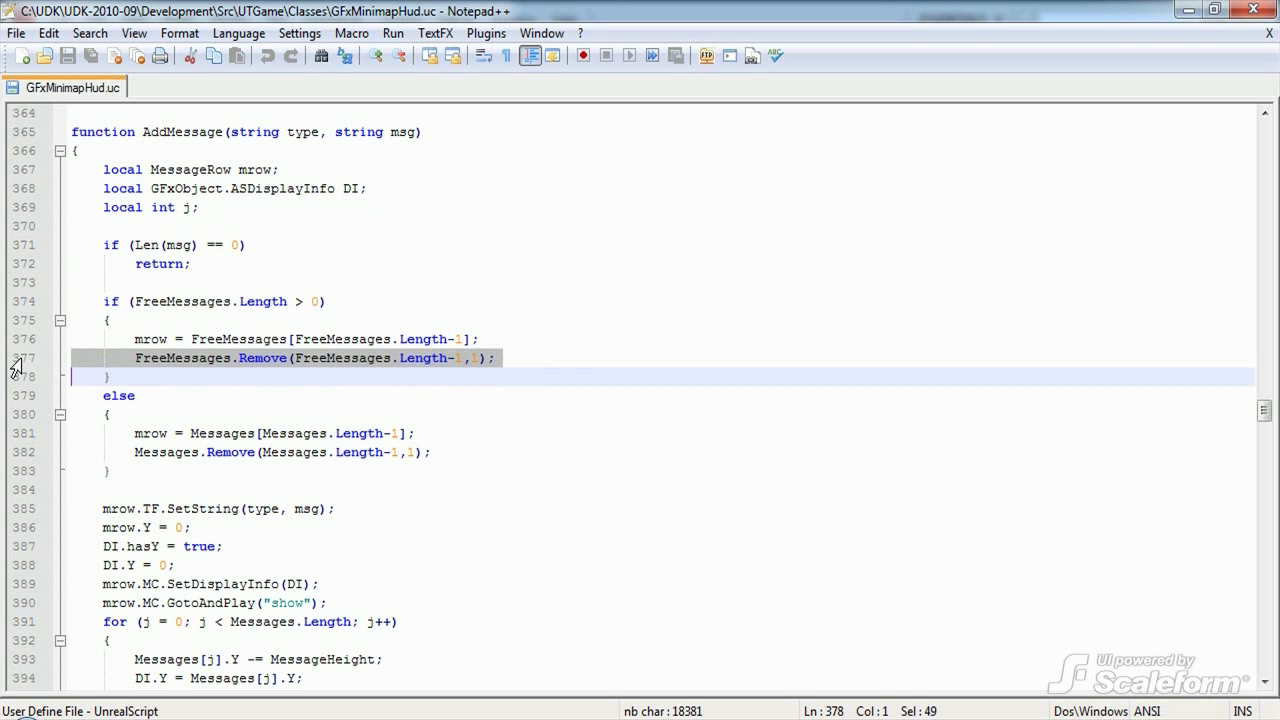
pyautogui.moveTo(16, 396)
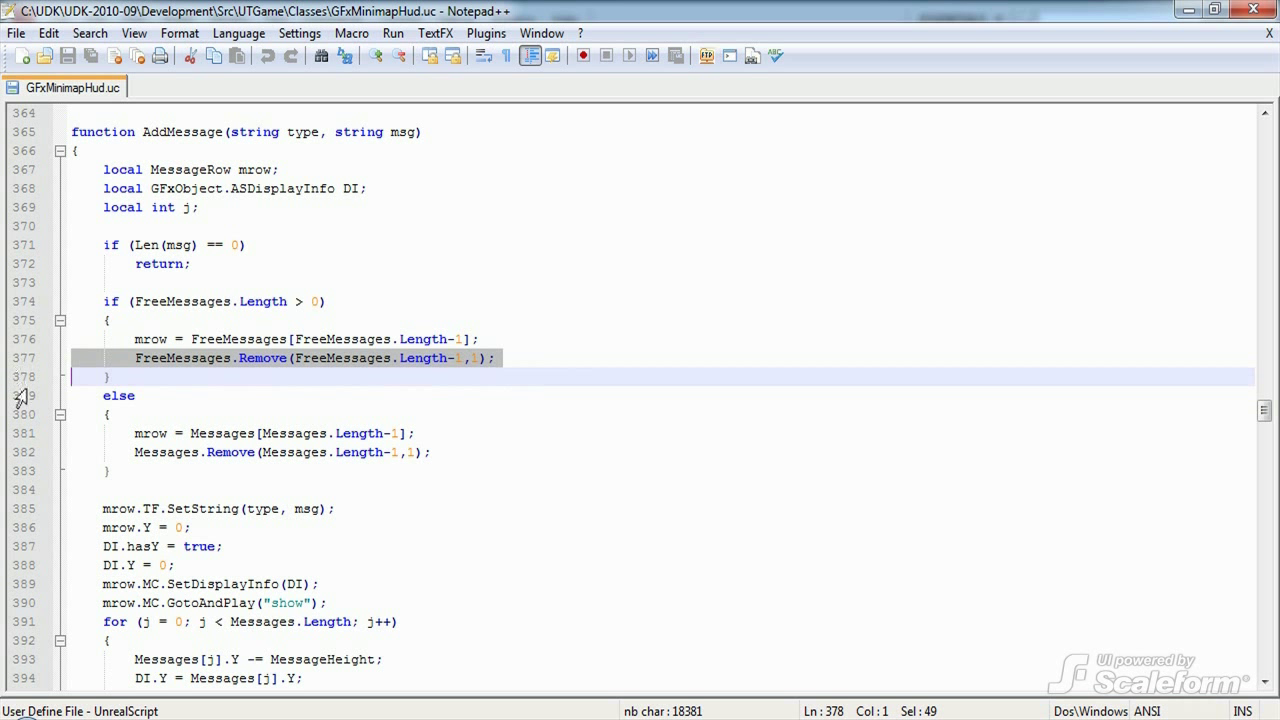
pyautogui.click(104, 414)
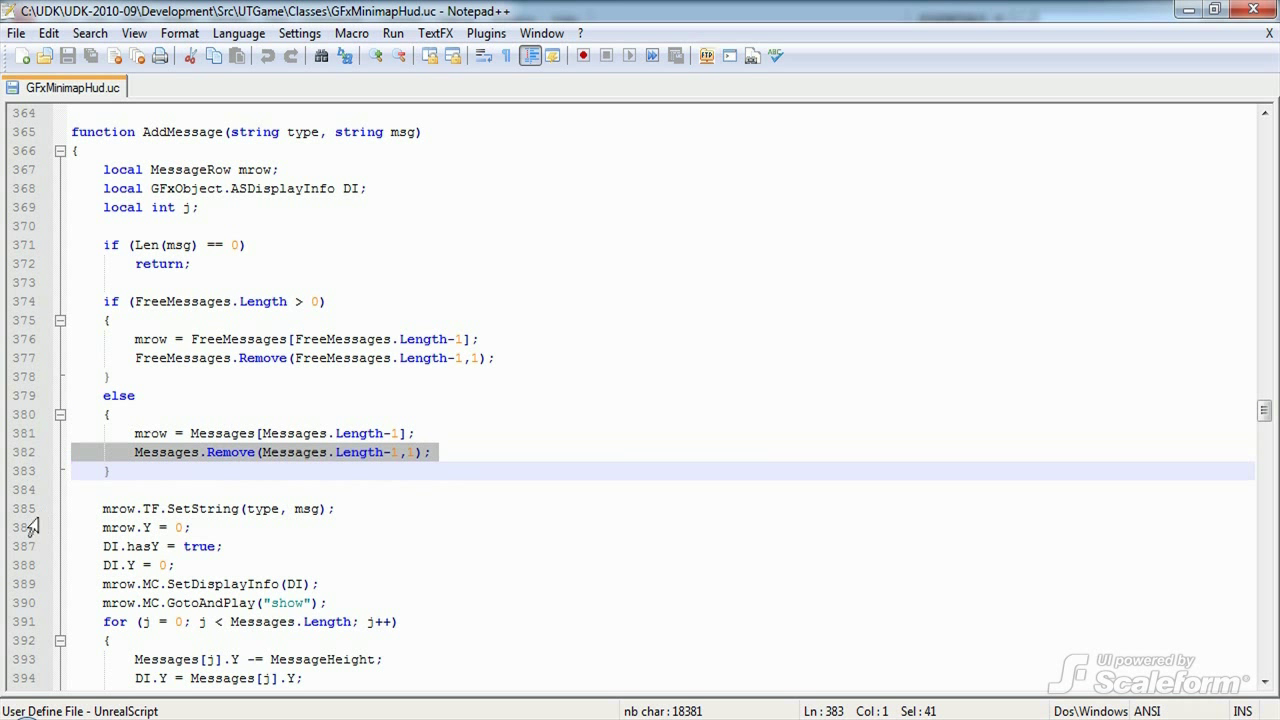
pyautogui.click(210, 510)
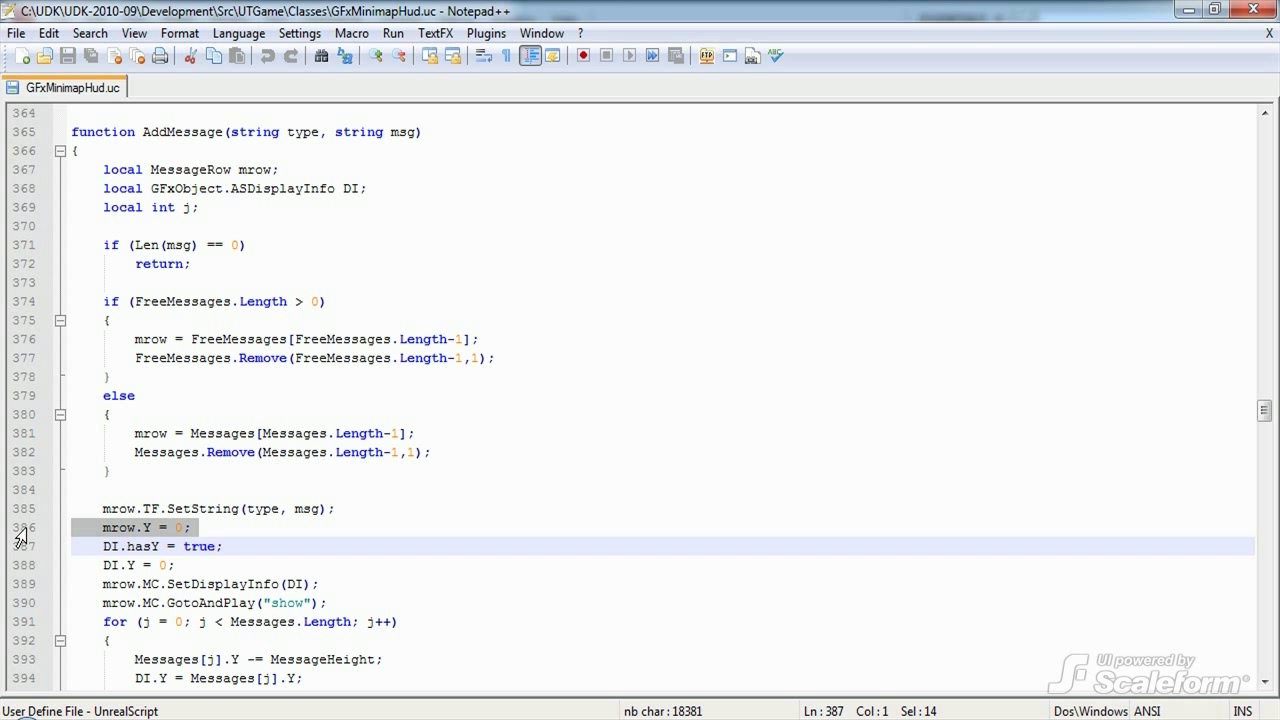
pyautogui.click(200, 620)
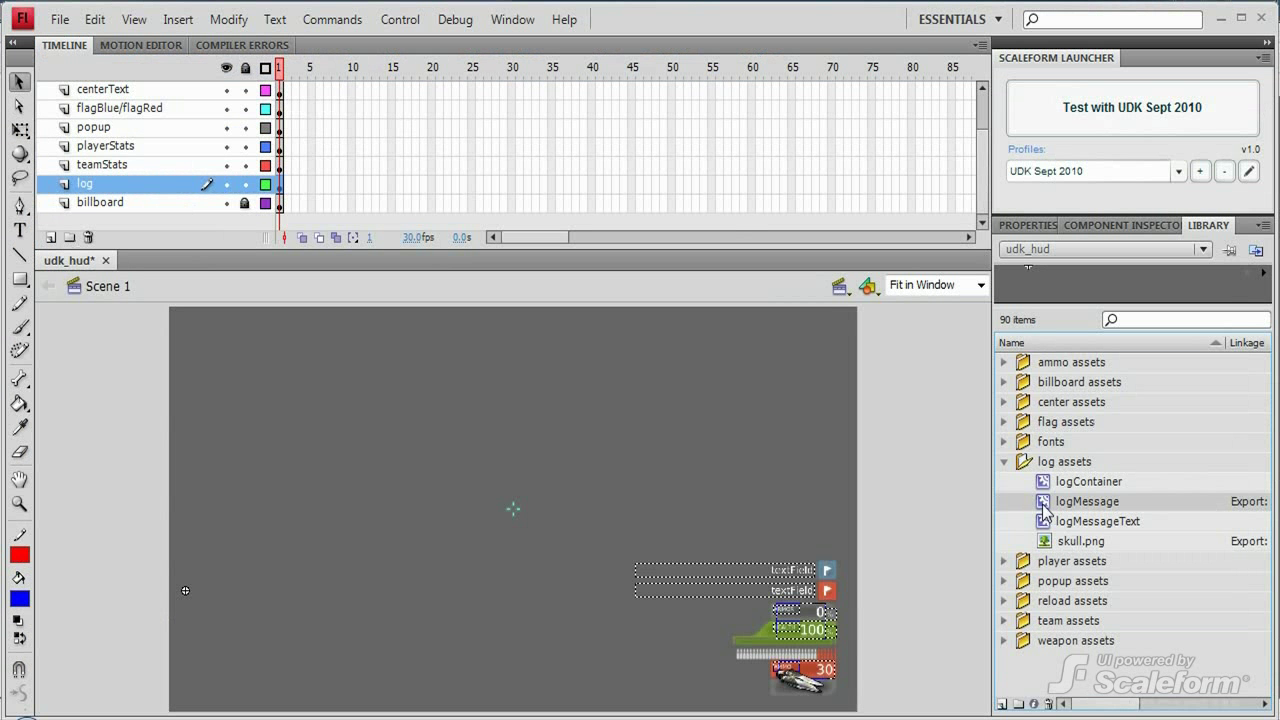
# Edit the logMessage symbol from log assets and preview its show animation at three frames
pyautogui.doubleClick(1088, 500)
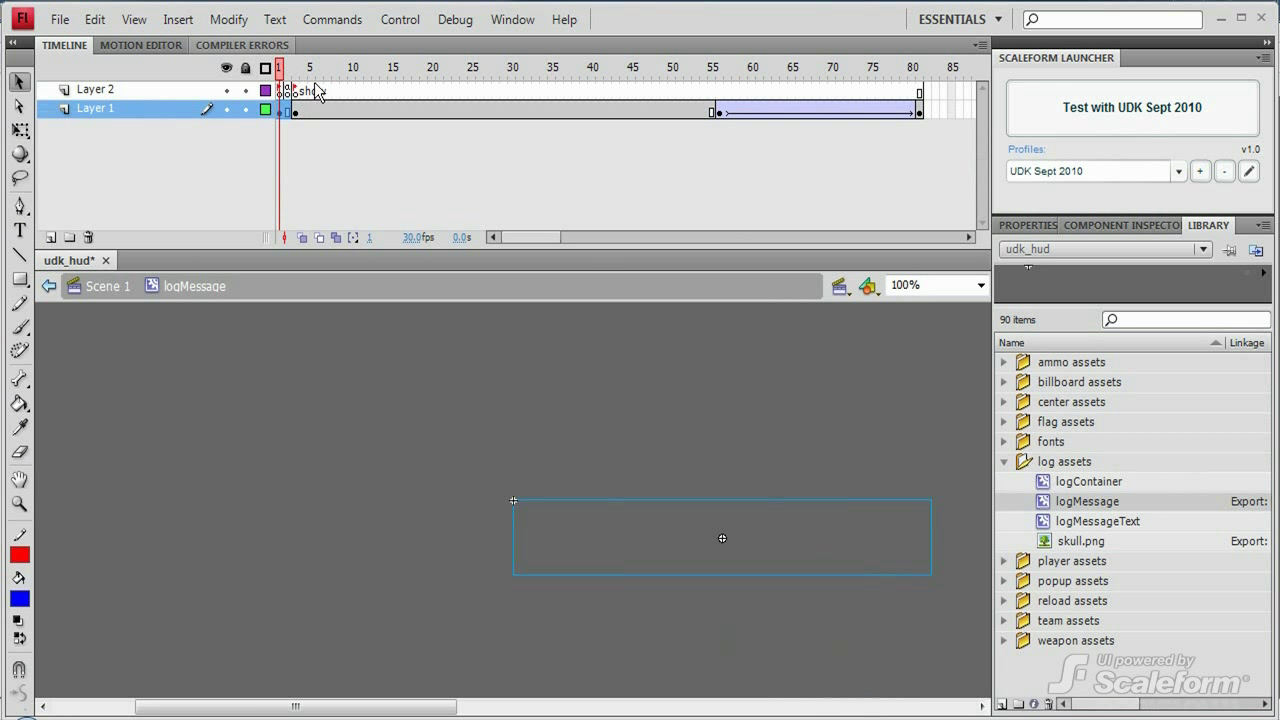
pyautogui.click(296, 68)
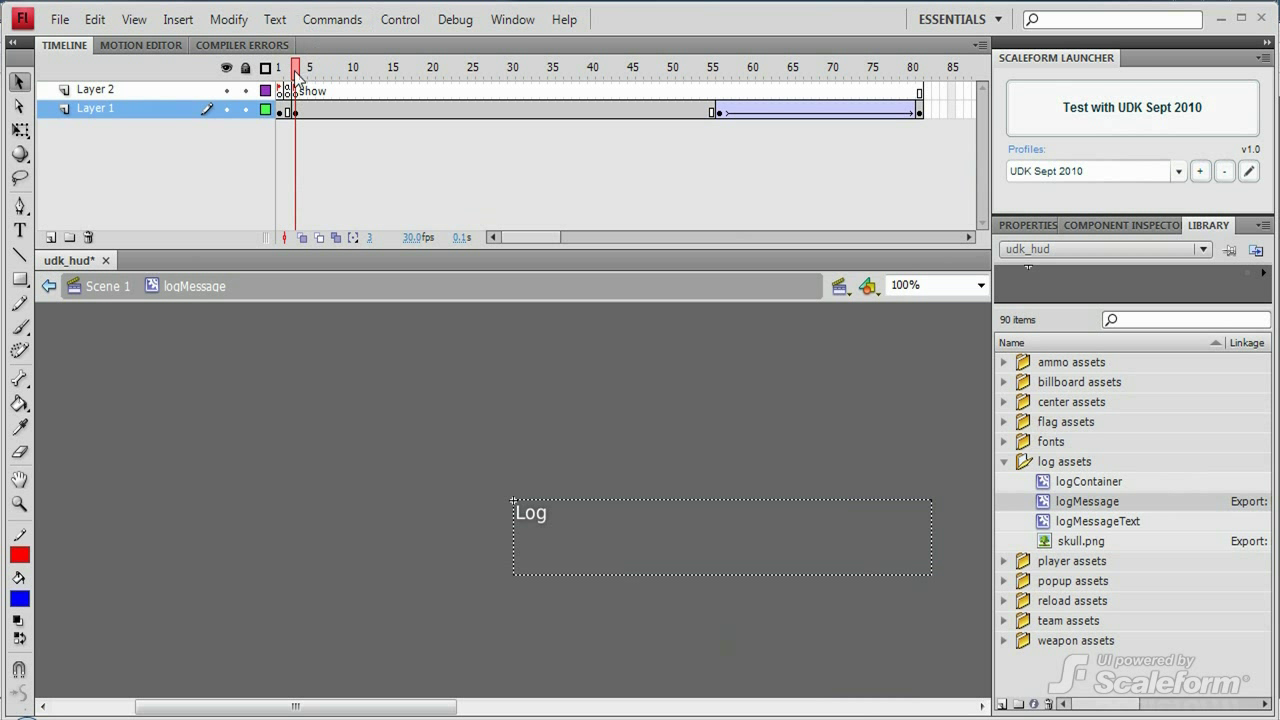
pyautogui.click(752, 68)
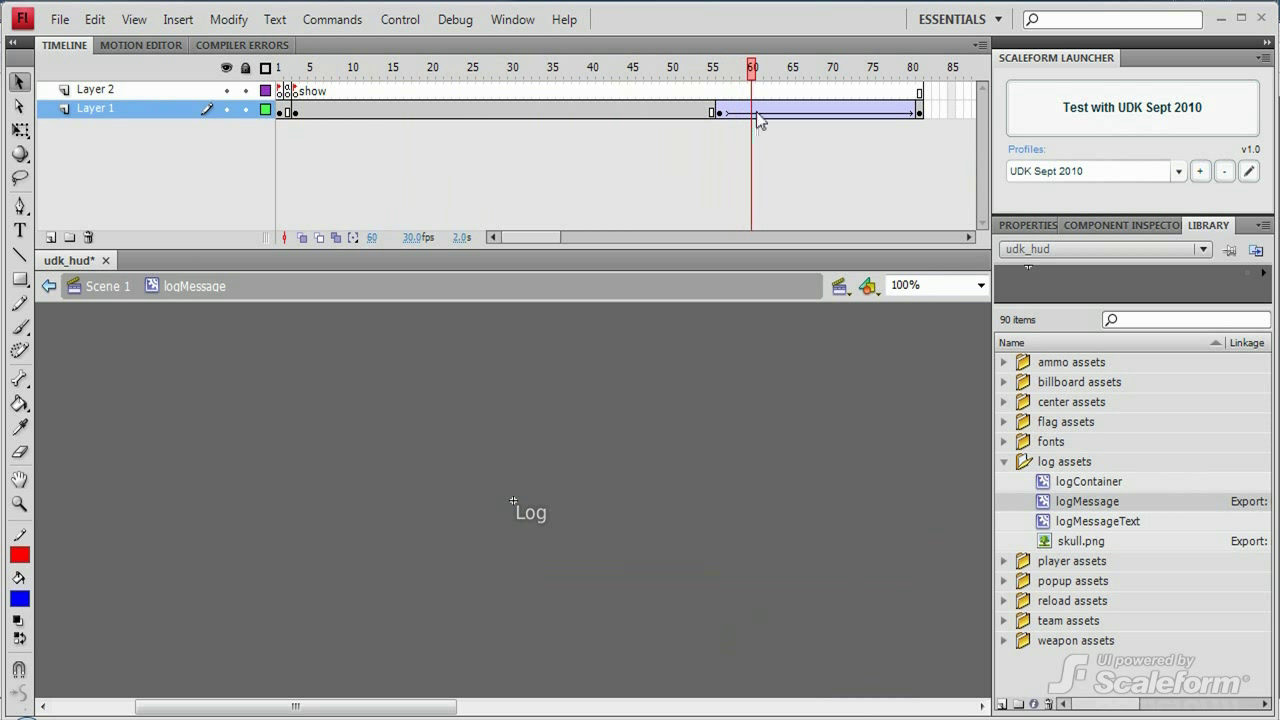
pyautogui.click(916, 68)
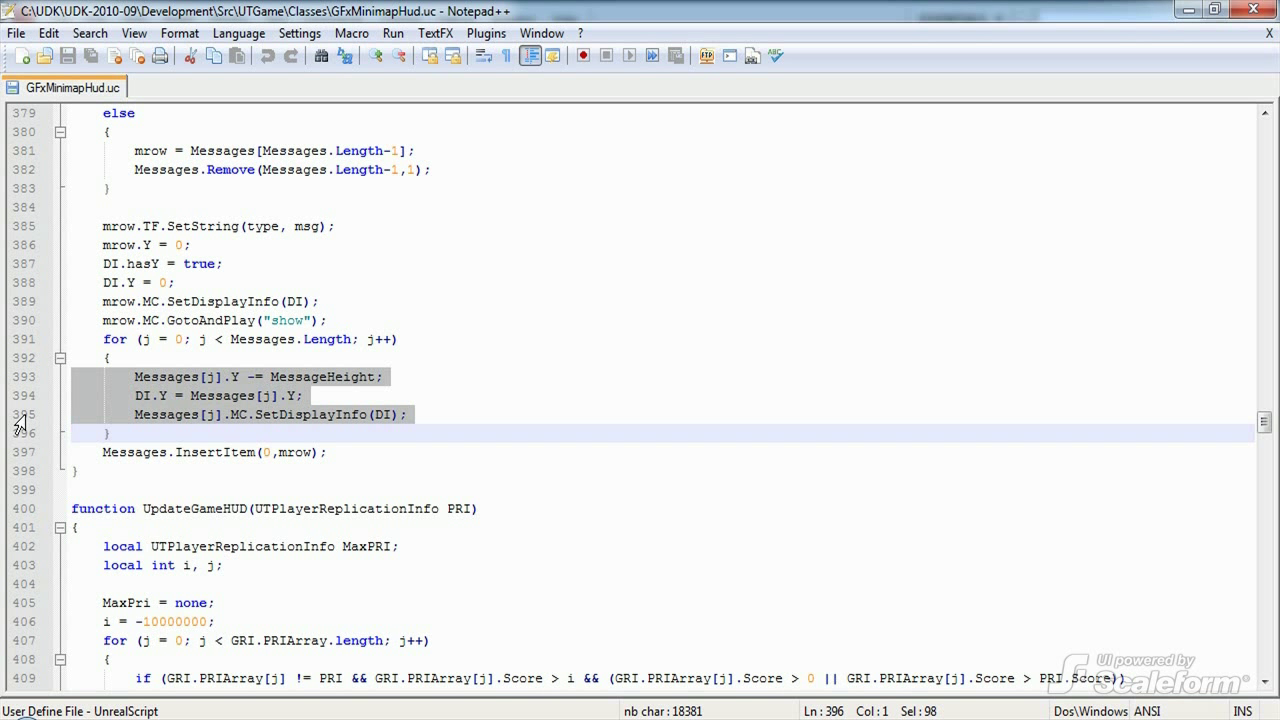
# Highlight MessageHeight in the loop shifting existing message rows up
pyautogui.doubleClick(290, 376)
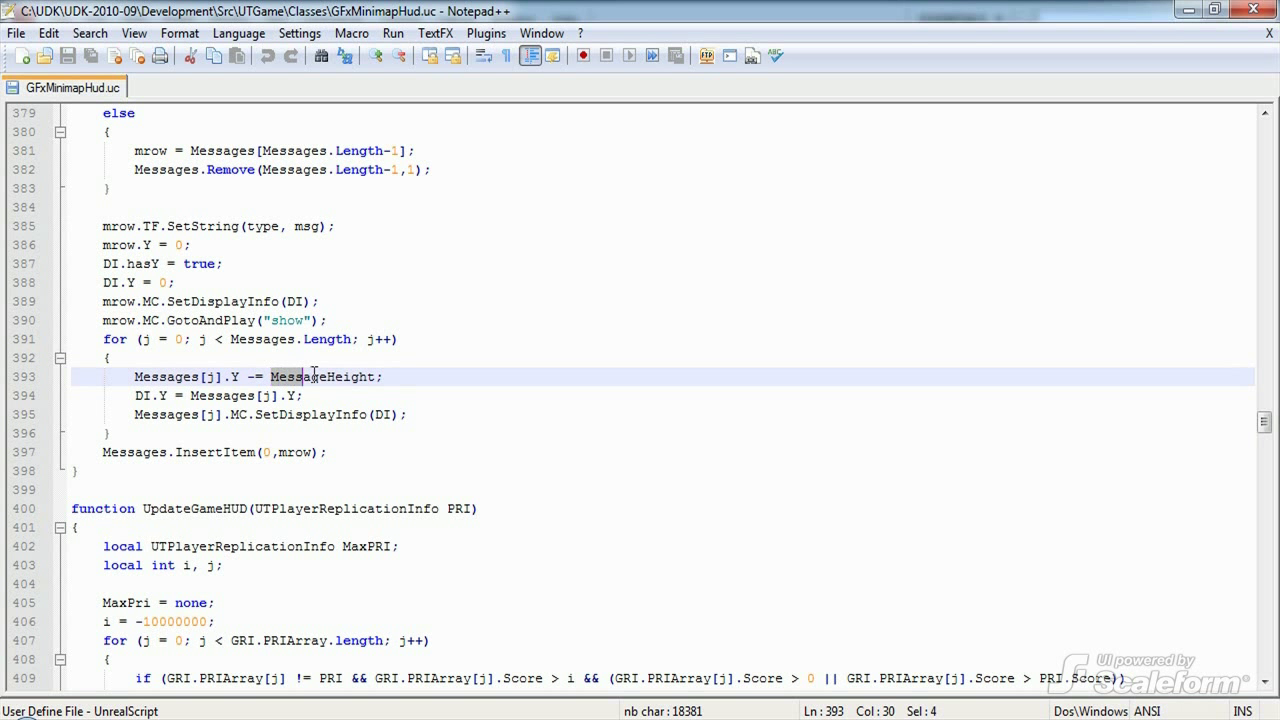
pyautogui.doubleClick(322, 376)
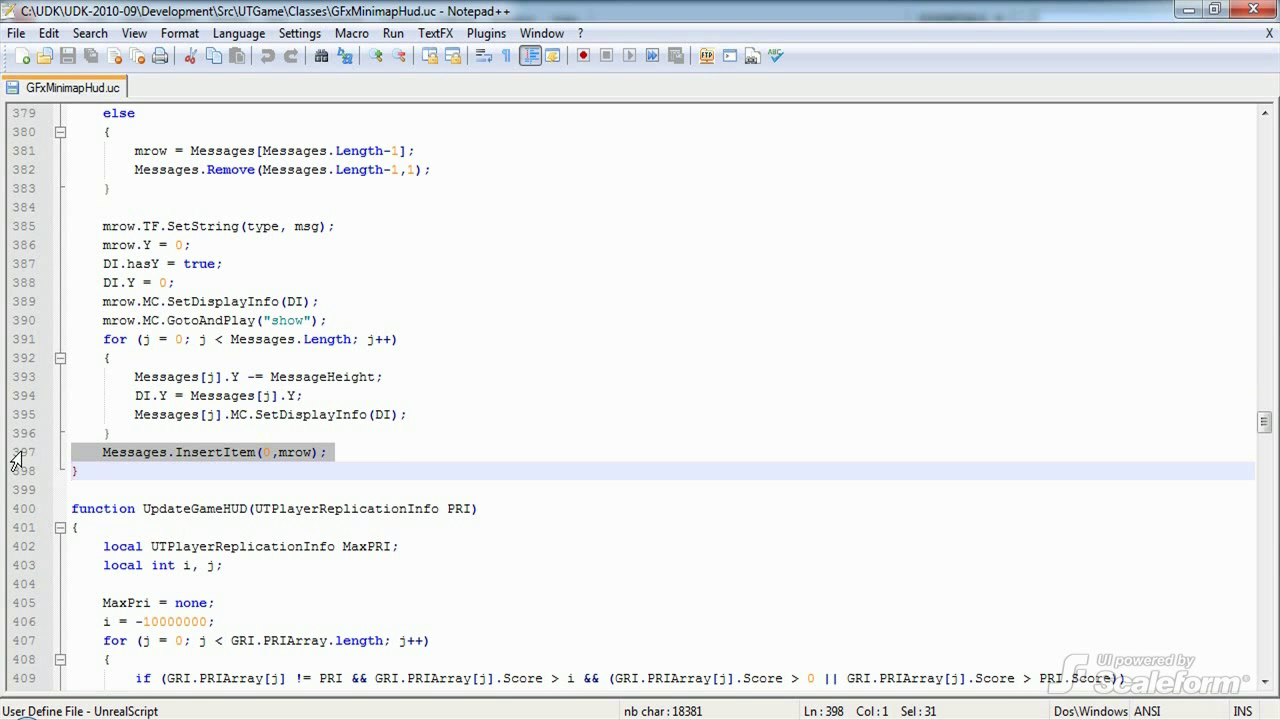
# Scroll past Messages.InsertItem(0, mrow) down to the UpdateGameHUD function
pyautogui.scroll(-3)
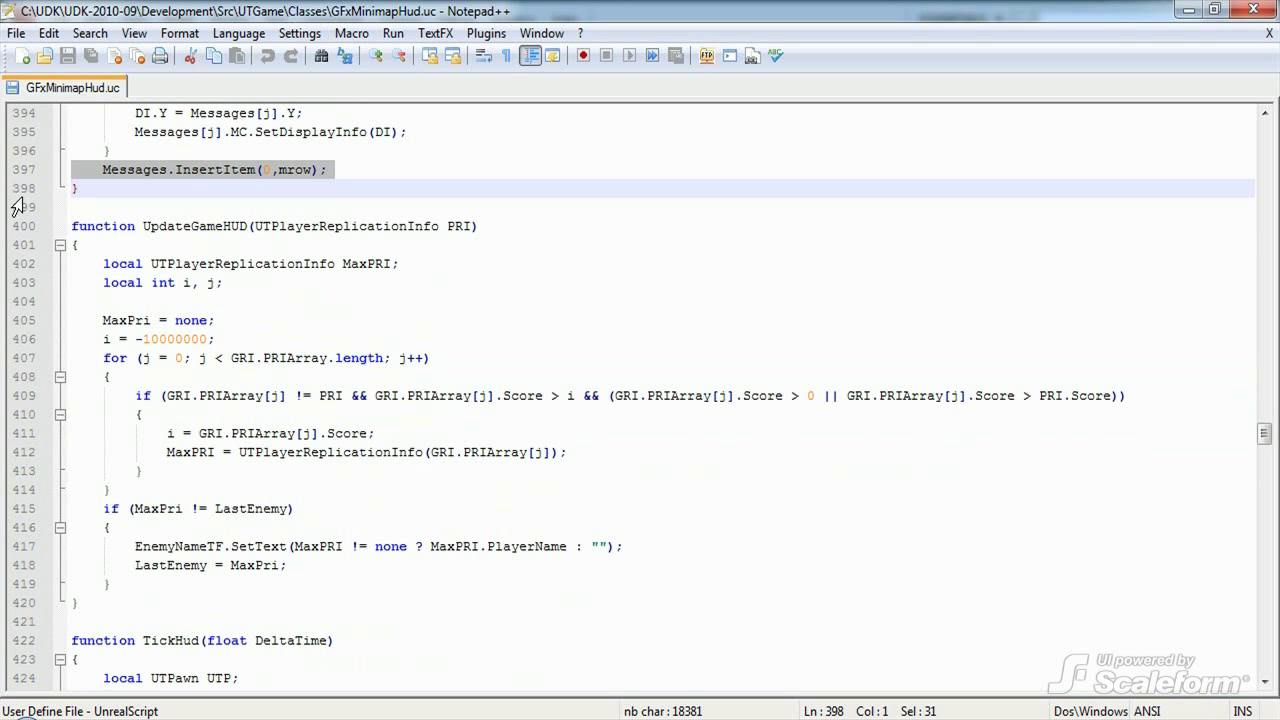